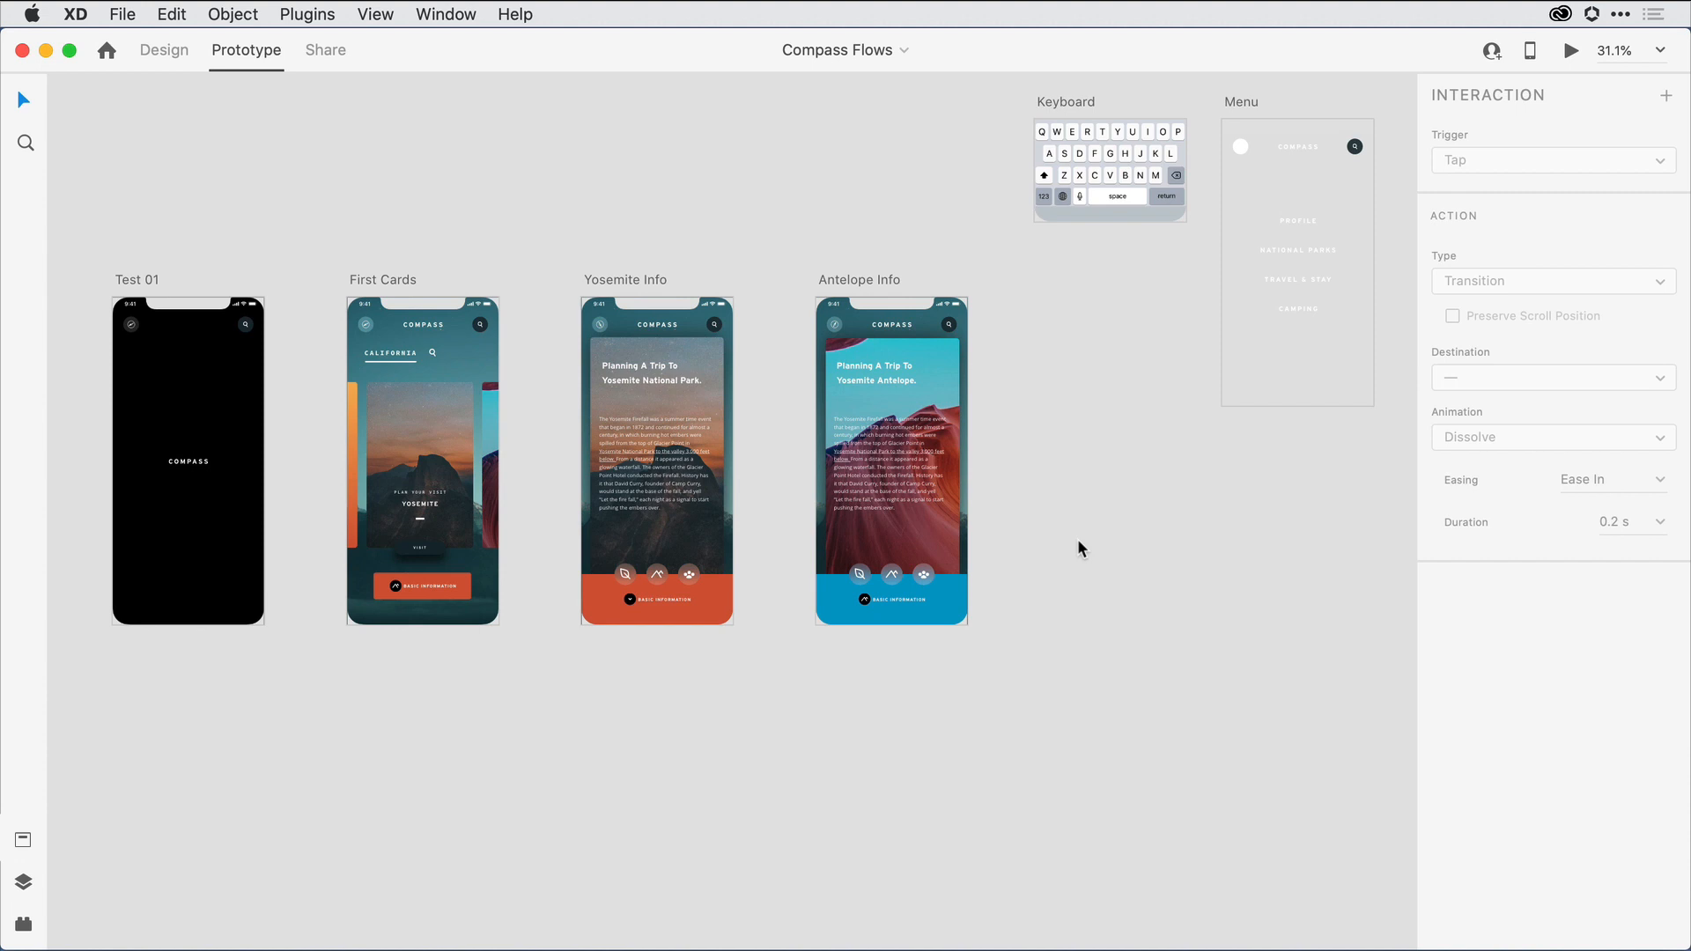
mouse_move(430, 347)
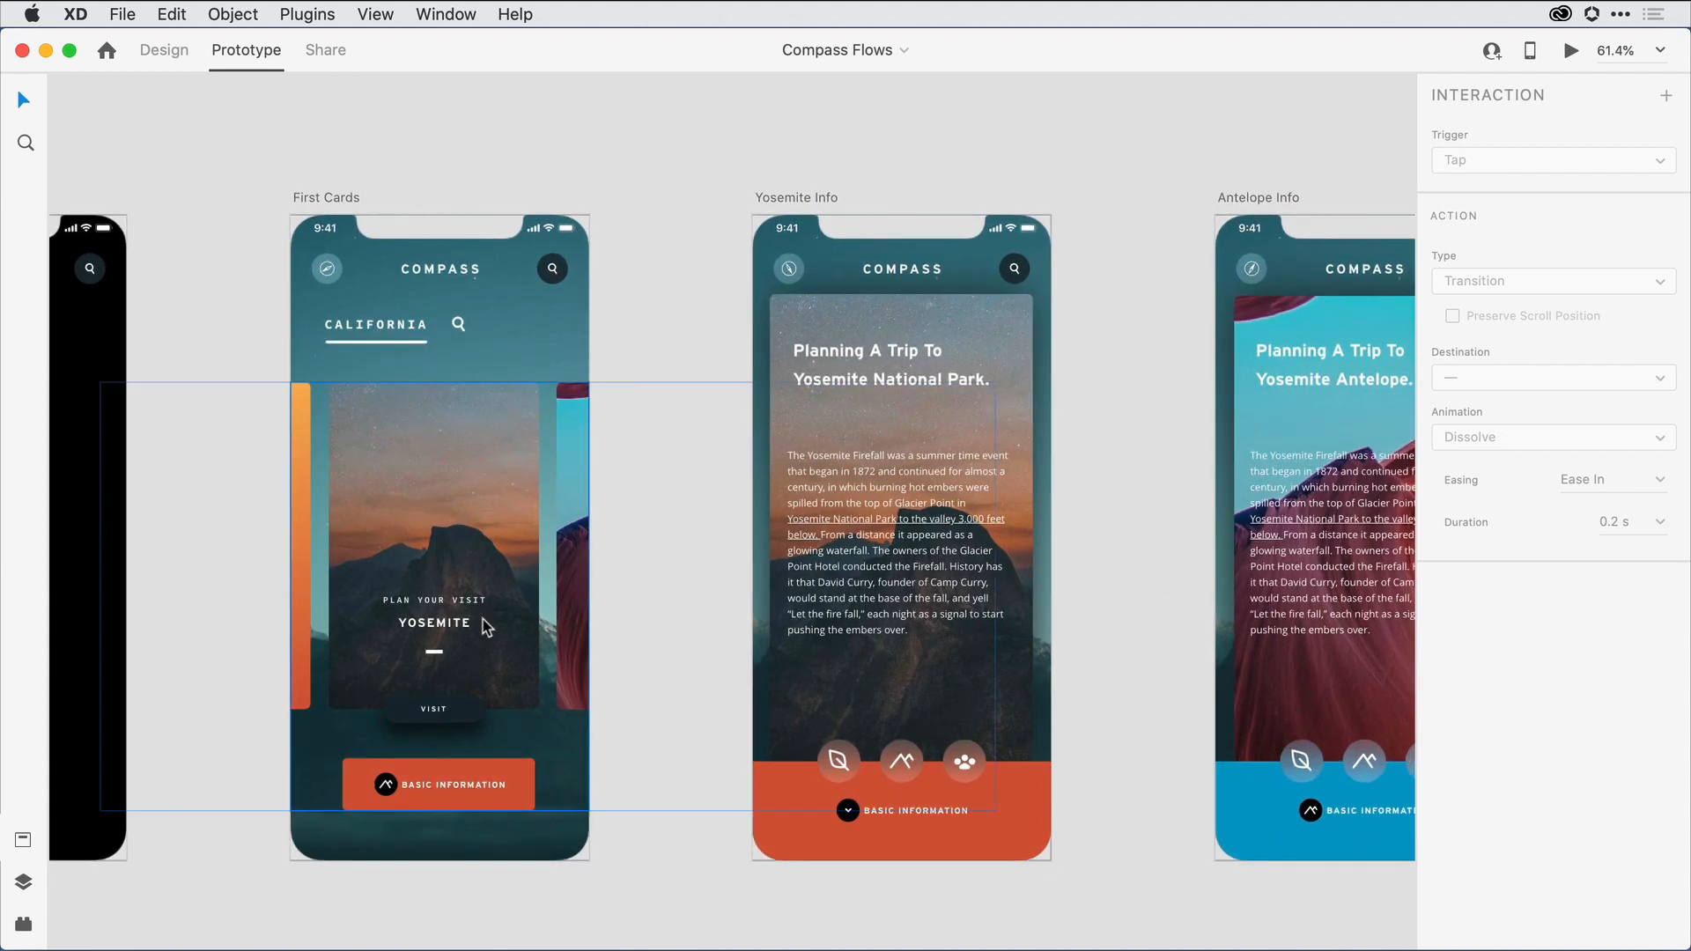
mouse_move(479, 717)
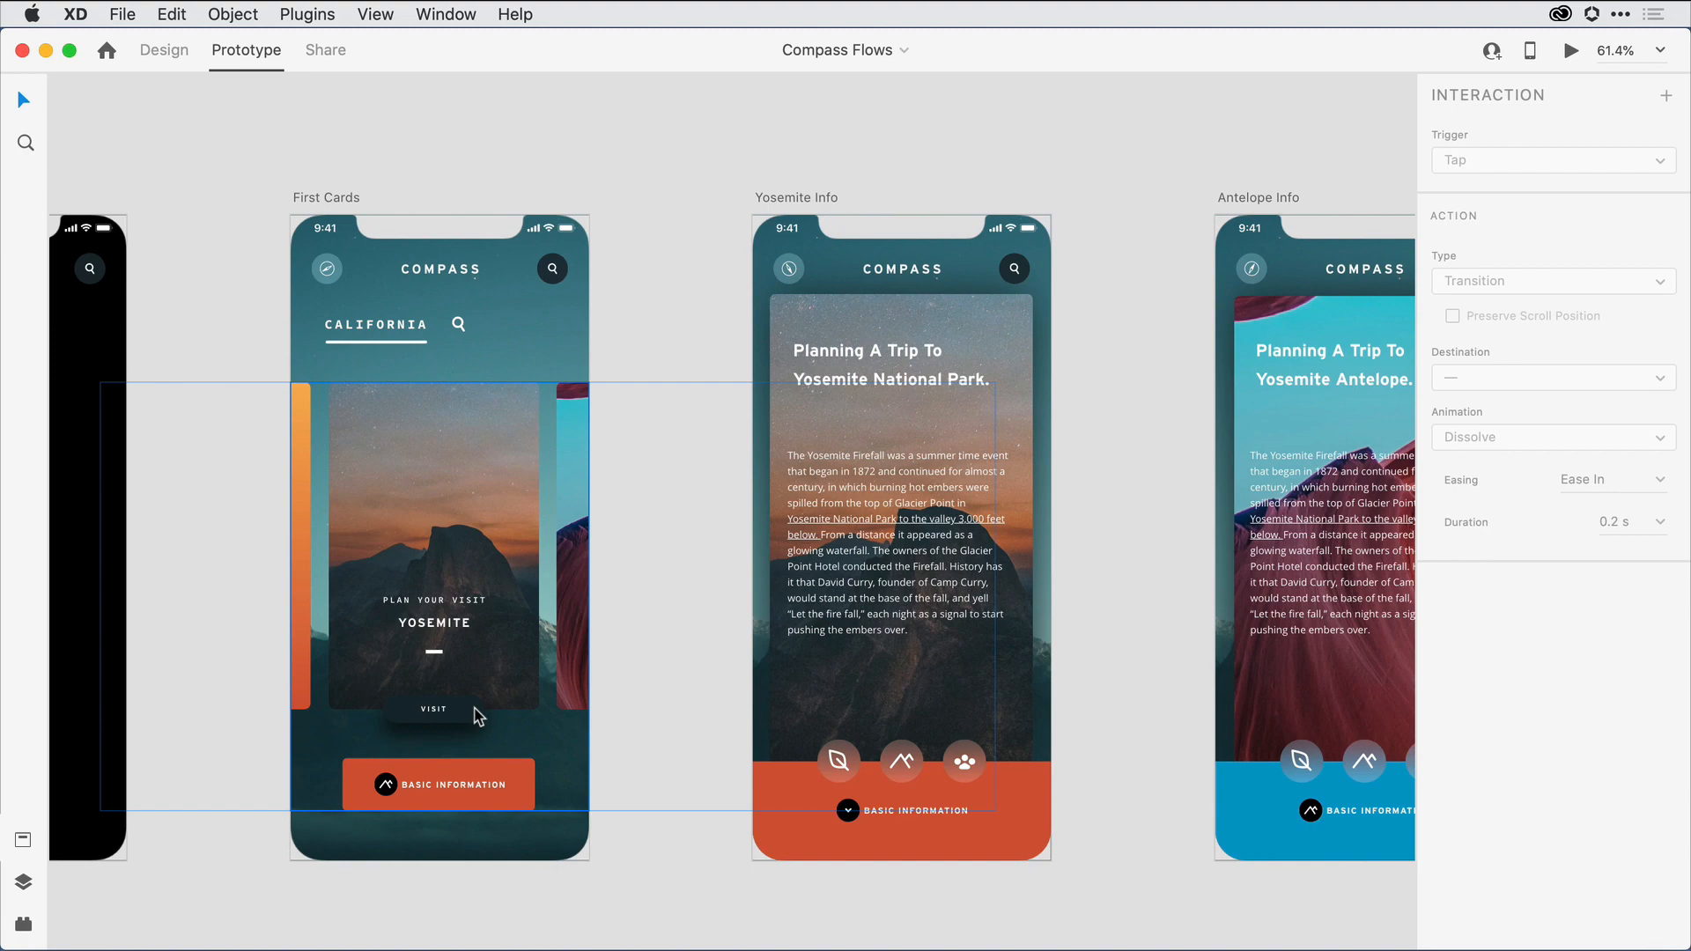
Scroll down the canvas to view the duplicated First Cards – 1 artboard with its links
scroll(down, 3)
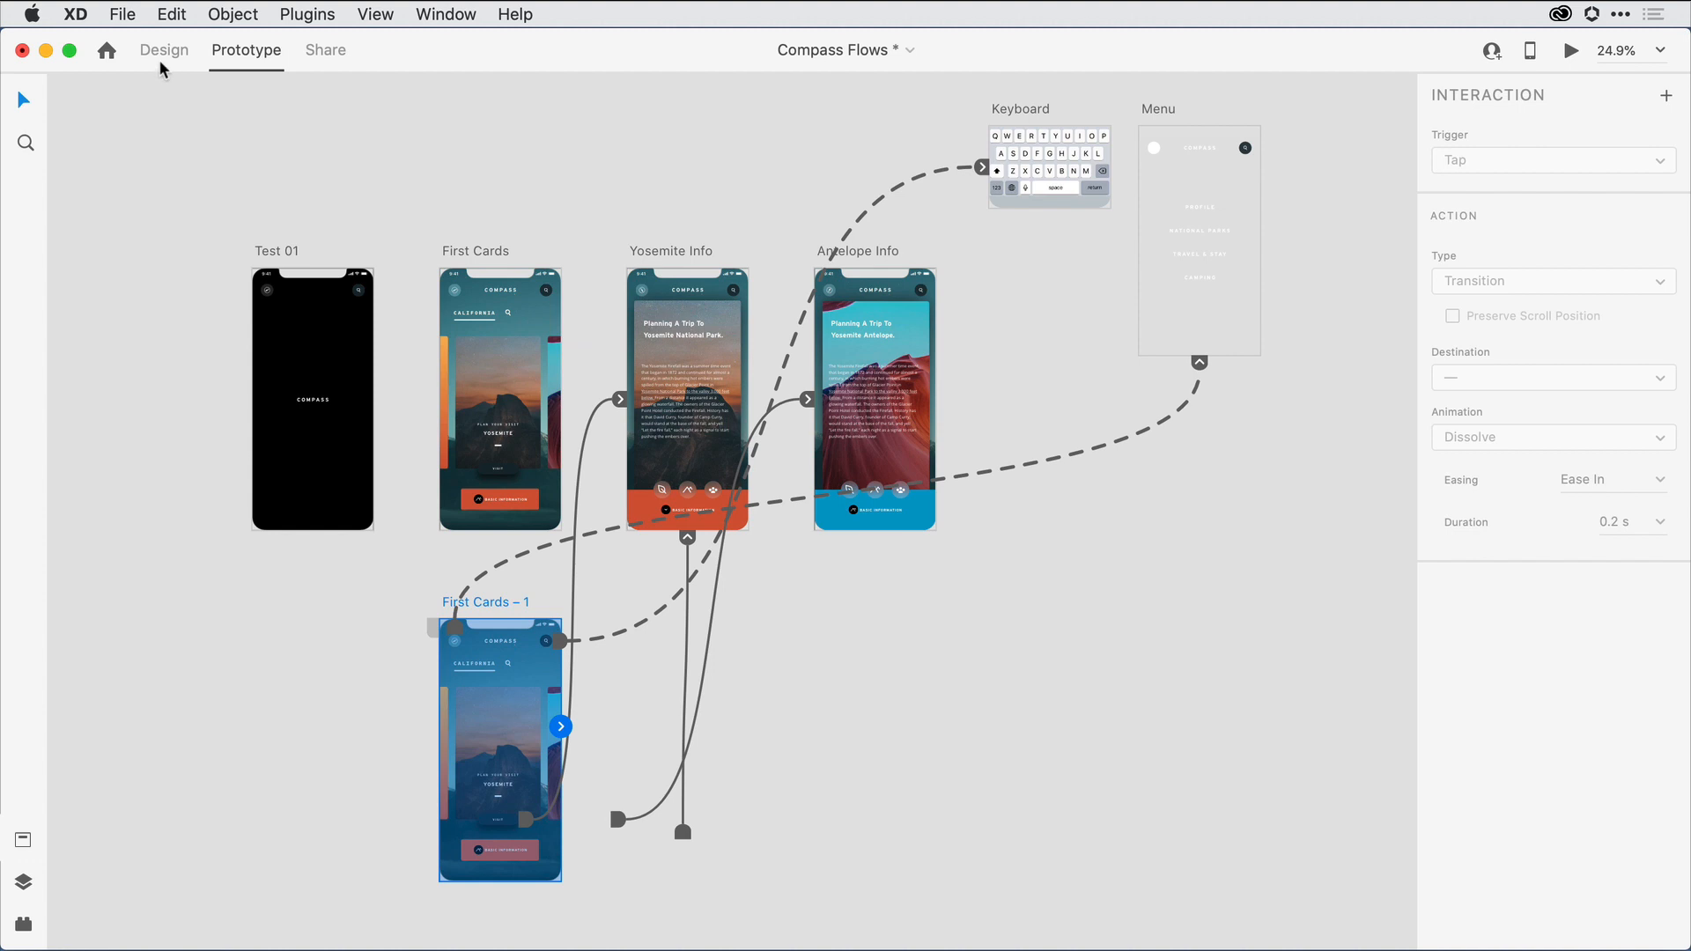
mouse_move(164, 49)
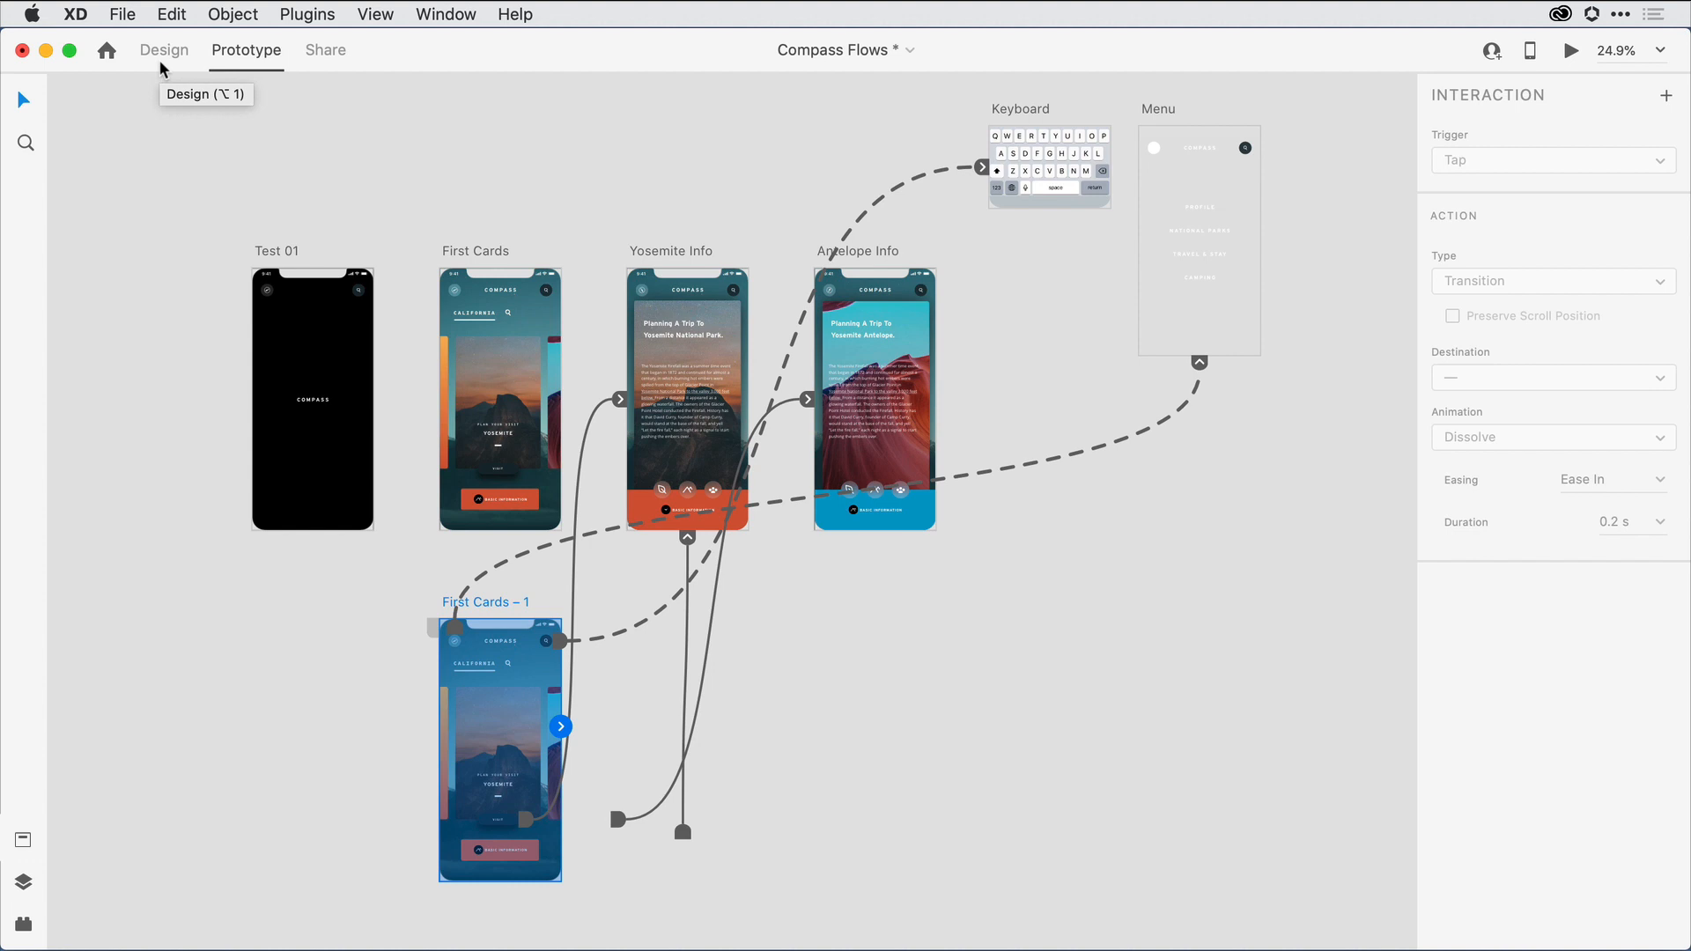
In Design mode, duplicate the Test 01 artboard and rename the copy Test 02
click(164, 50)
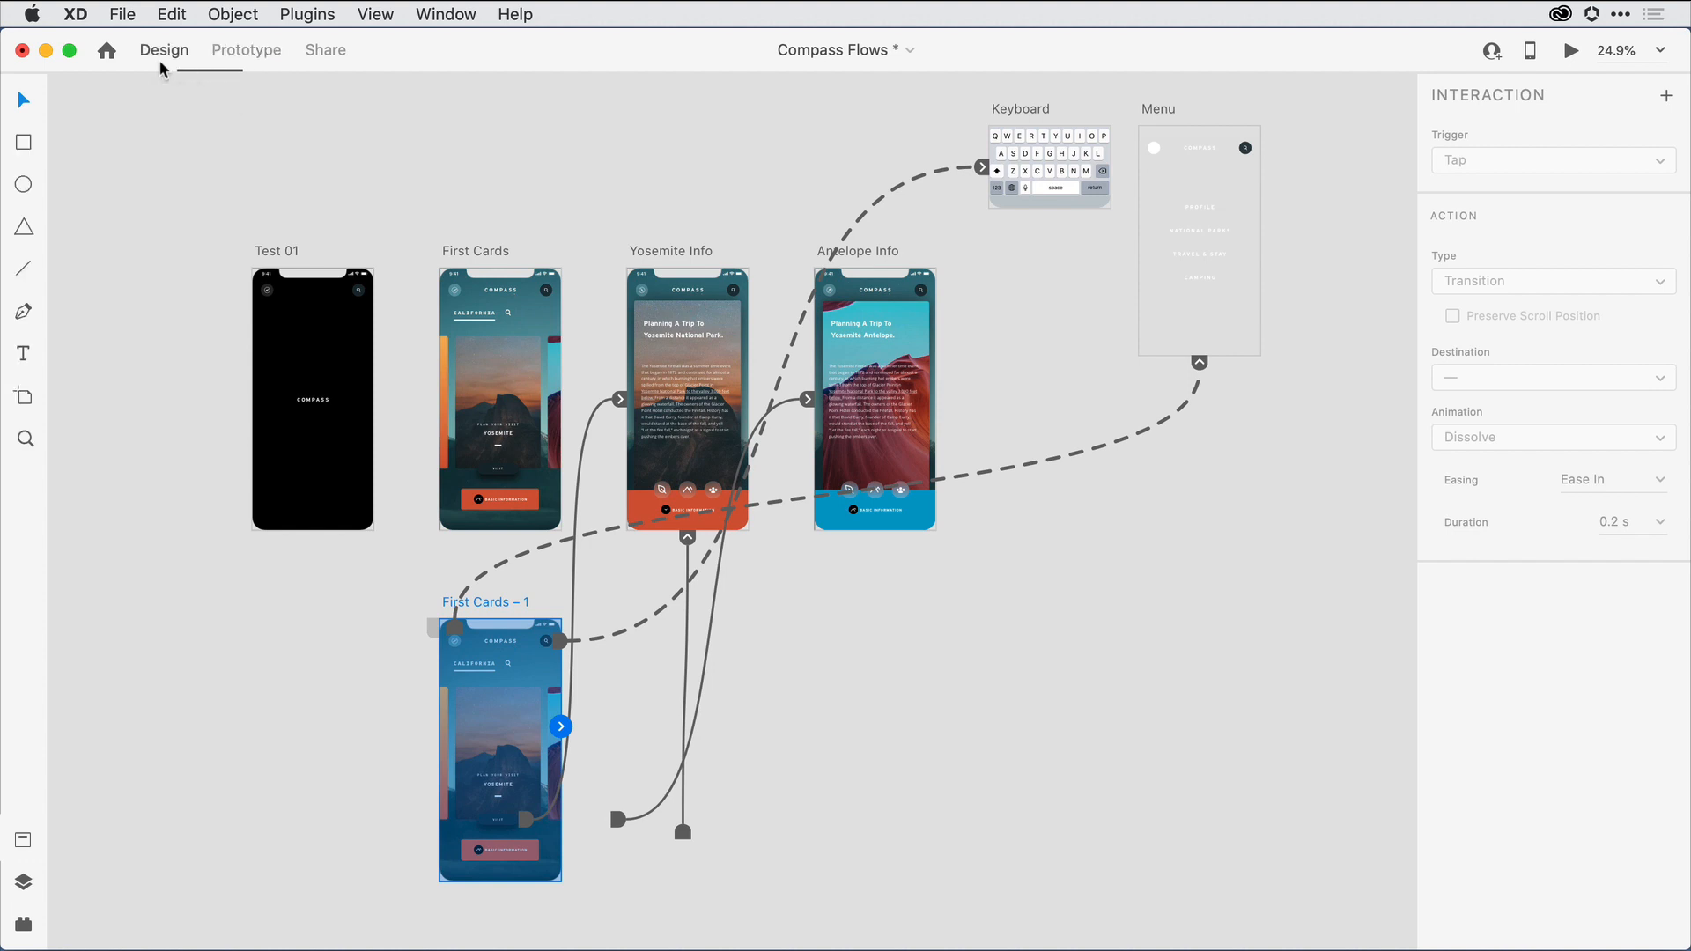
click(164, 50)
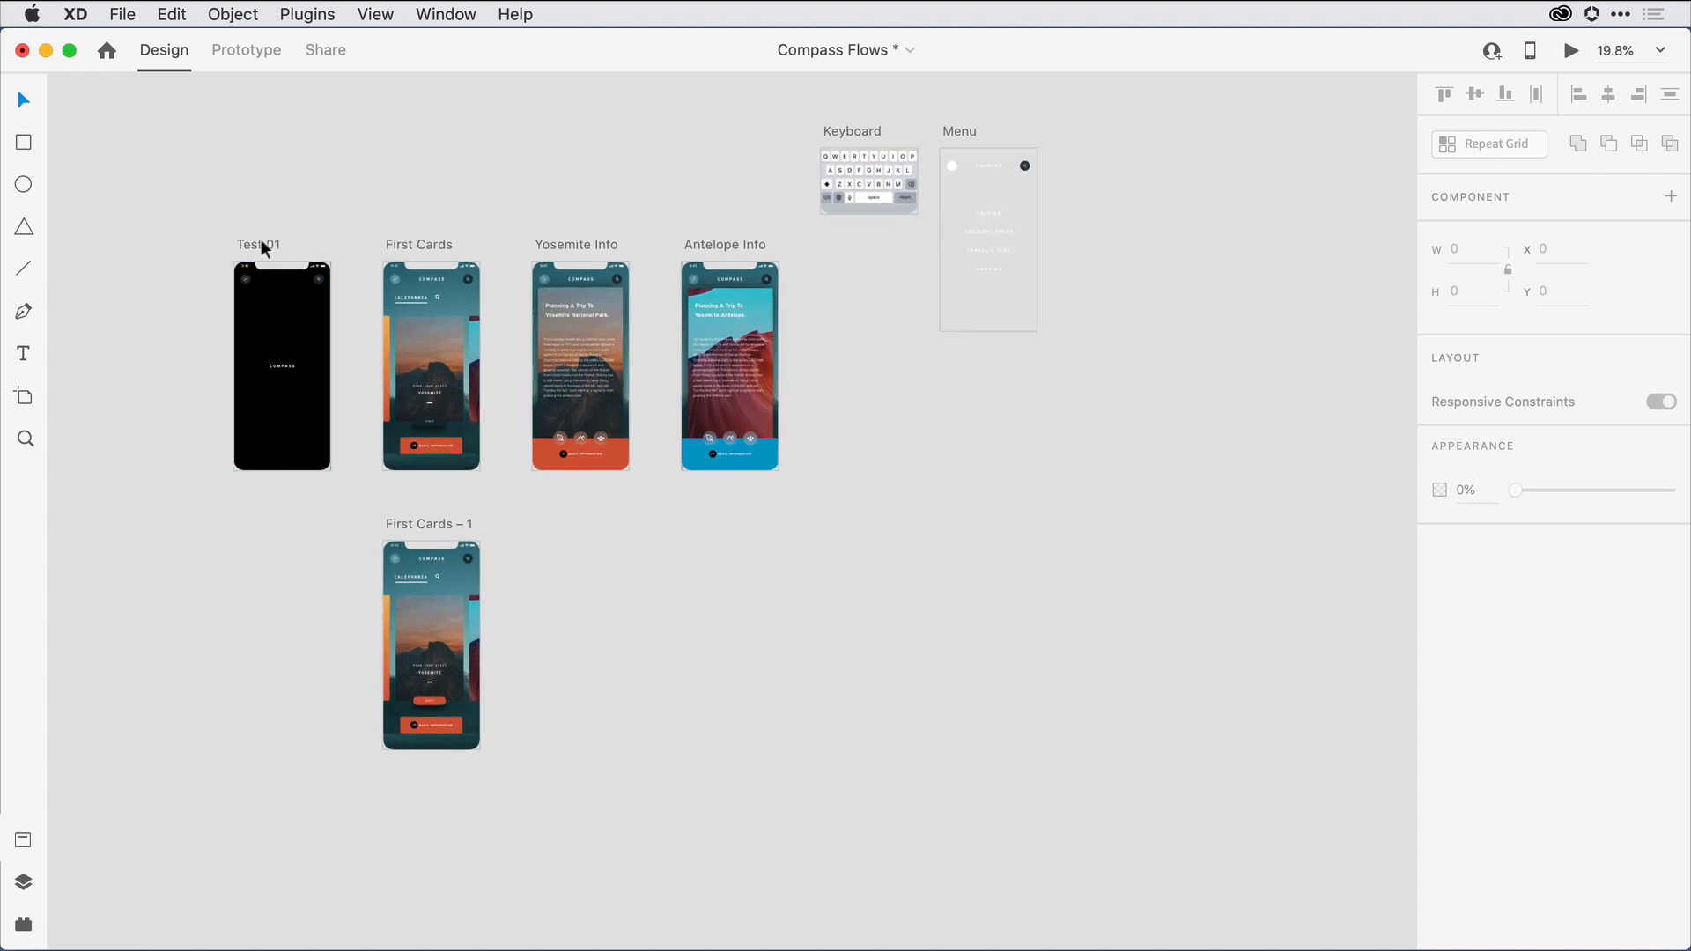
click(280, 366)
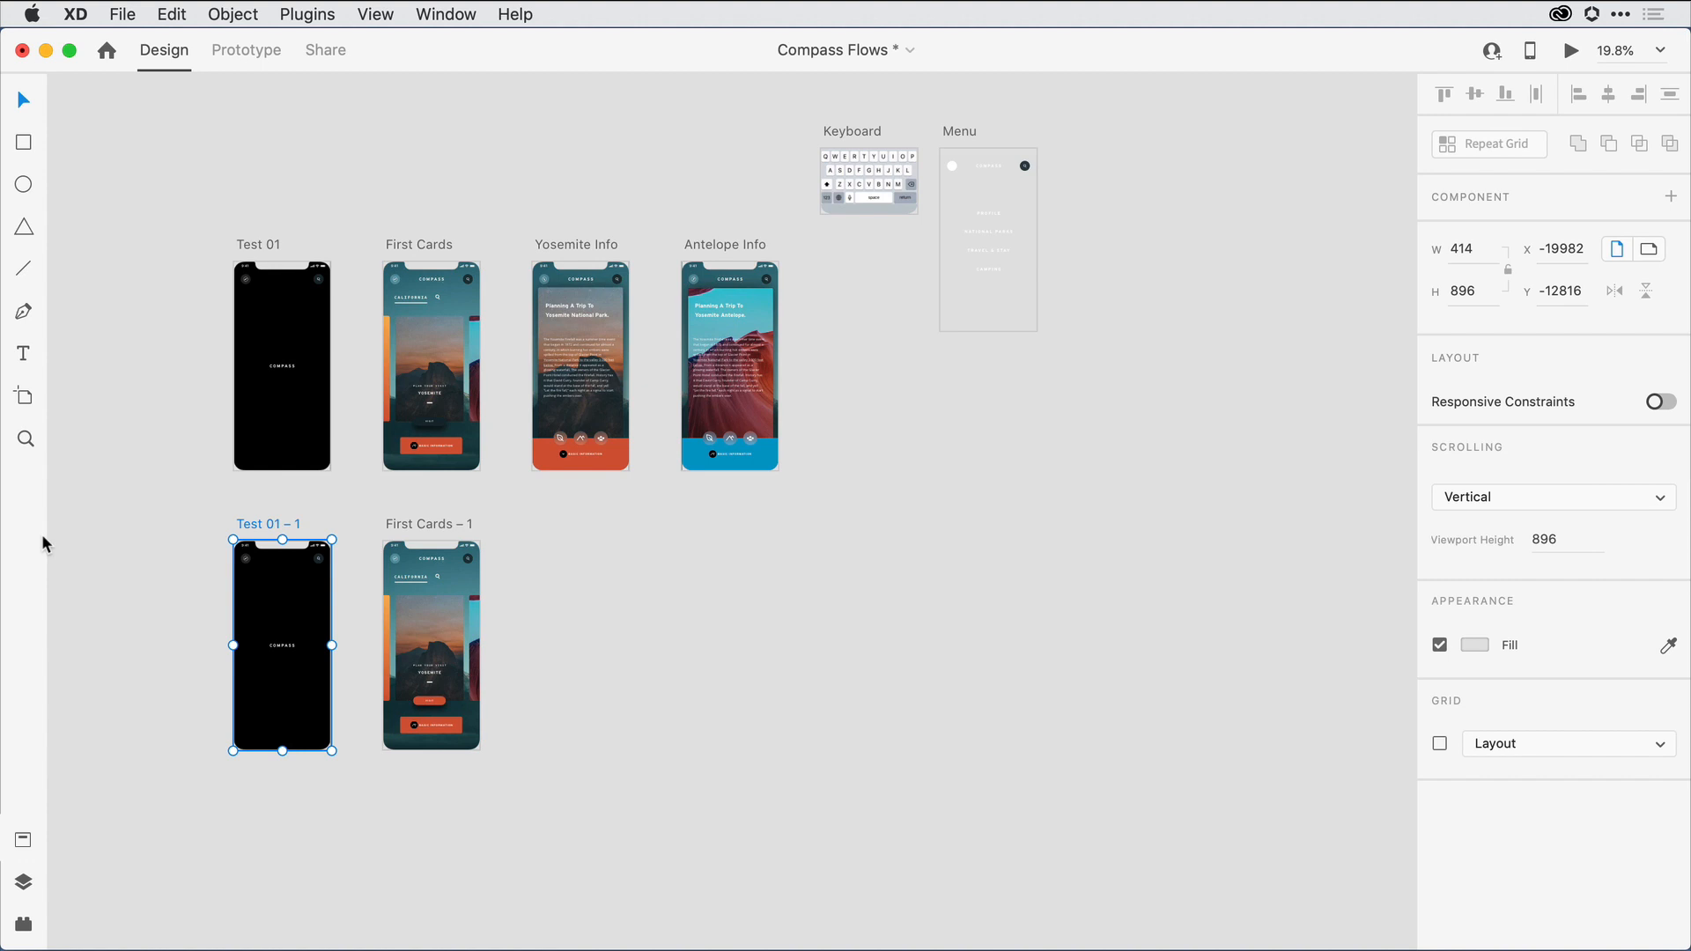
double_click(268, 523)
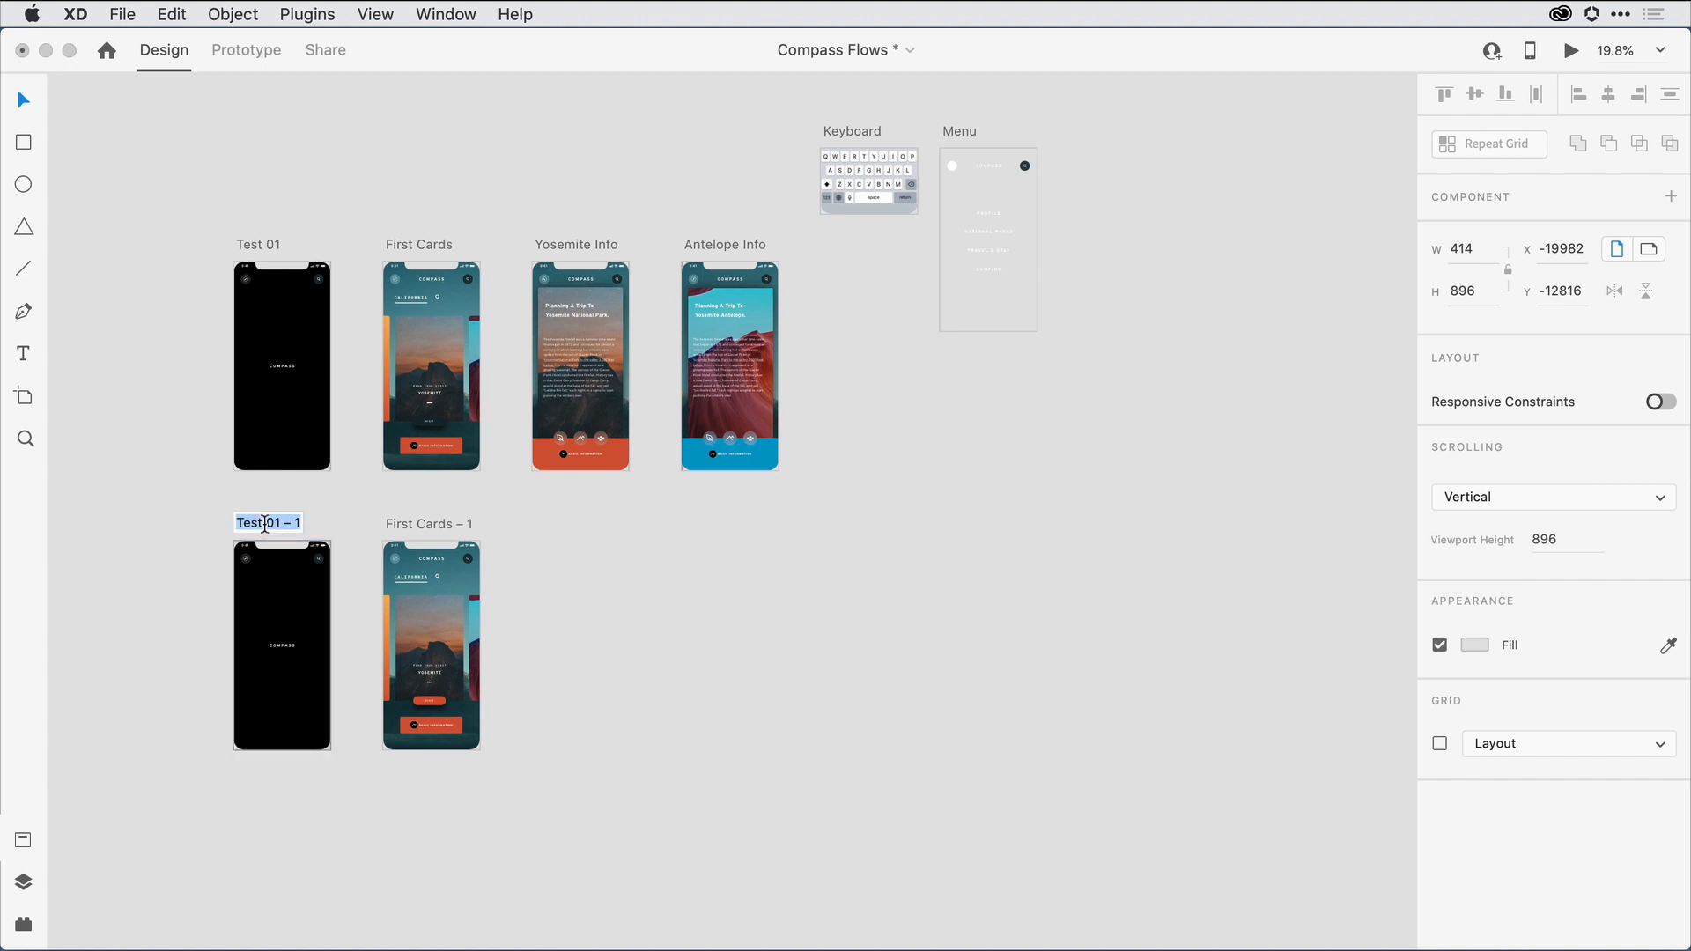
text(Test)
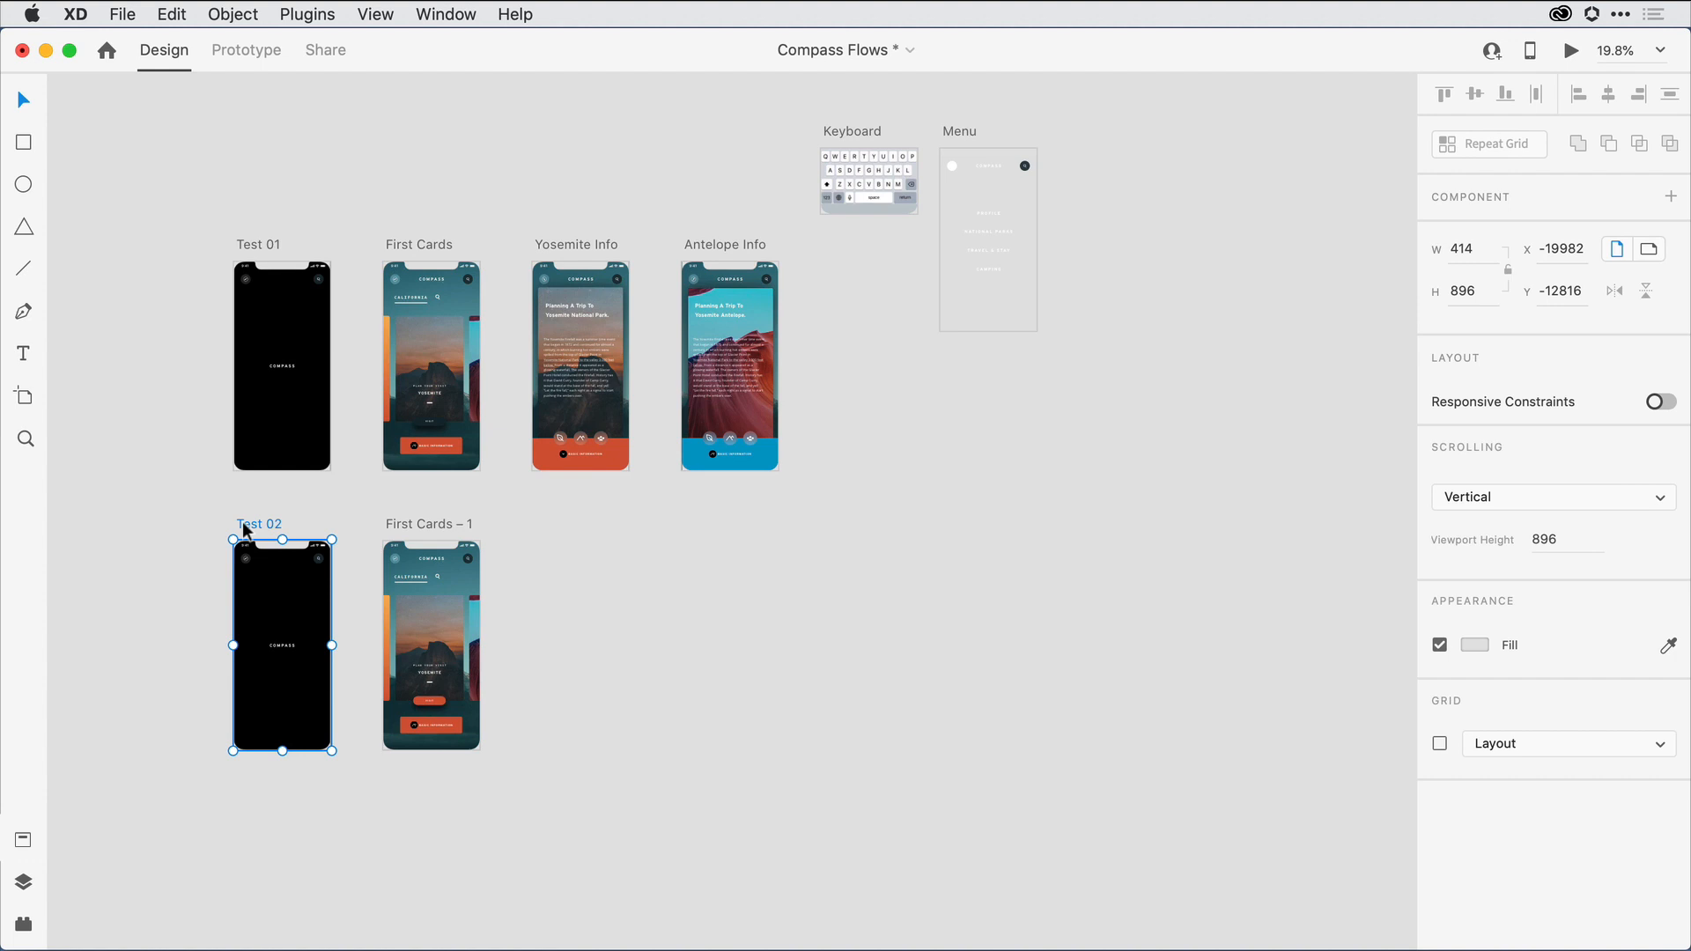
In Prototype mode, wire Test 02 to First Cards – 1 with a Tap/Dissolve transition, then deselect
click(245, 49)
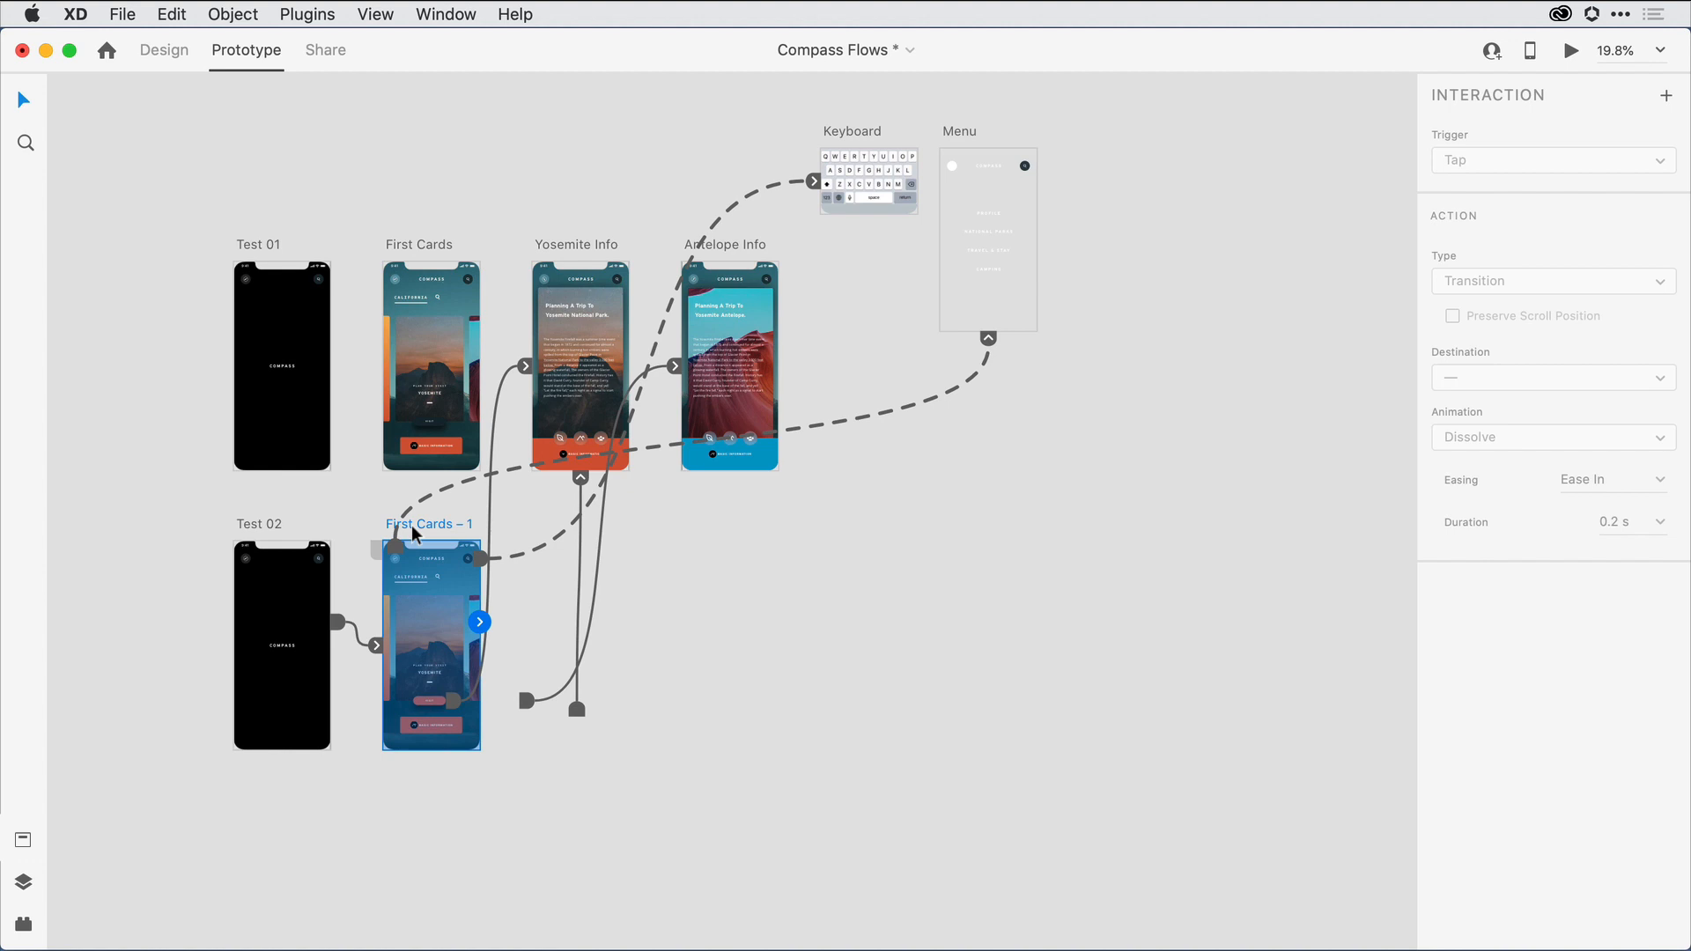
mouse_move(634, 592)
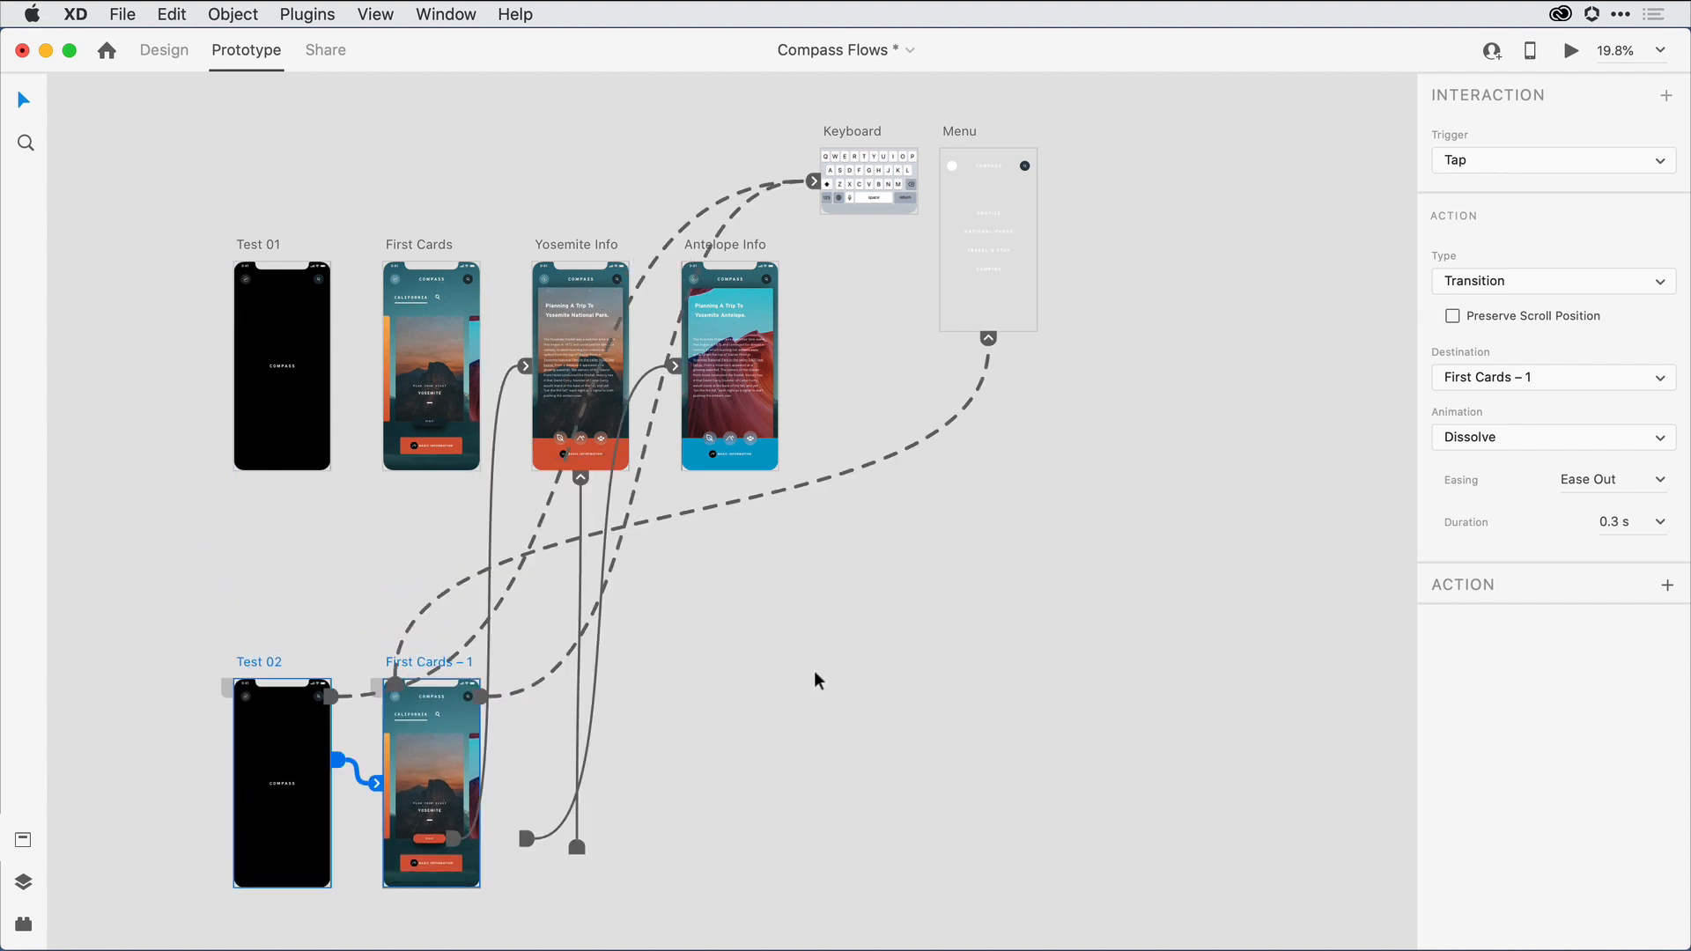
click(816, 680)
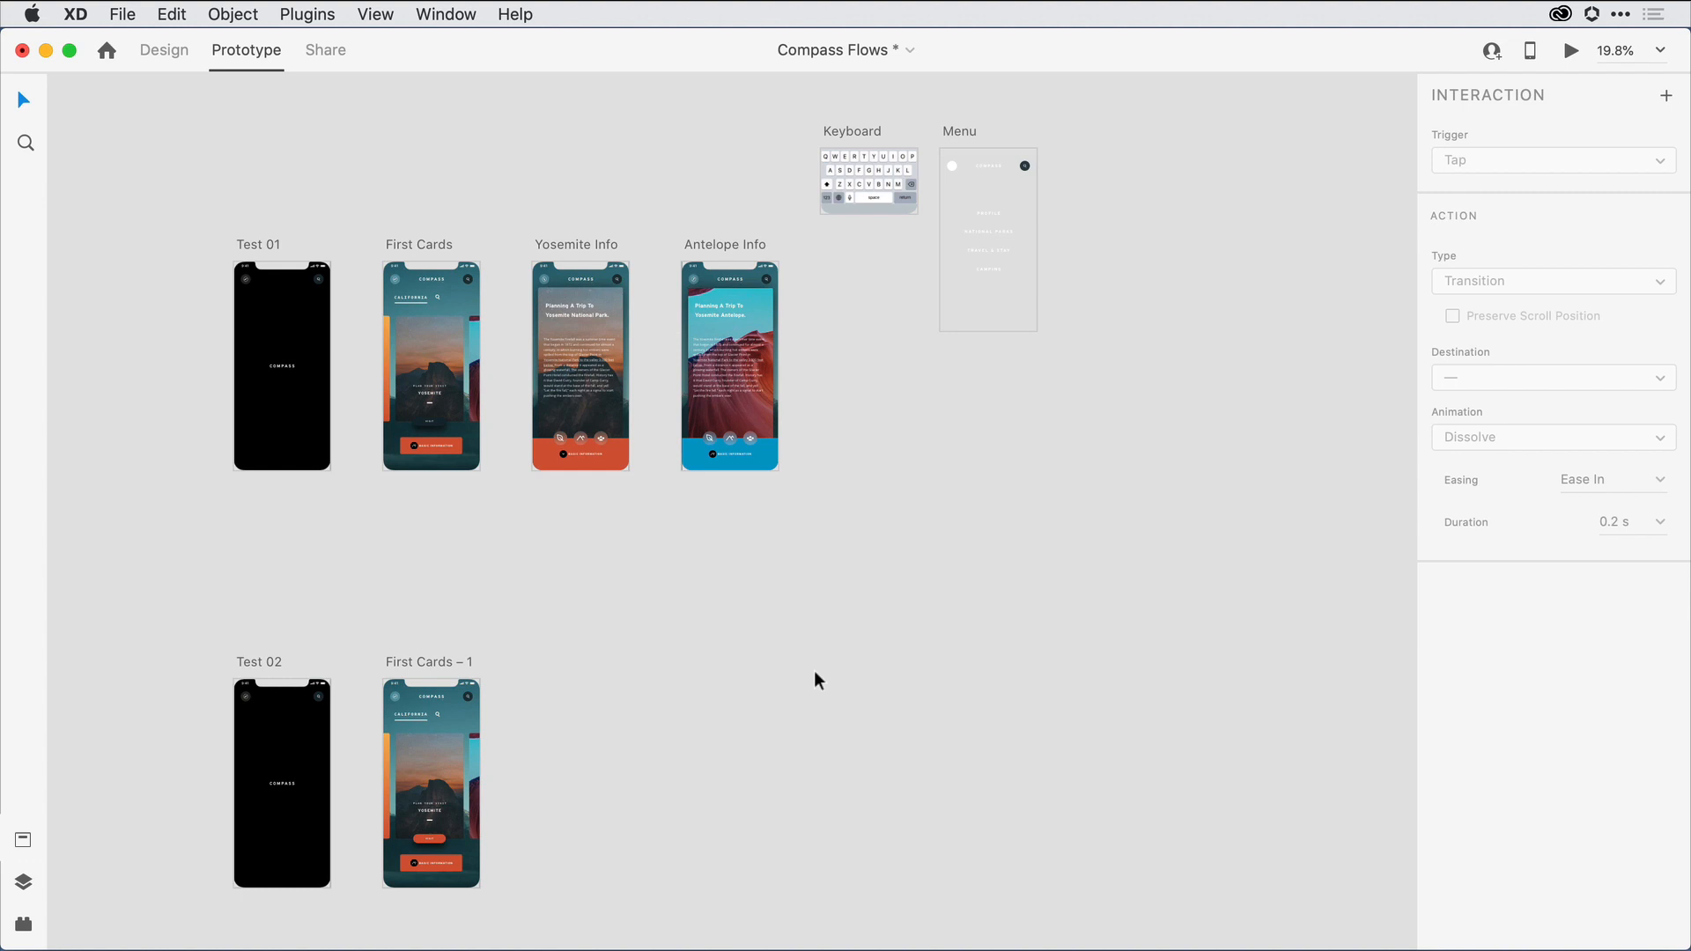
mouse_move(268, 252)
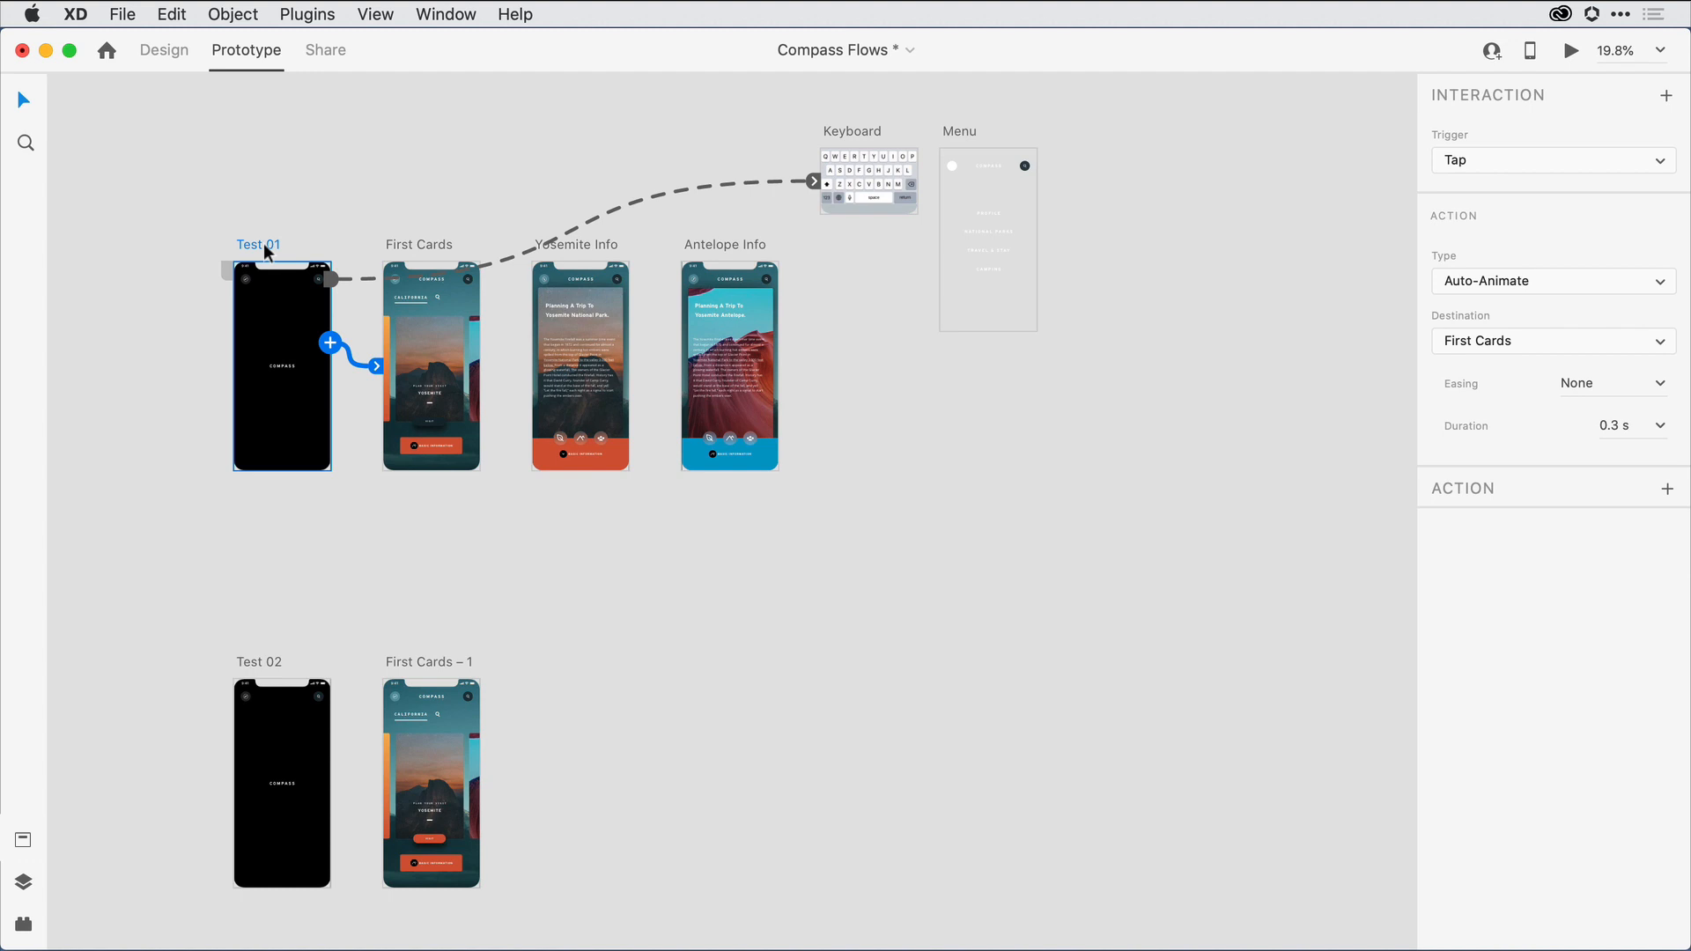
mouse_move(230, 286)
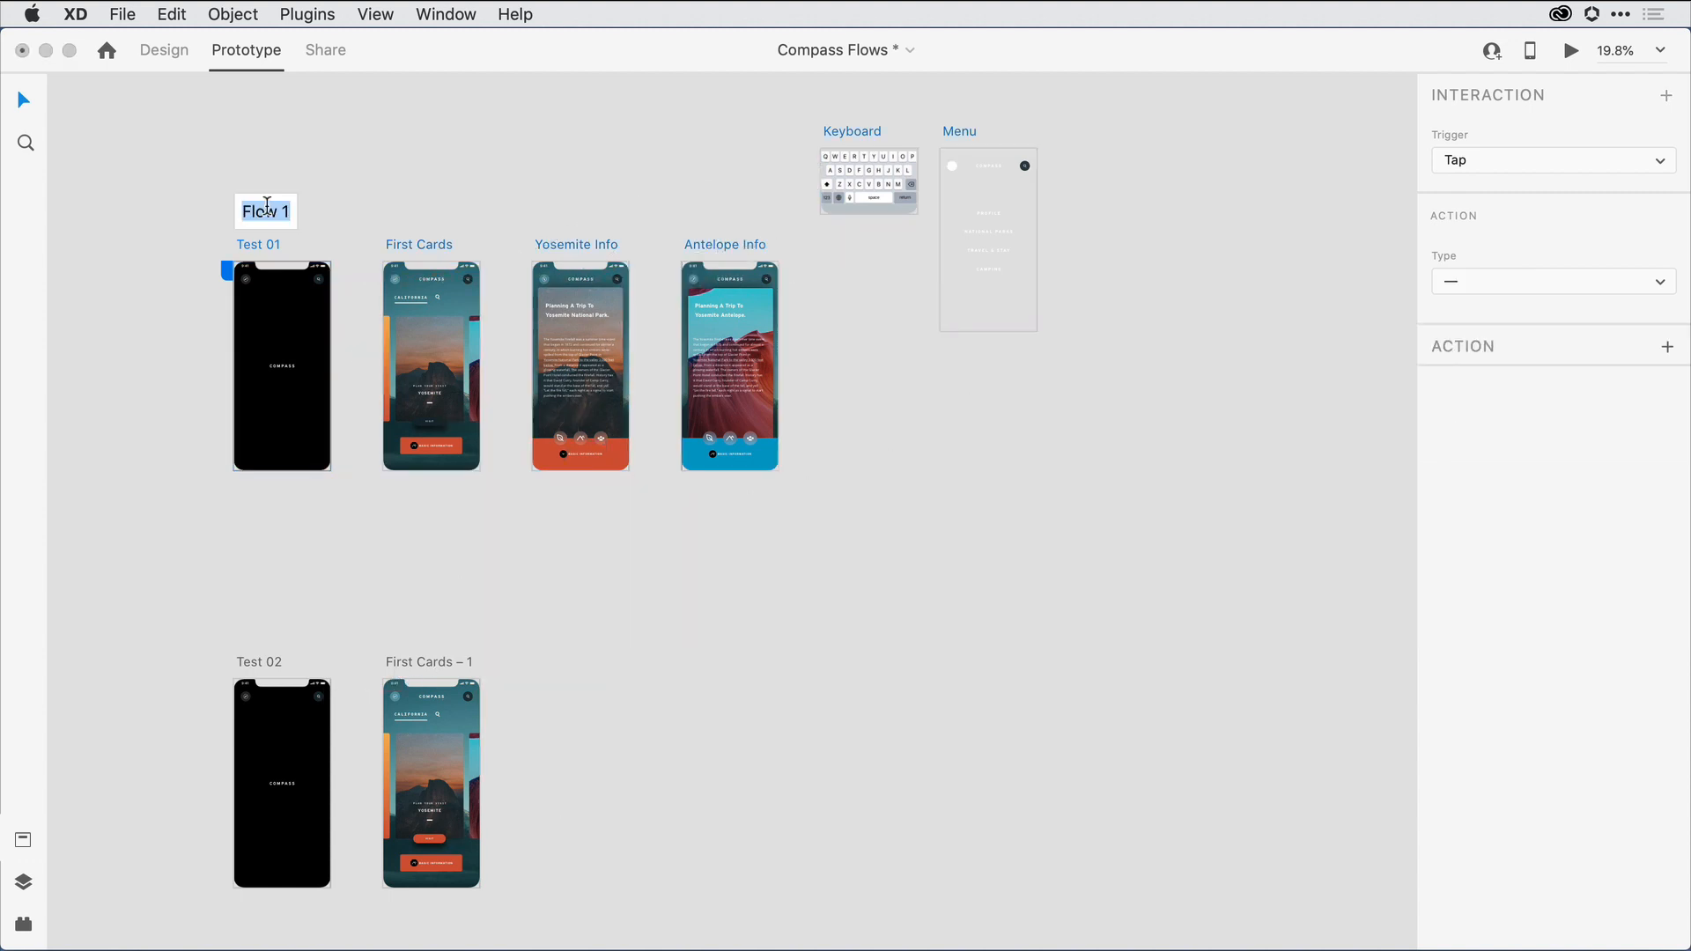
Name Test 01's flow Compass Test 01 and make Test 02 the home of Compass Test 02
text(Compass)
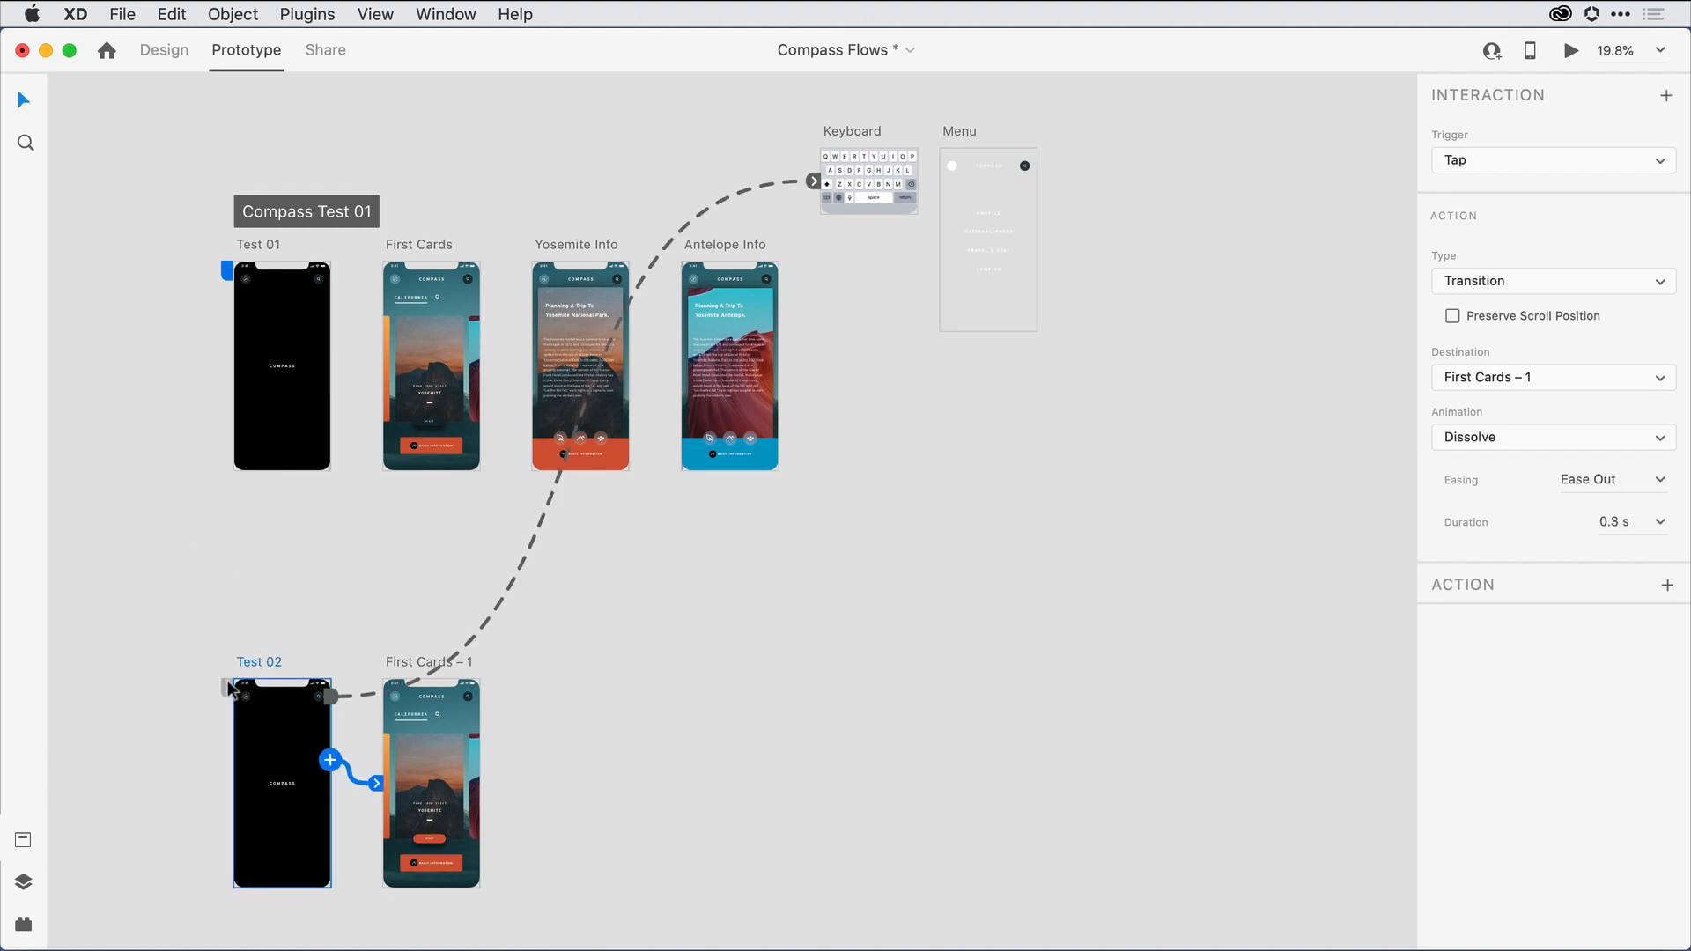
click(237, 689)
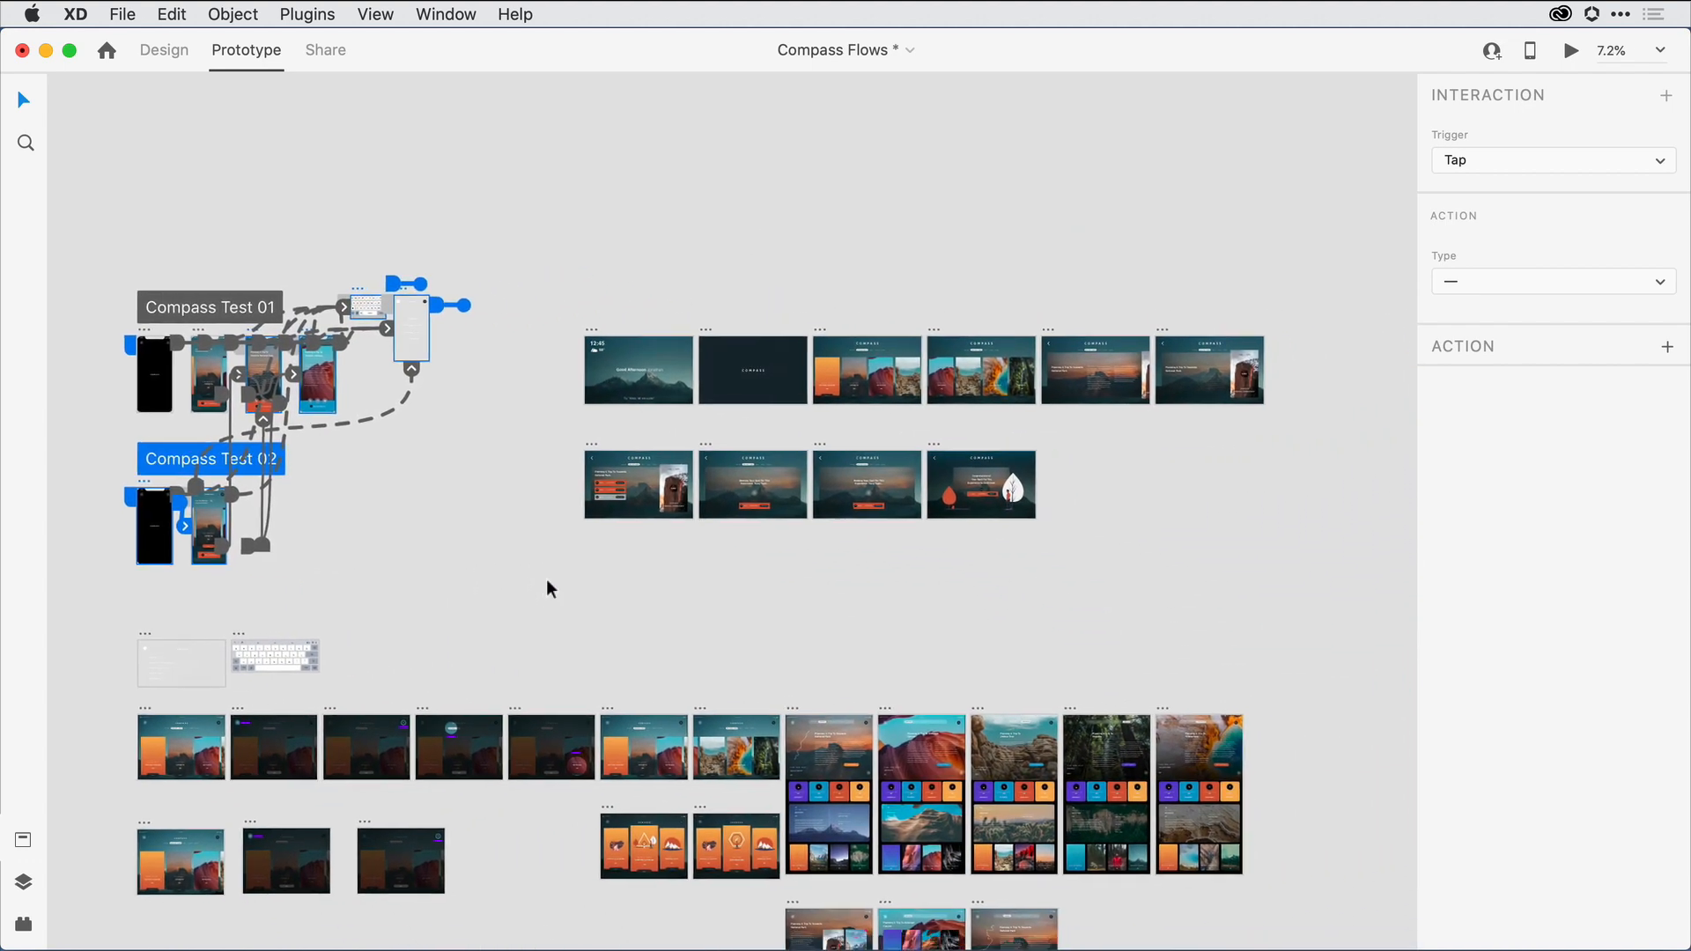
Set a home flag on the first landscape greeting screen named Amazon Echo Show, then clear the tablet selection
click(638, 368)
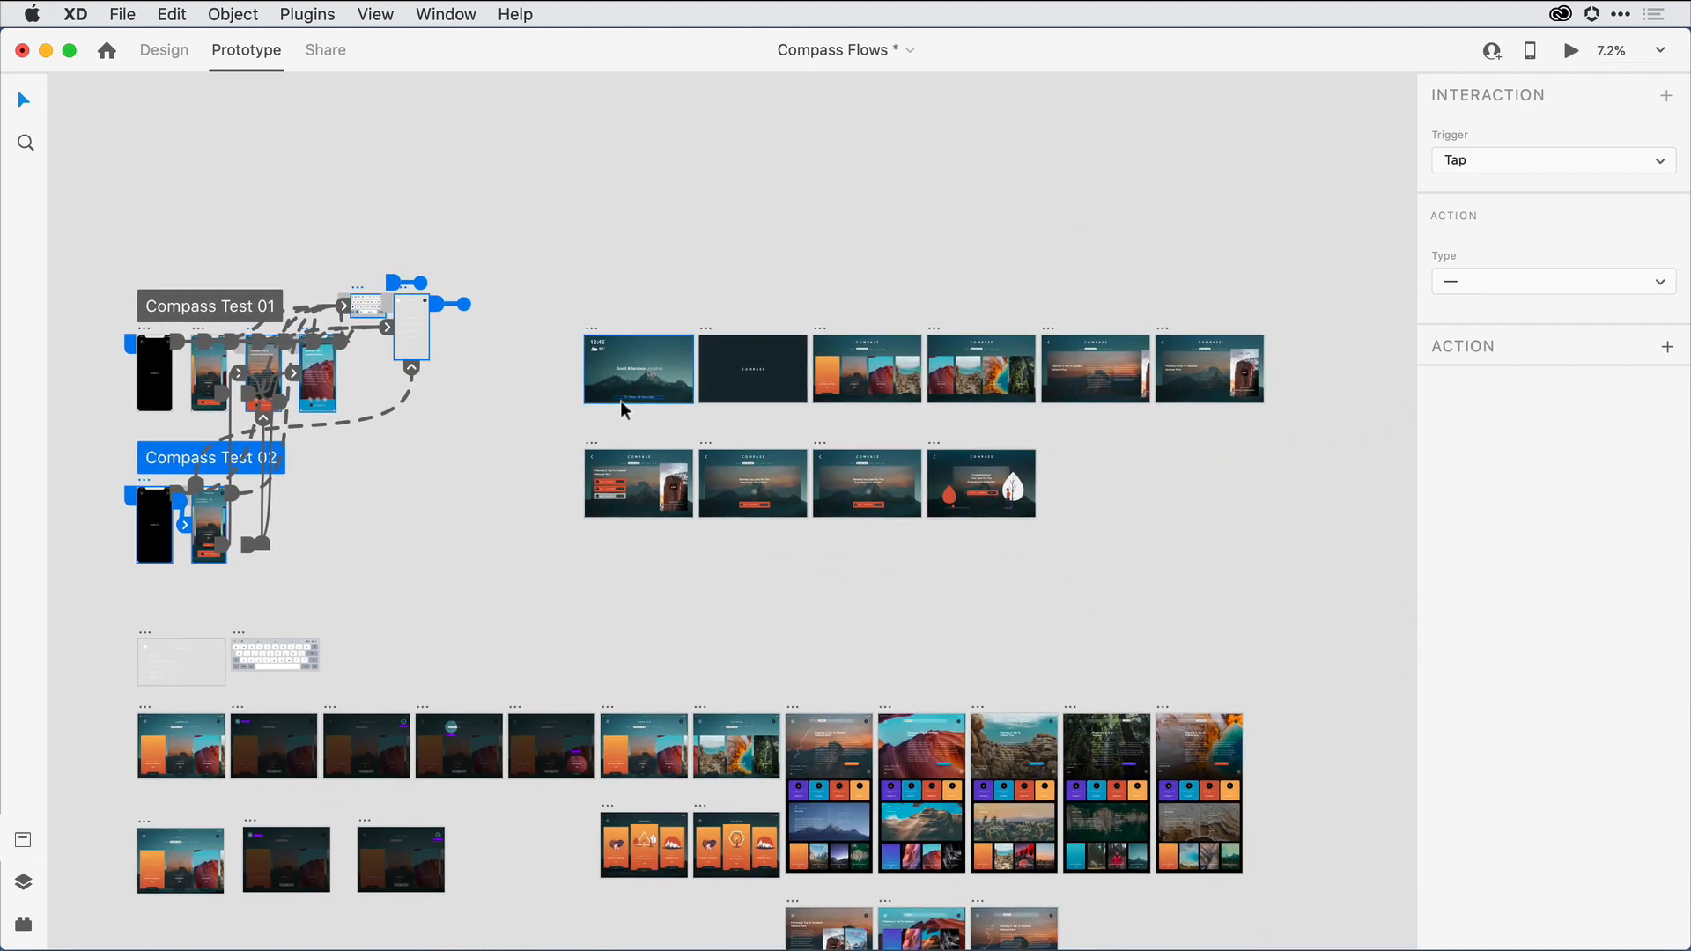
scroll(up, 3)
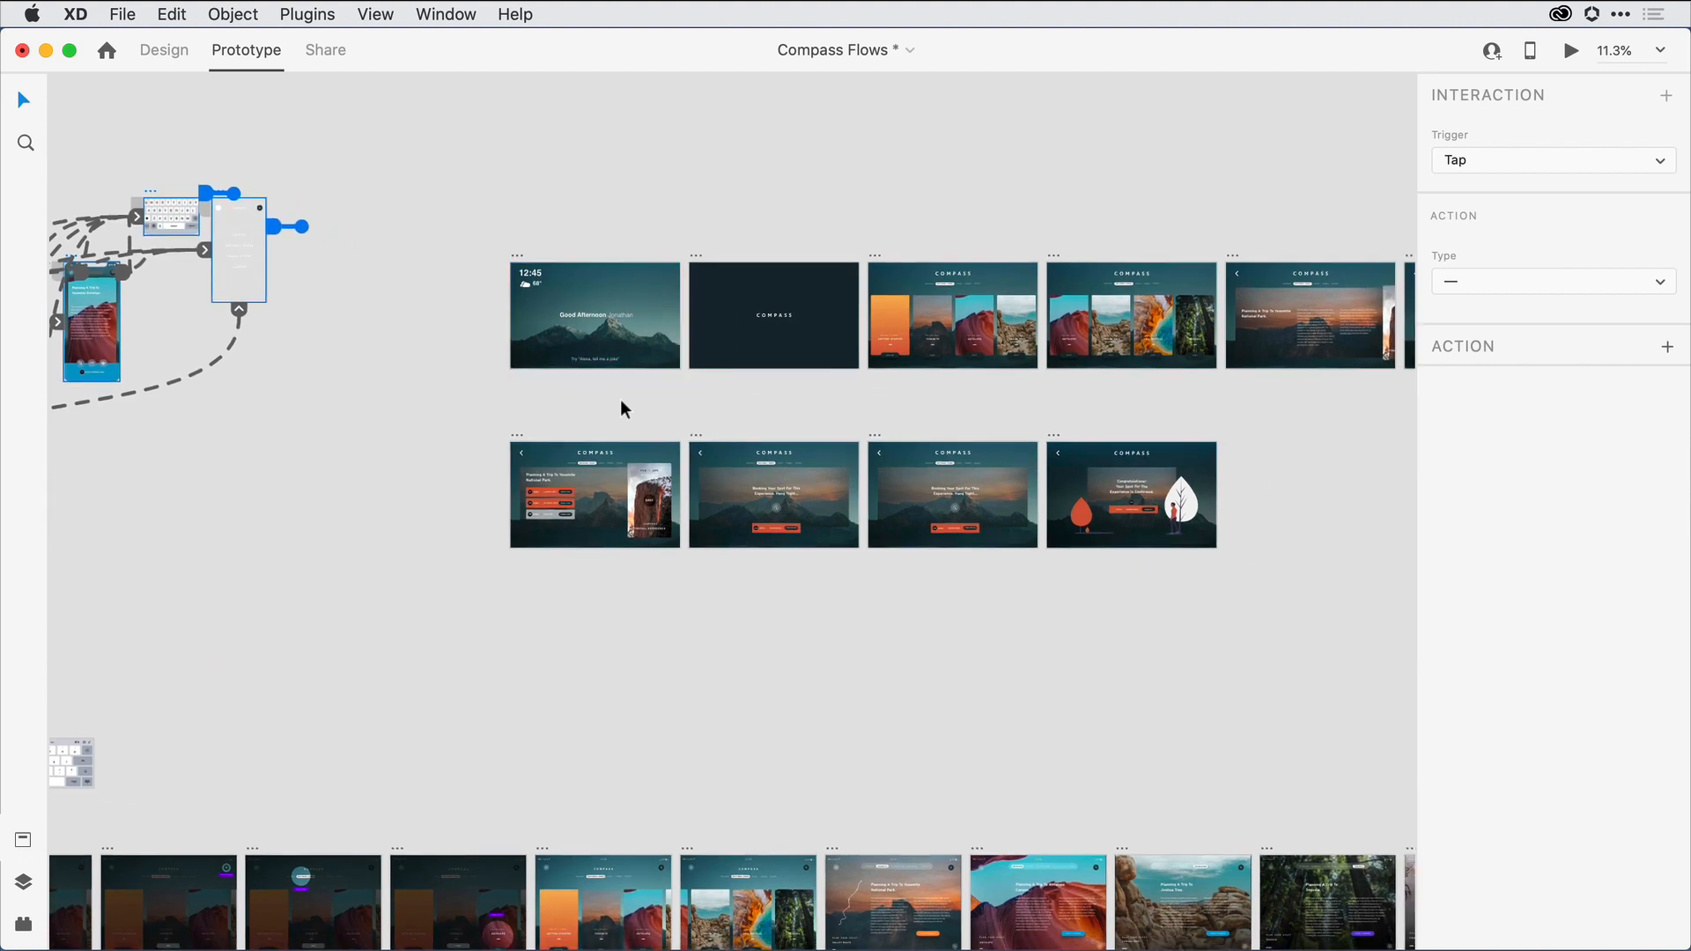
mouse_move(516, 257)
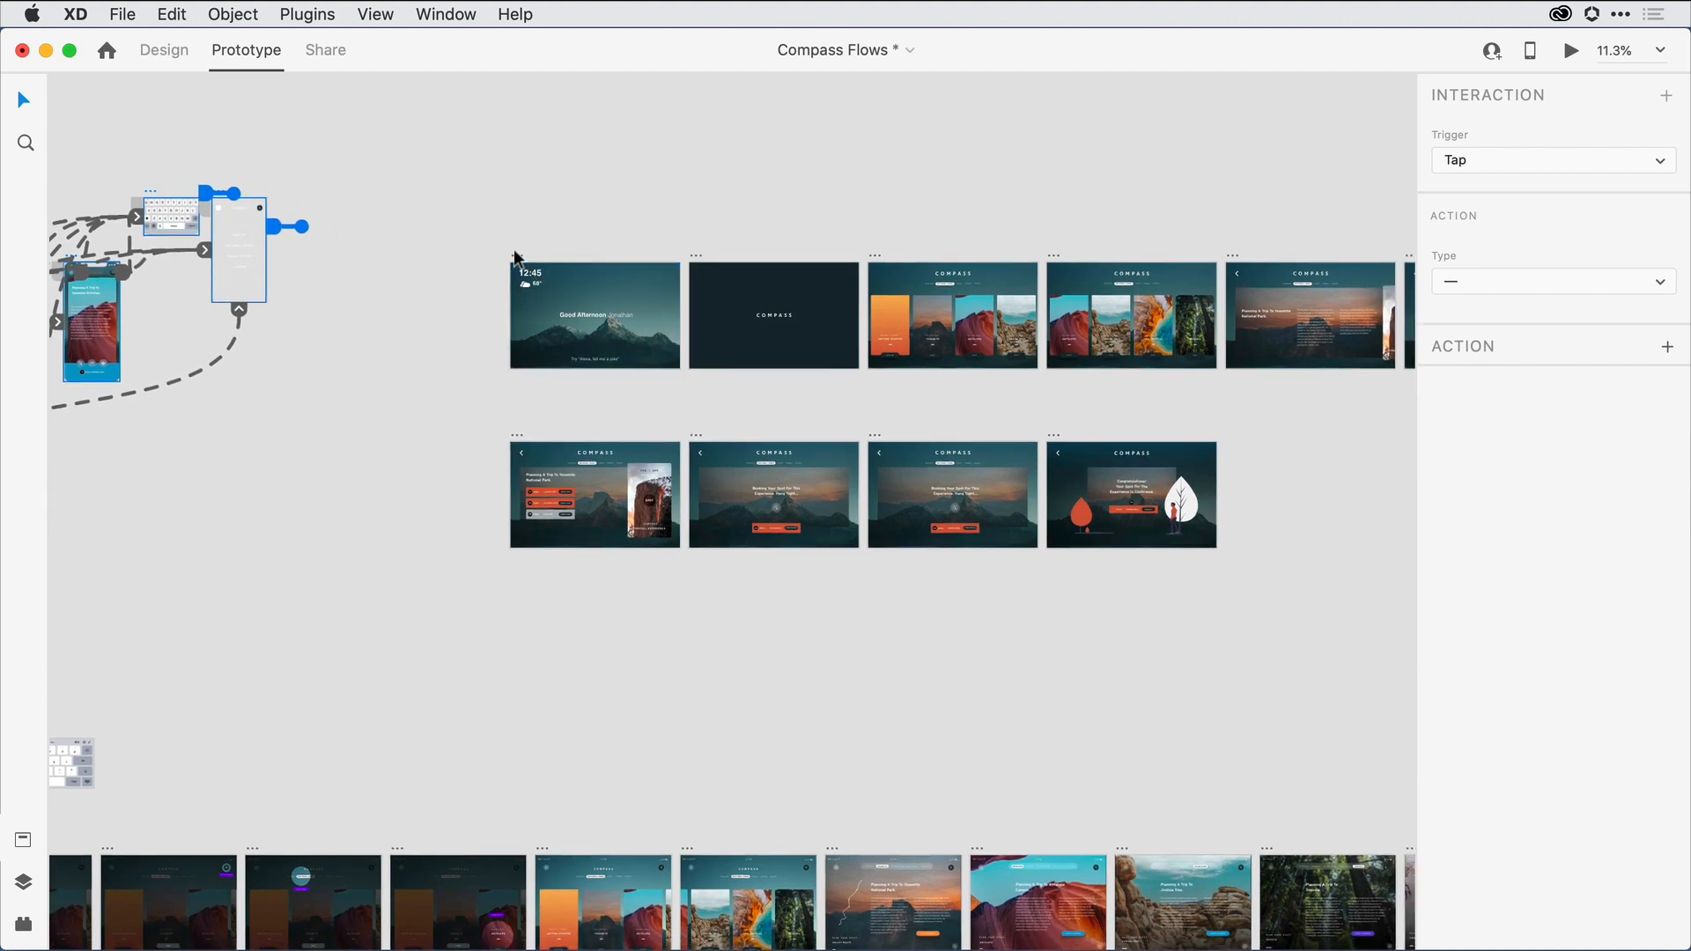
click(594, 315)
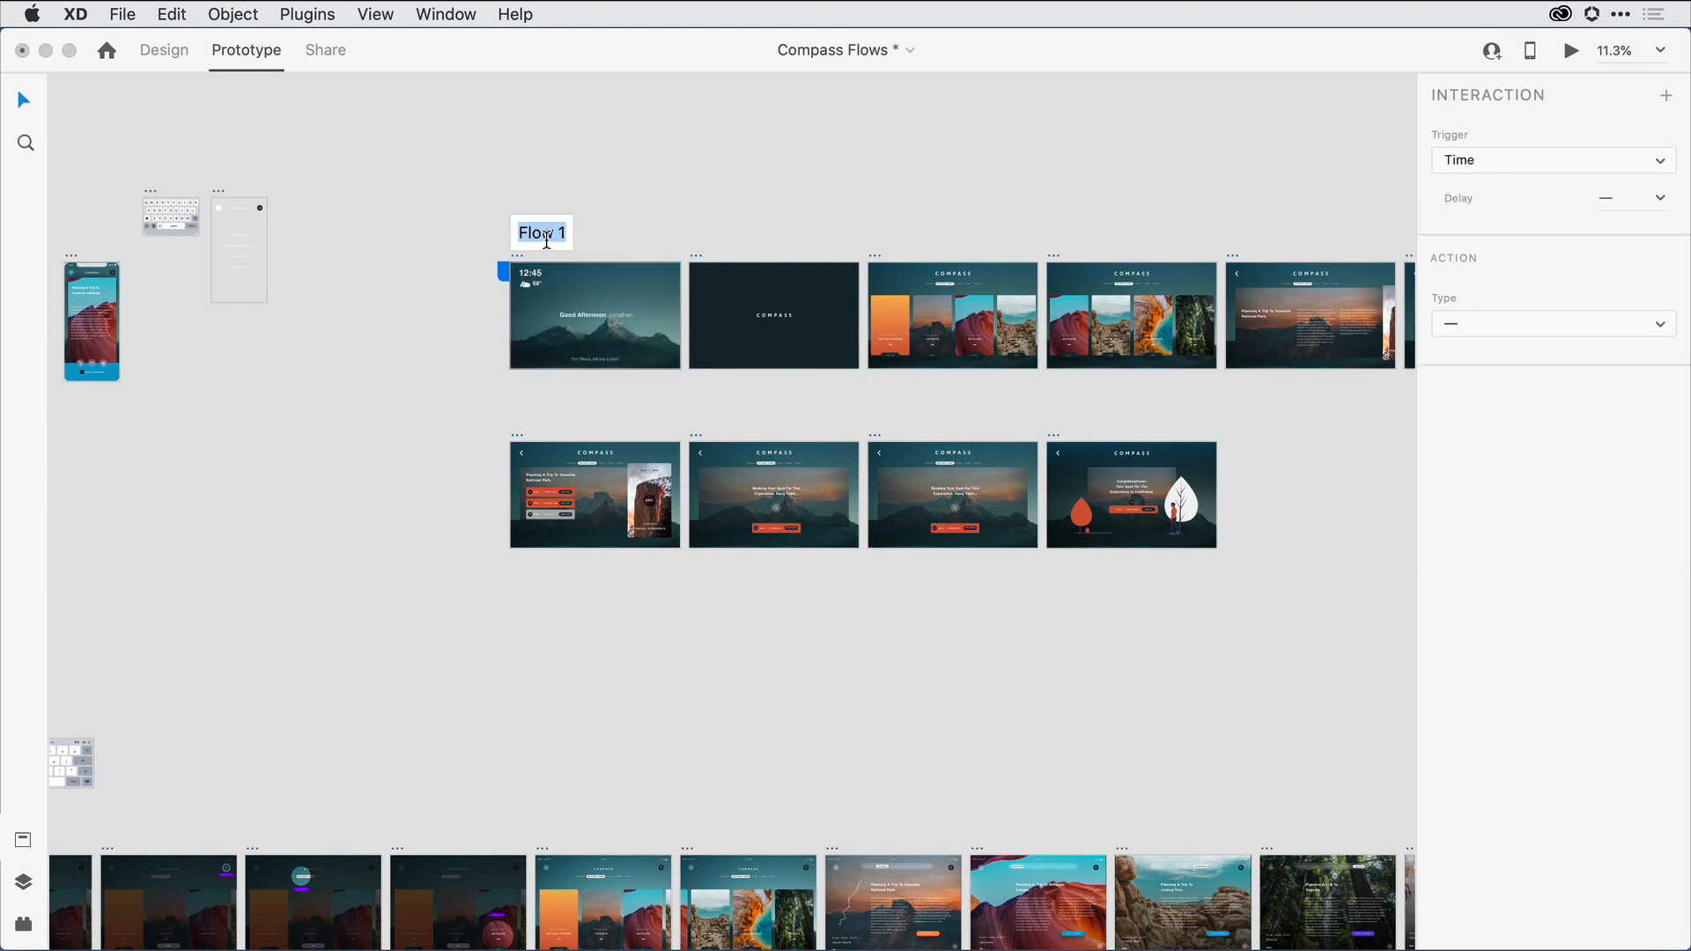
text(Amazon Echo Show)
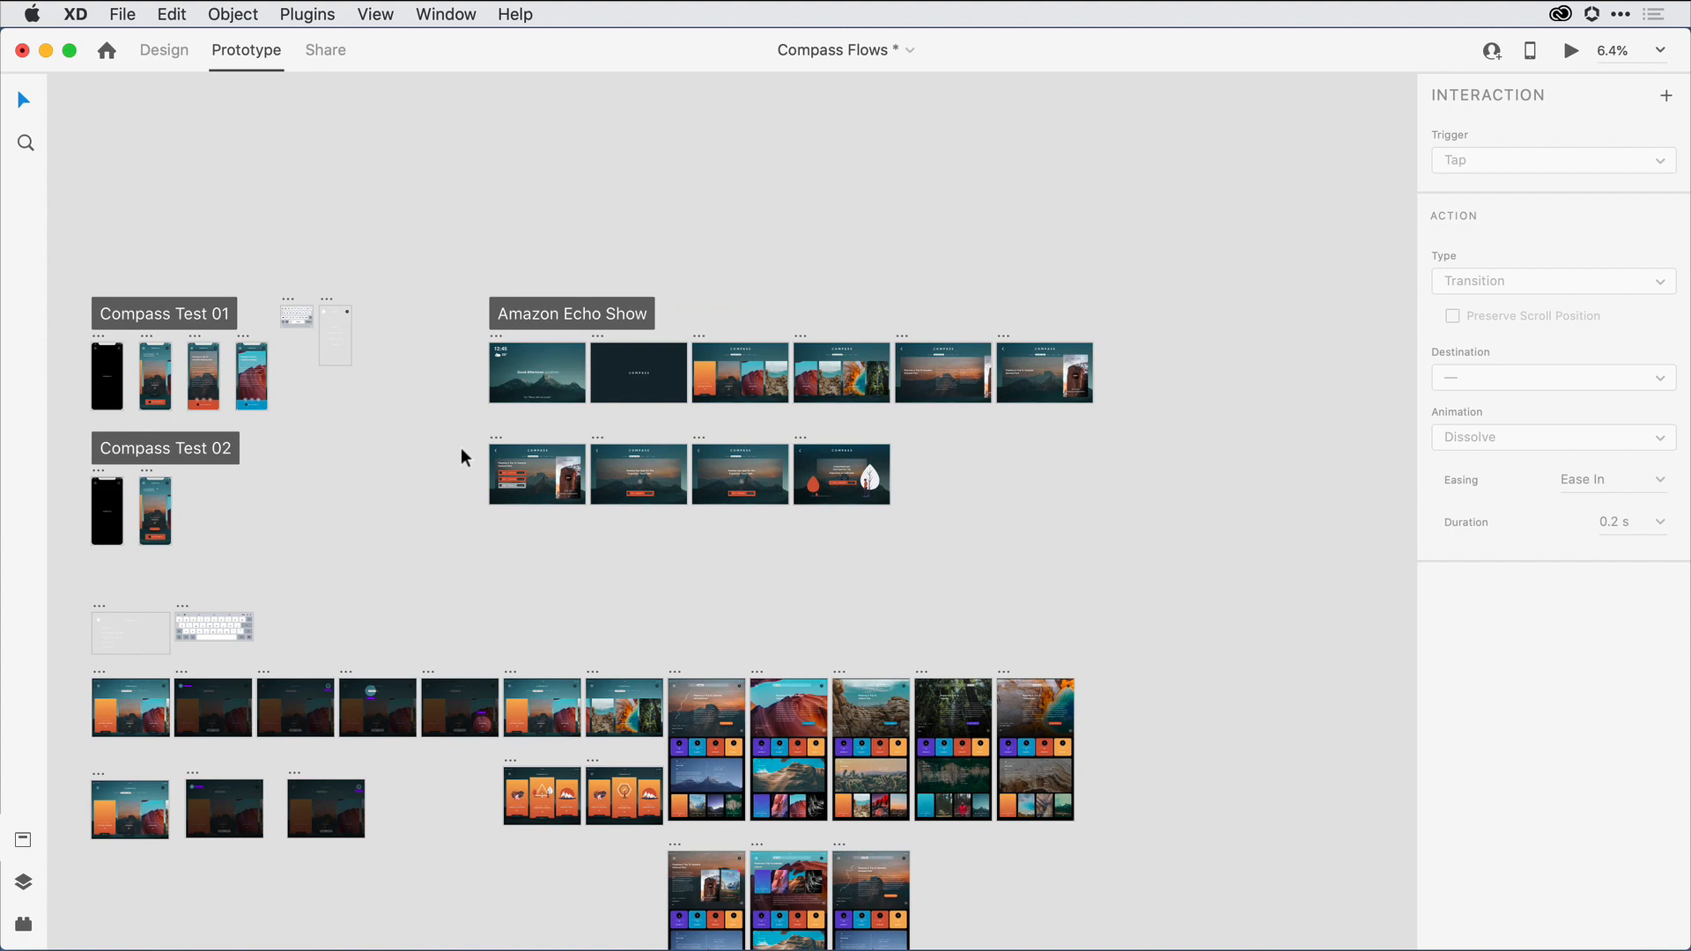
scroll(up, 3)
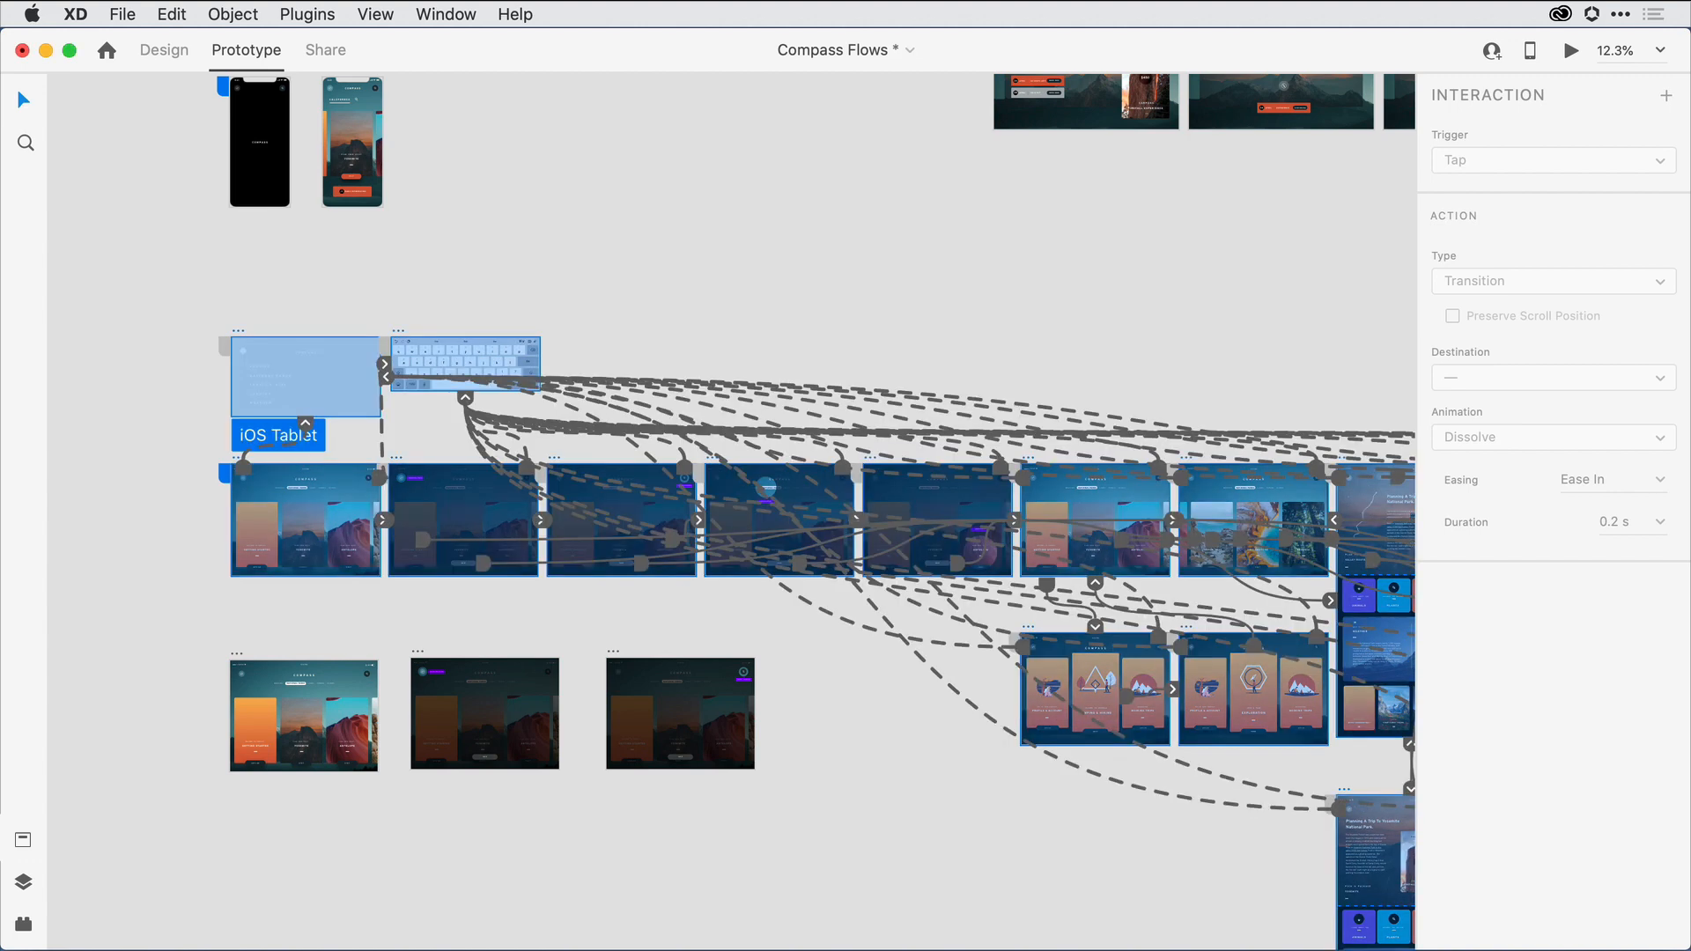
click(199, 444)
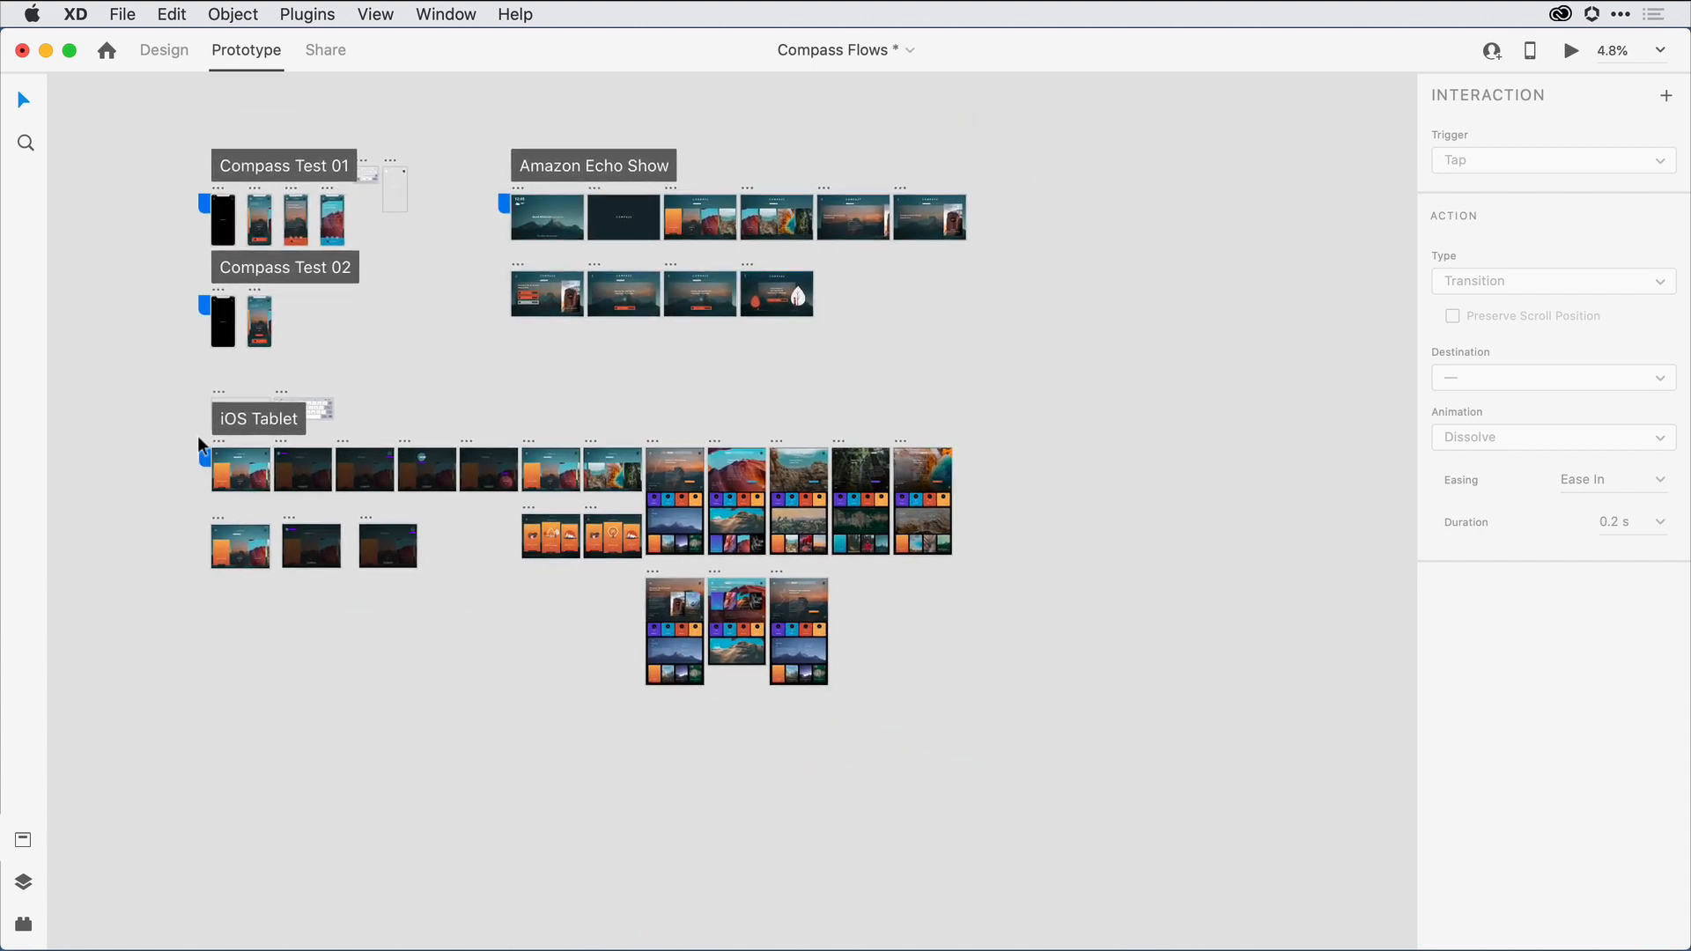
mouse_move(544, 180)
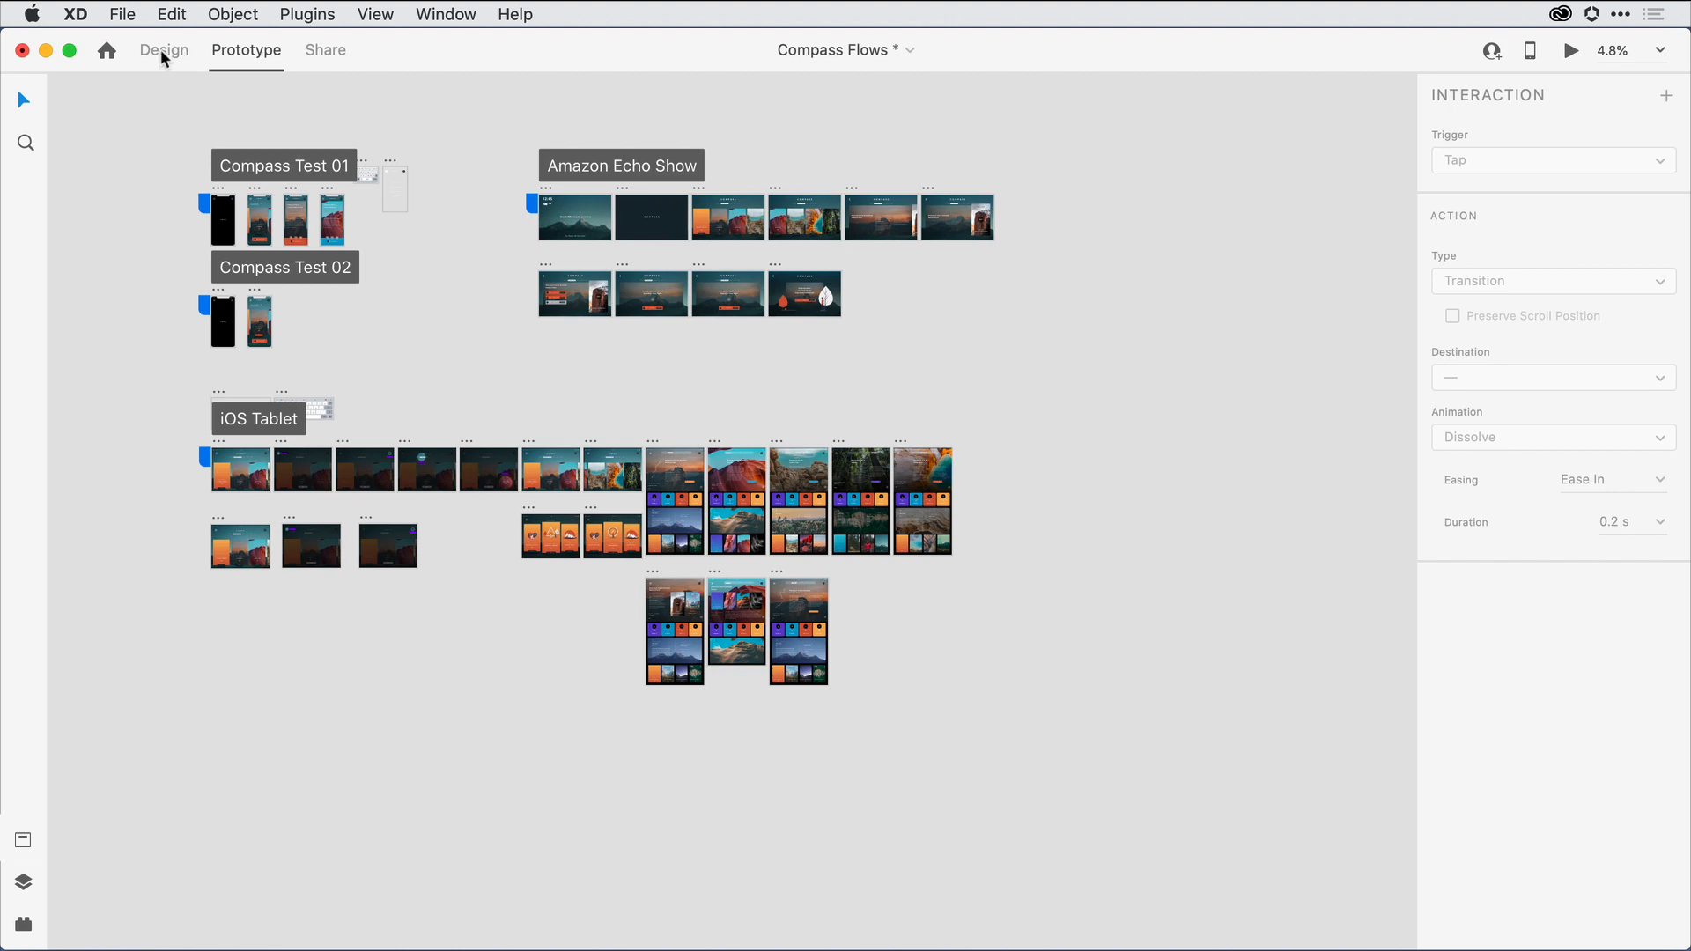
click(164, 49)
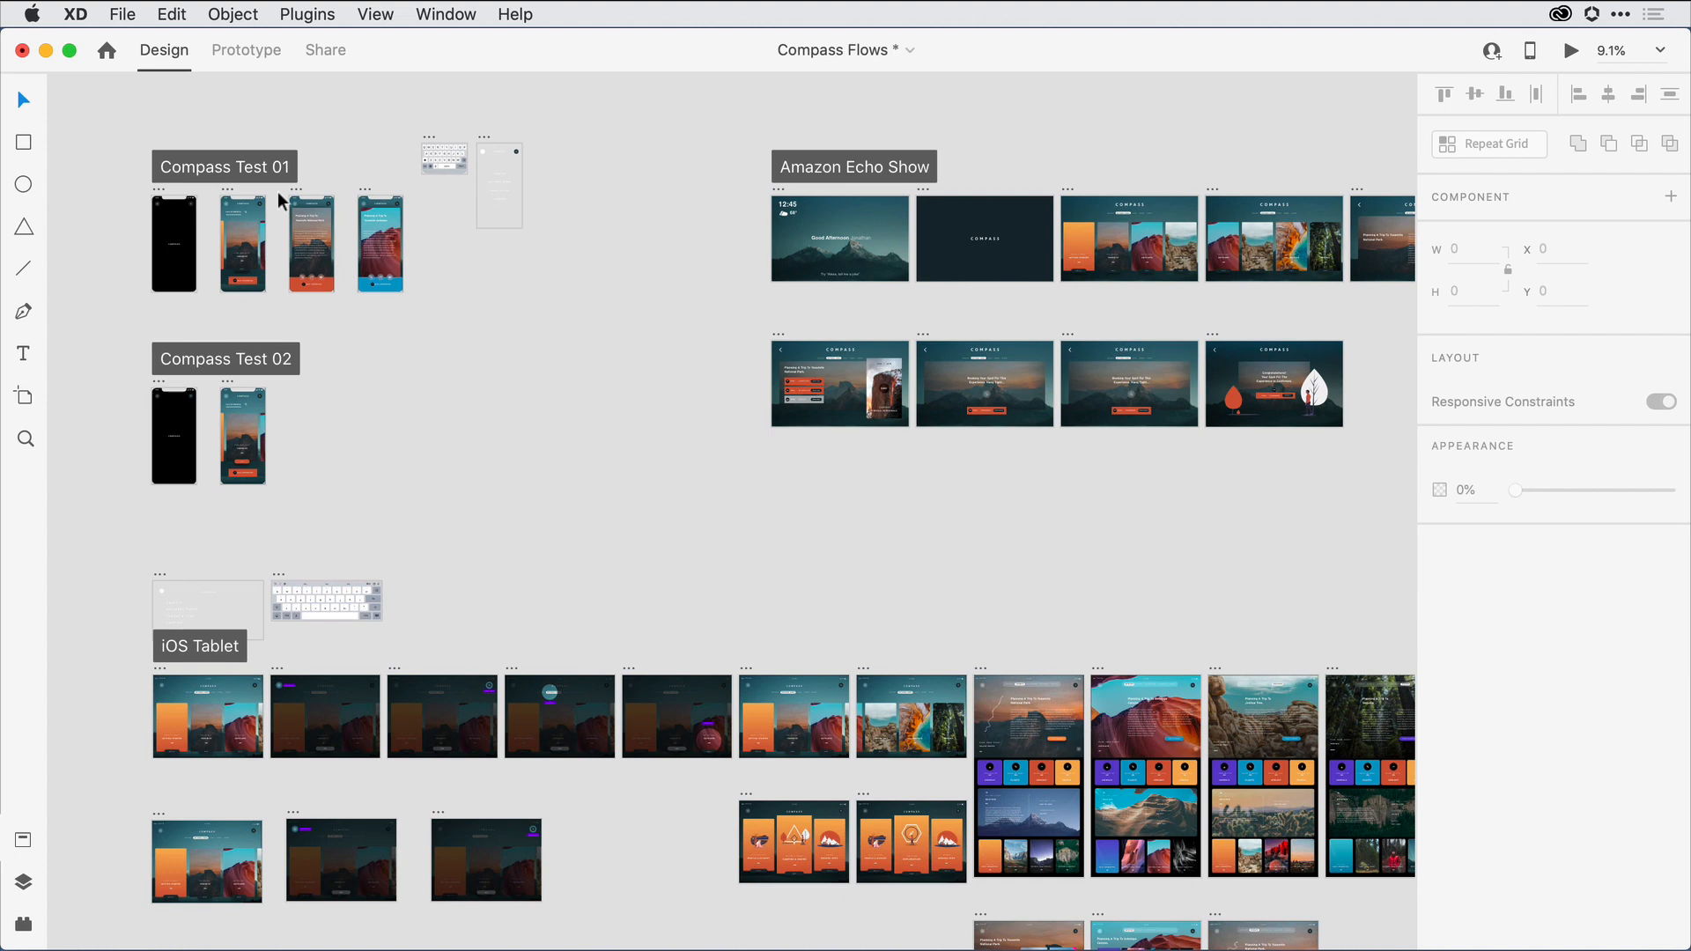
click(224, 165)
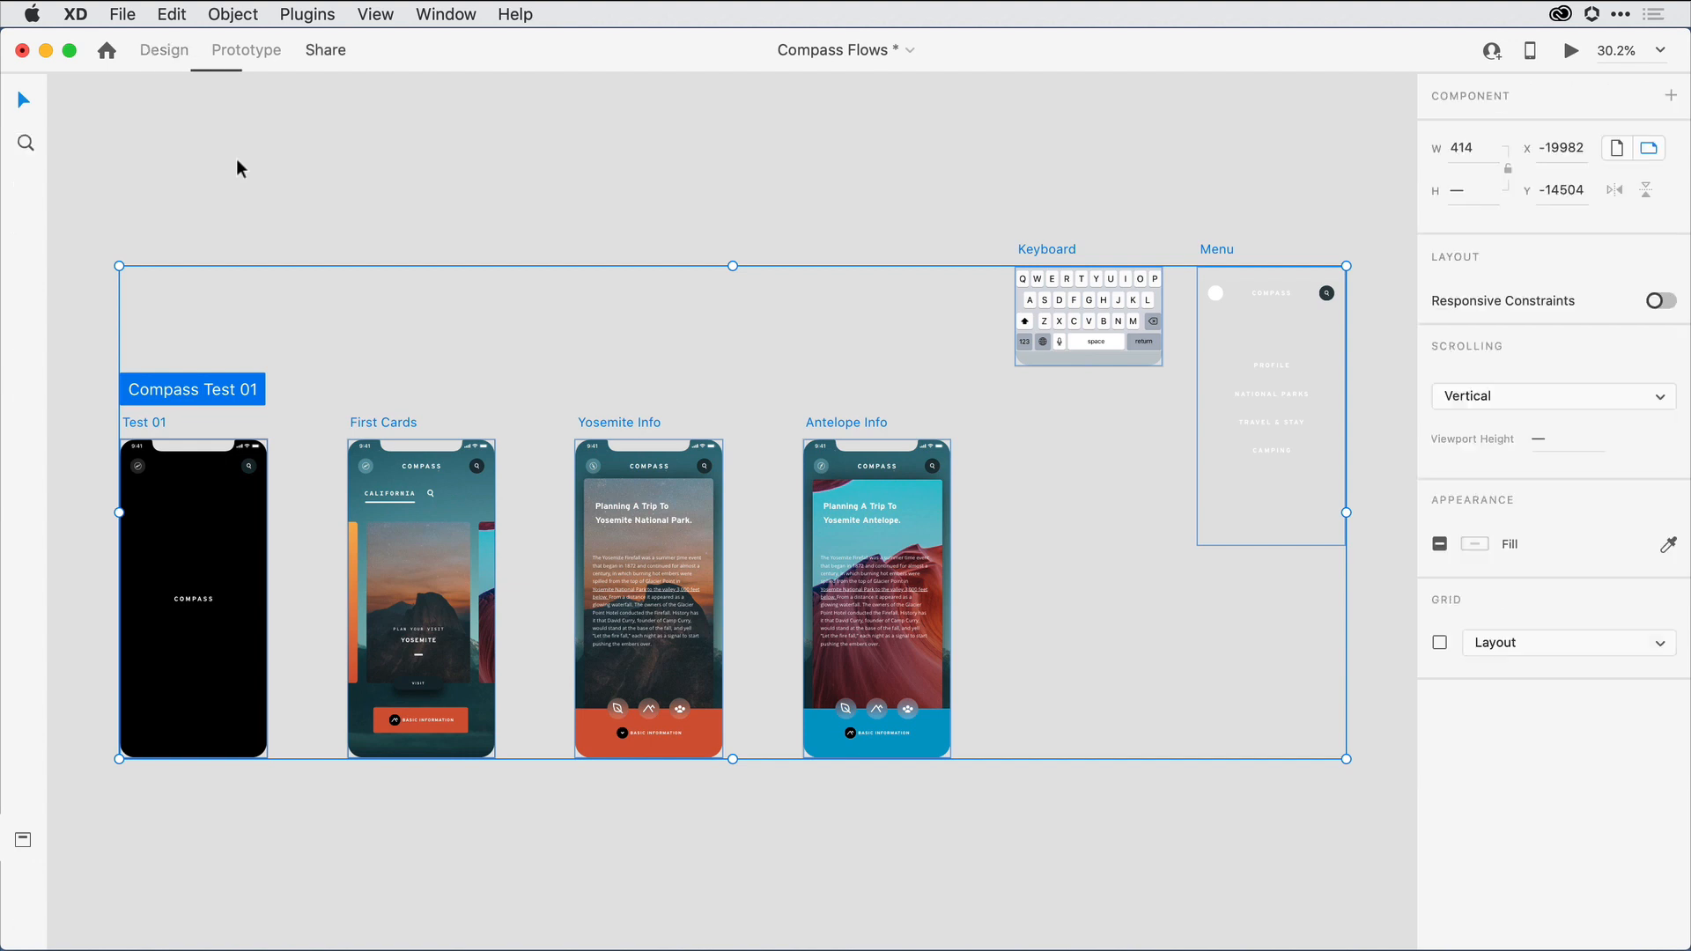
In Share mode, select the Compass Test 02 flow, then show the Compass Test 01 flow's link settings
click(324, 49)
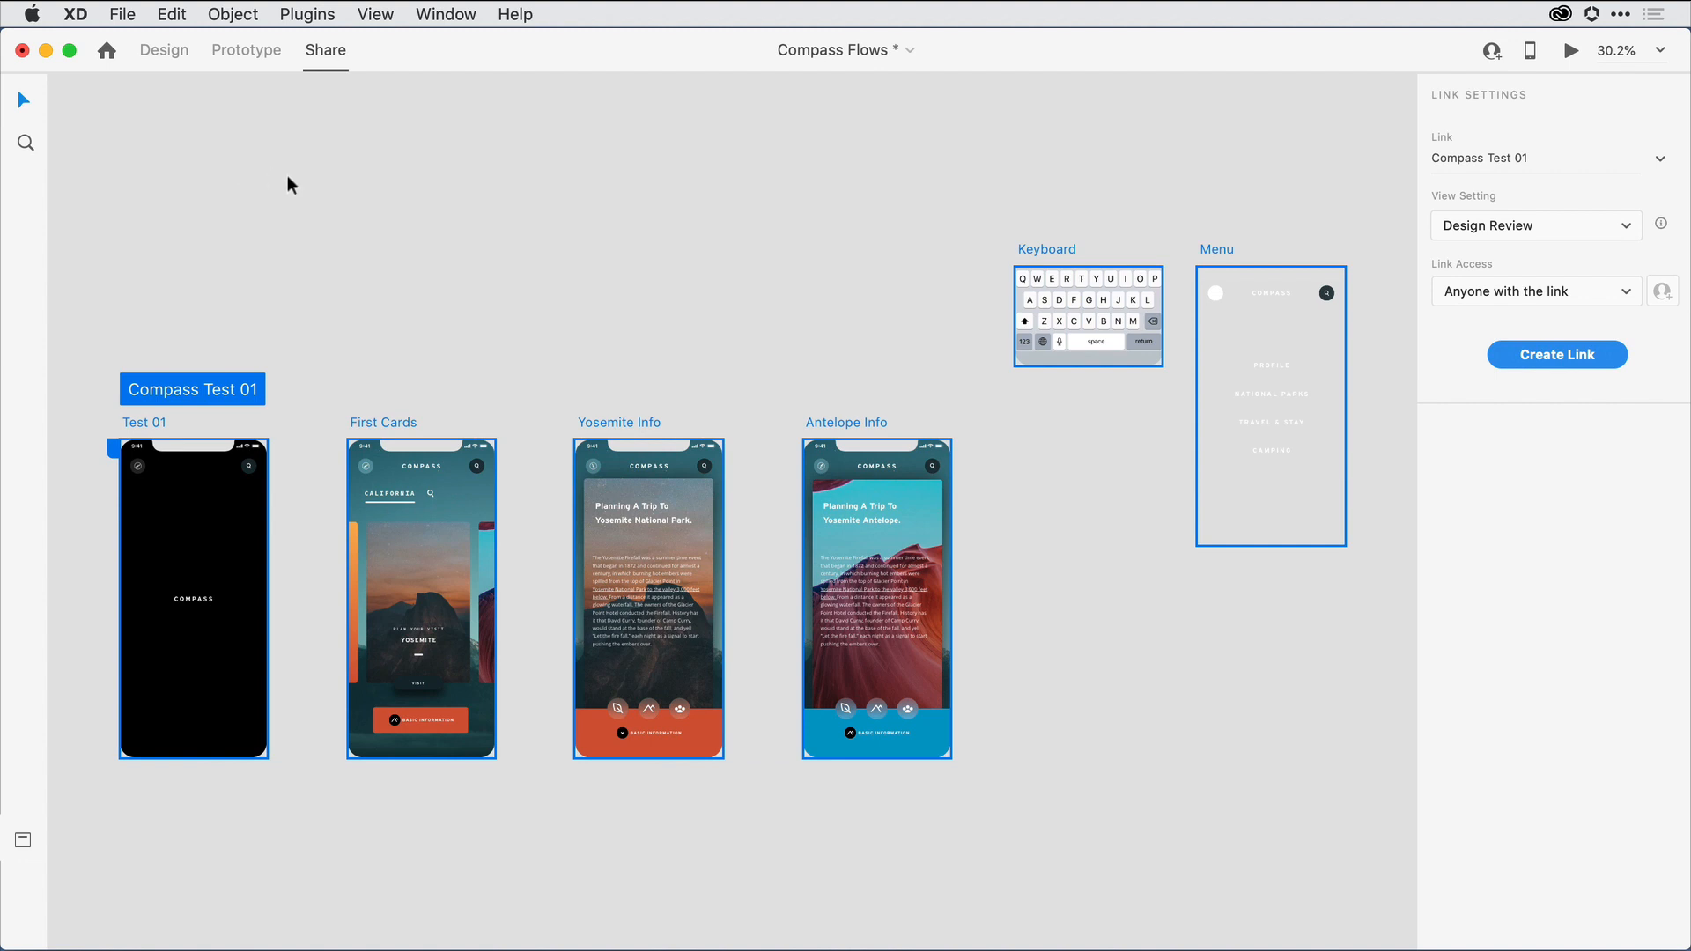
scroll(down, 3)
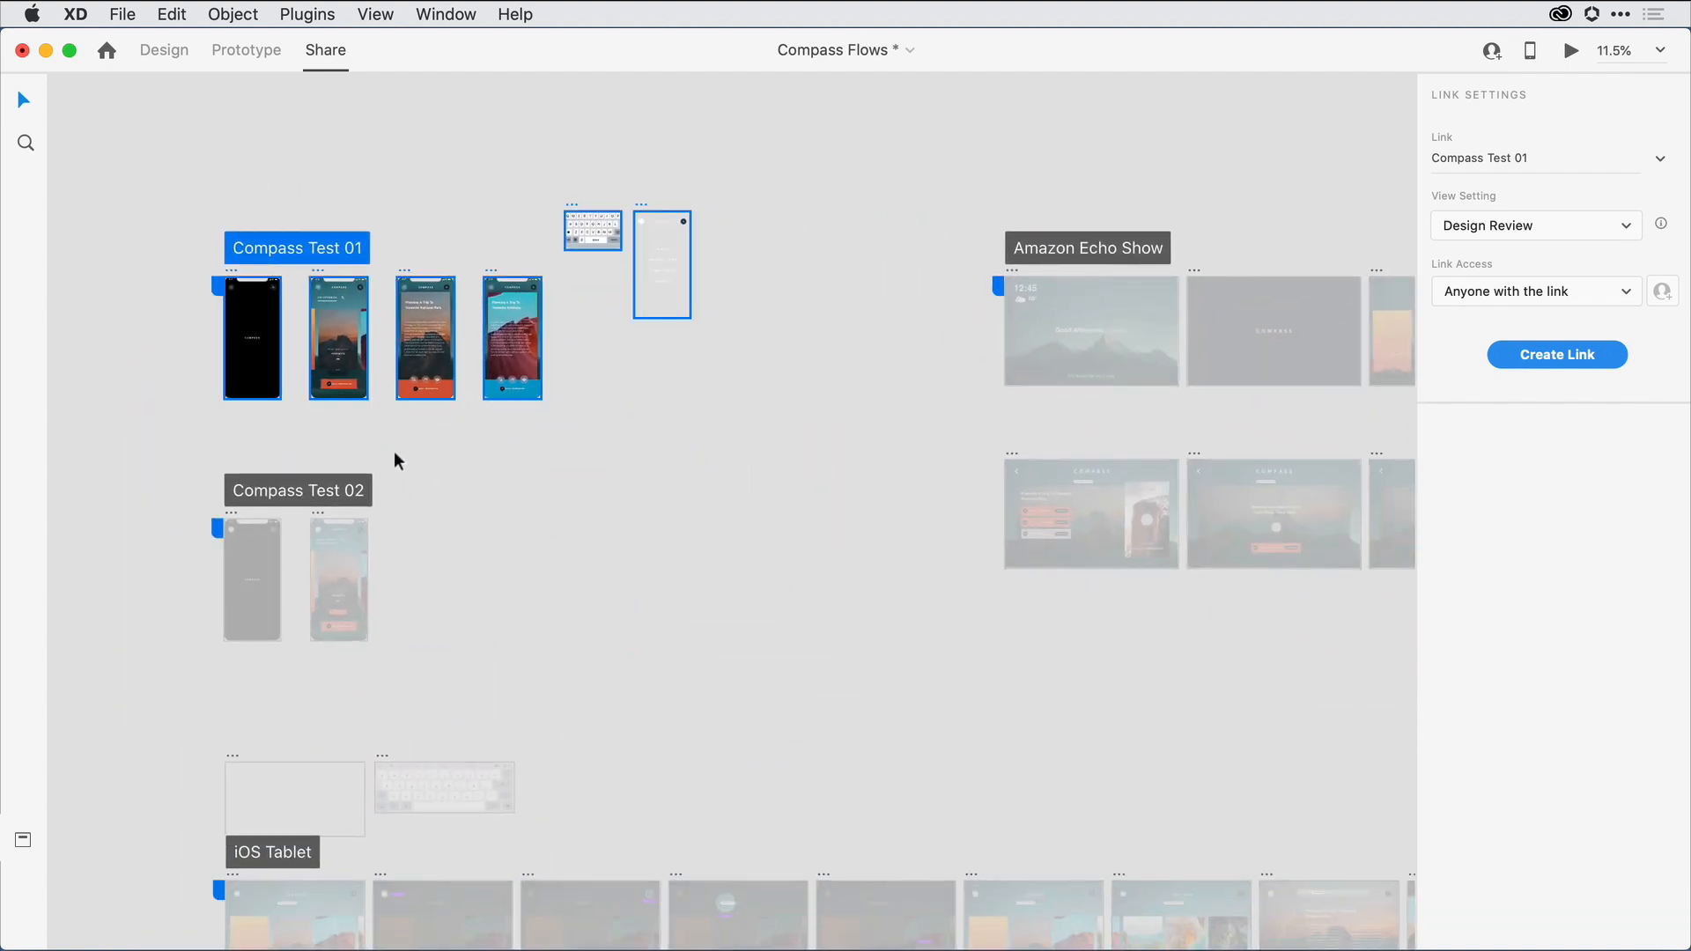
click(297, 491)
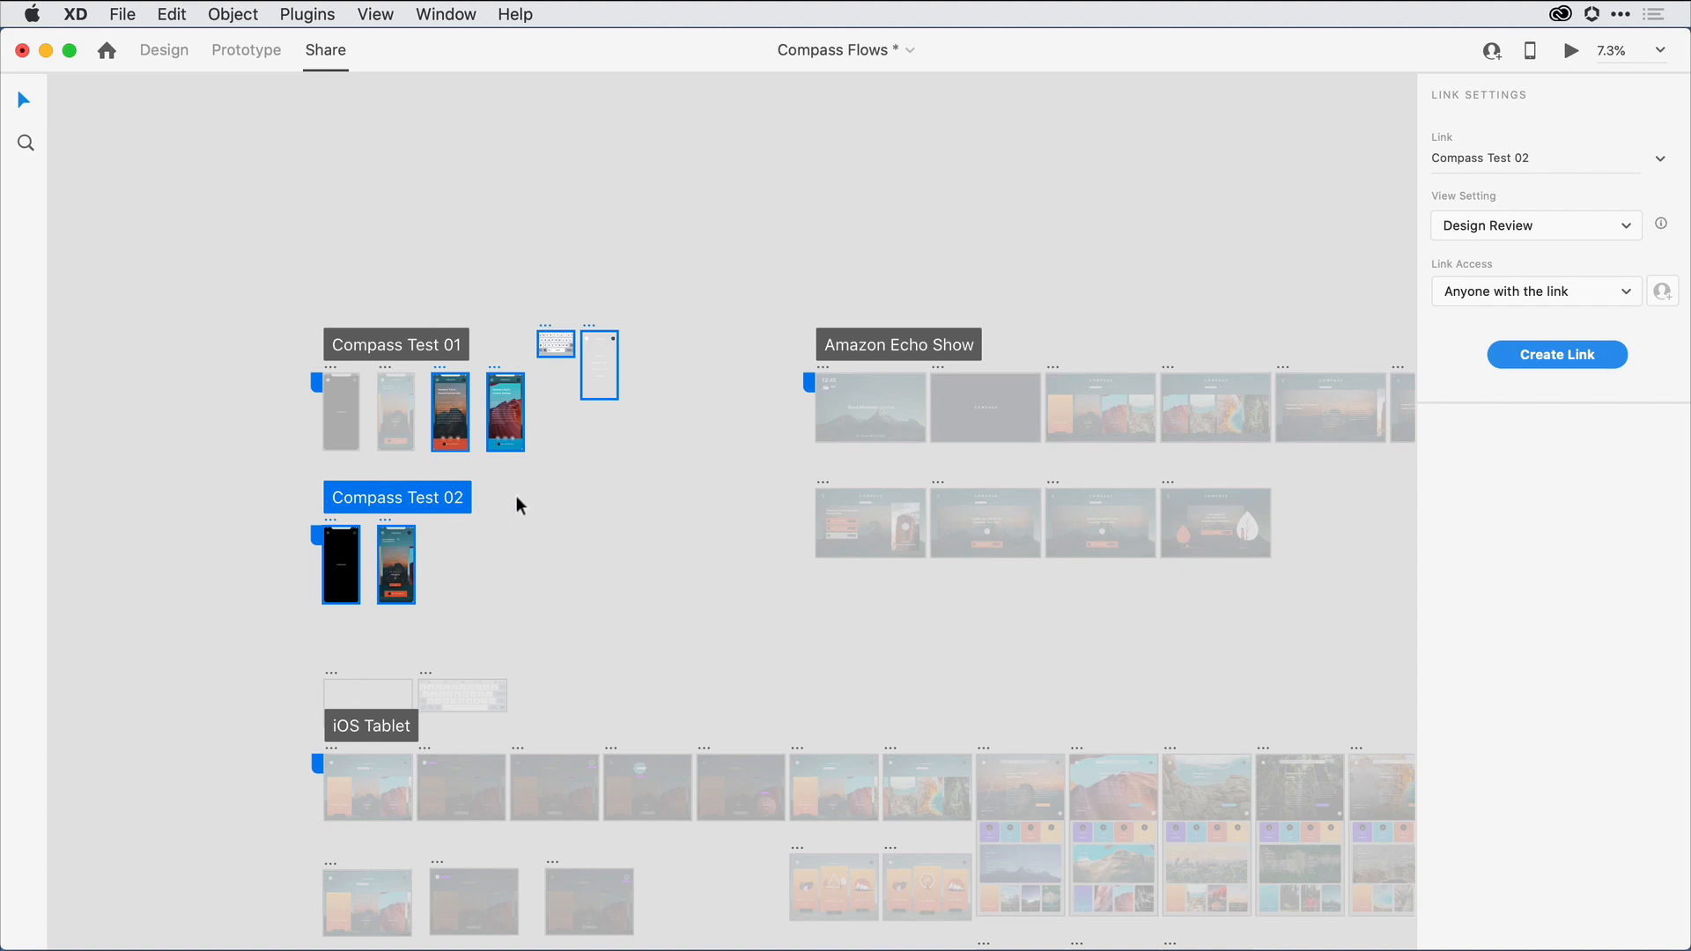
mouse_move(388, 354)
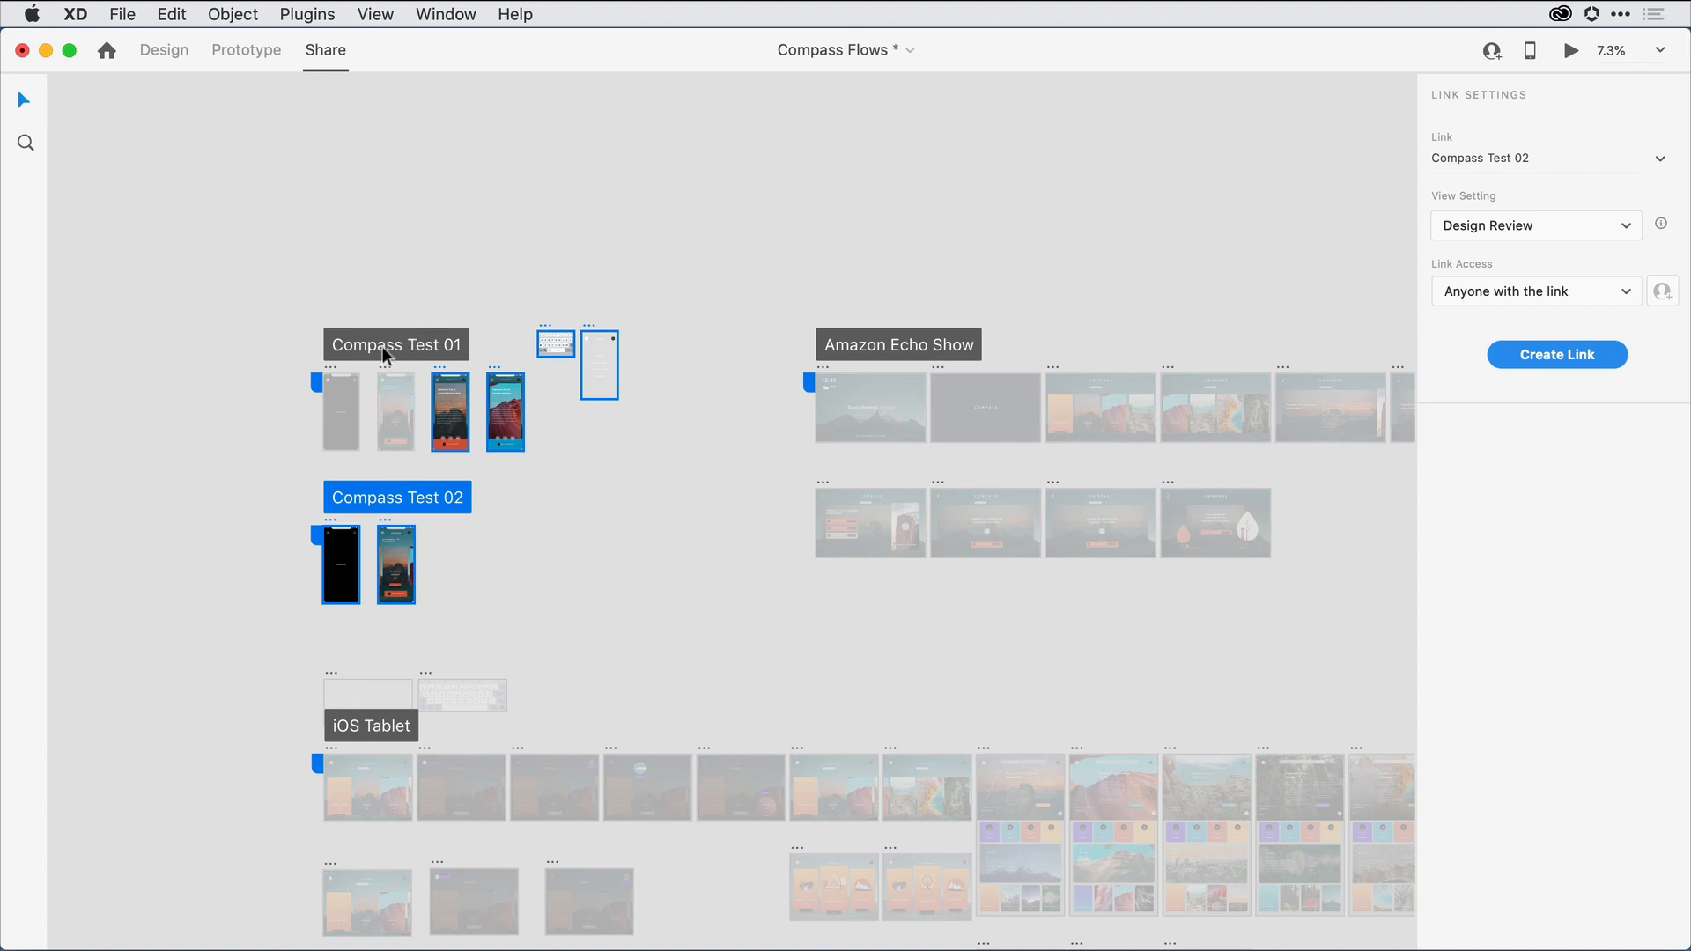
click(397, 343)
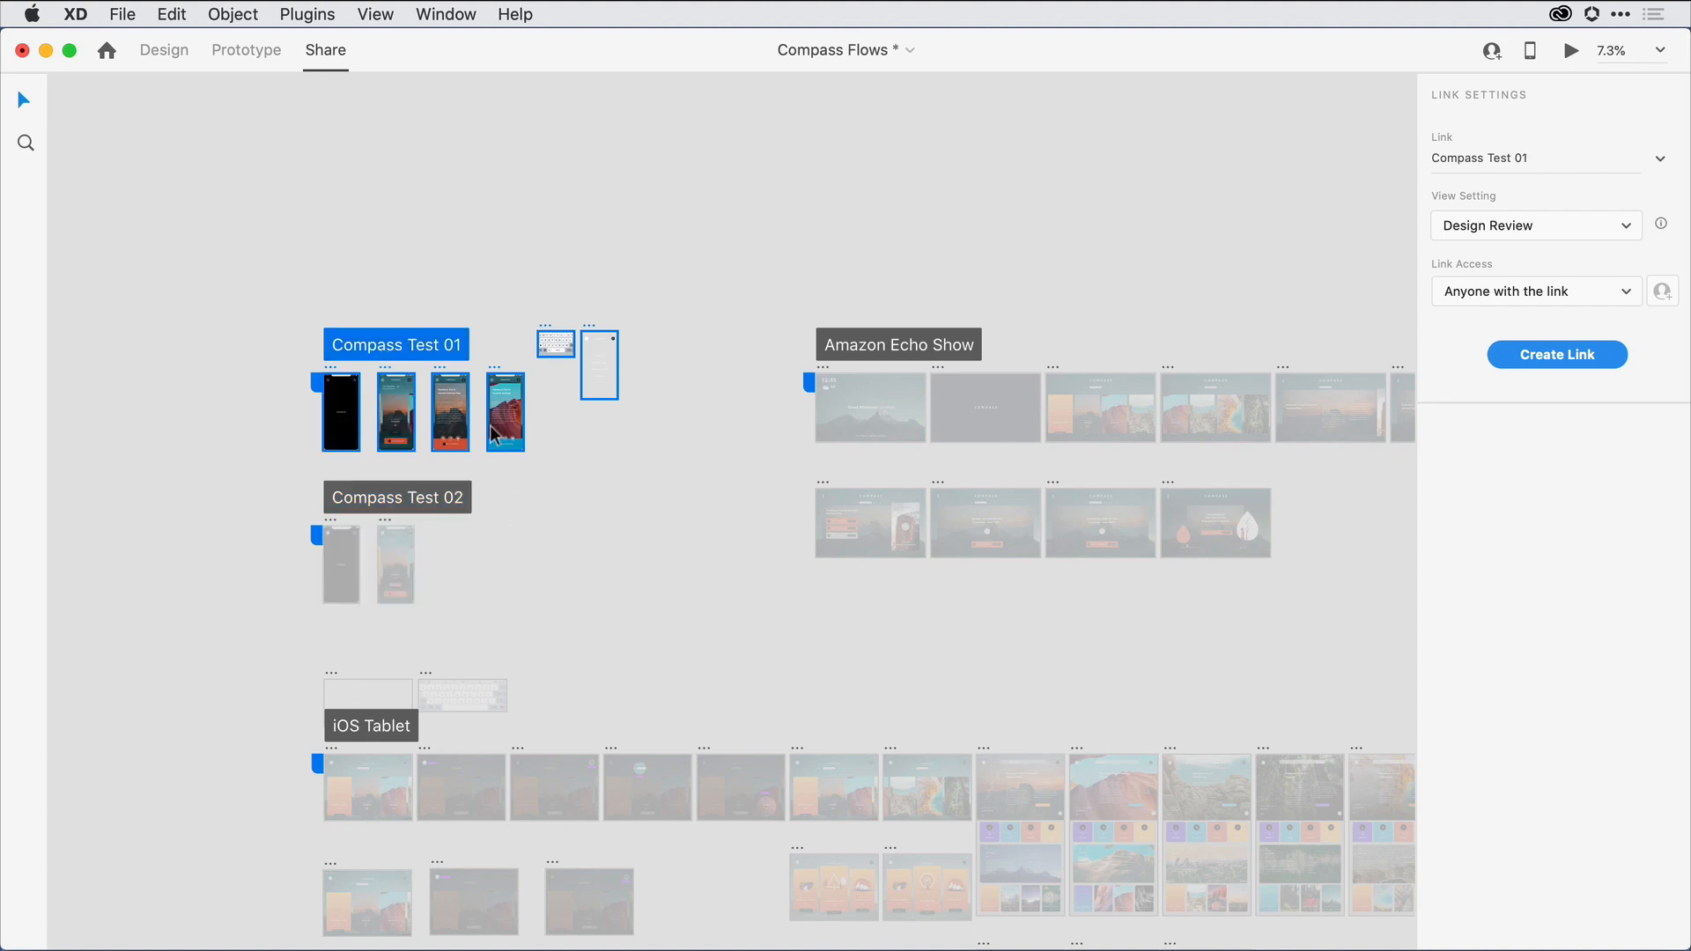
mouse_move(464, 529)
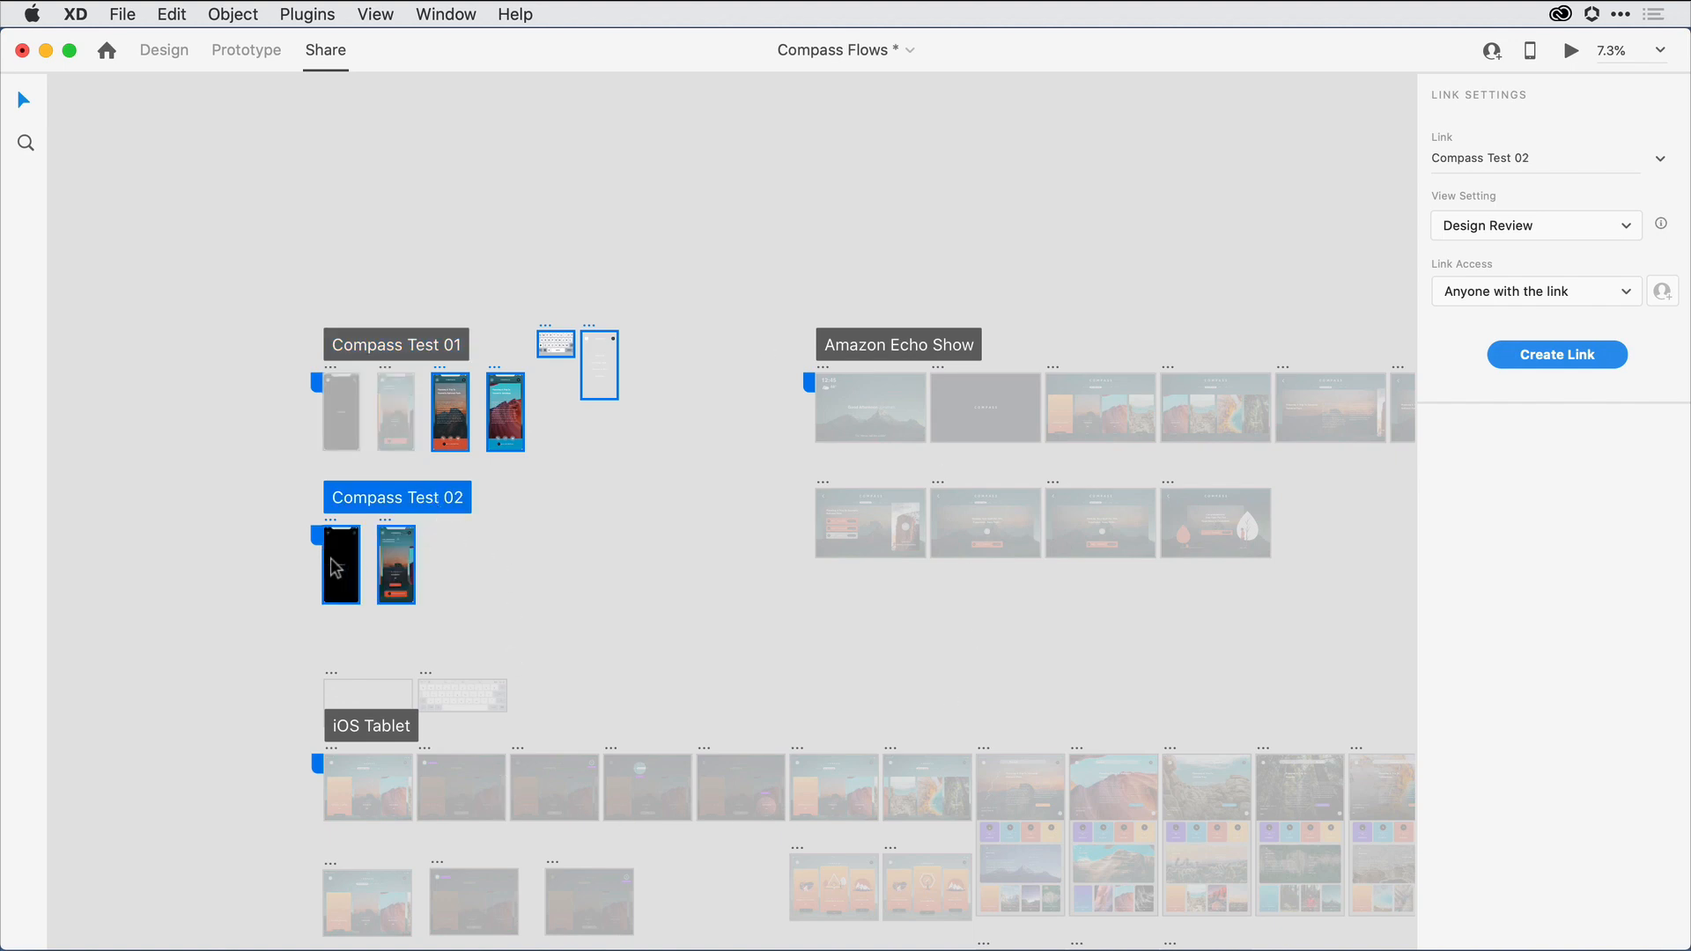
mouse_move(400, 438)
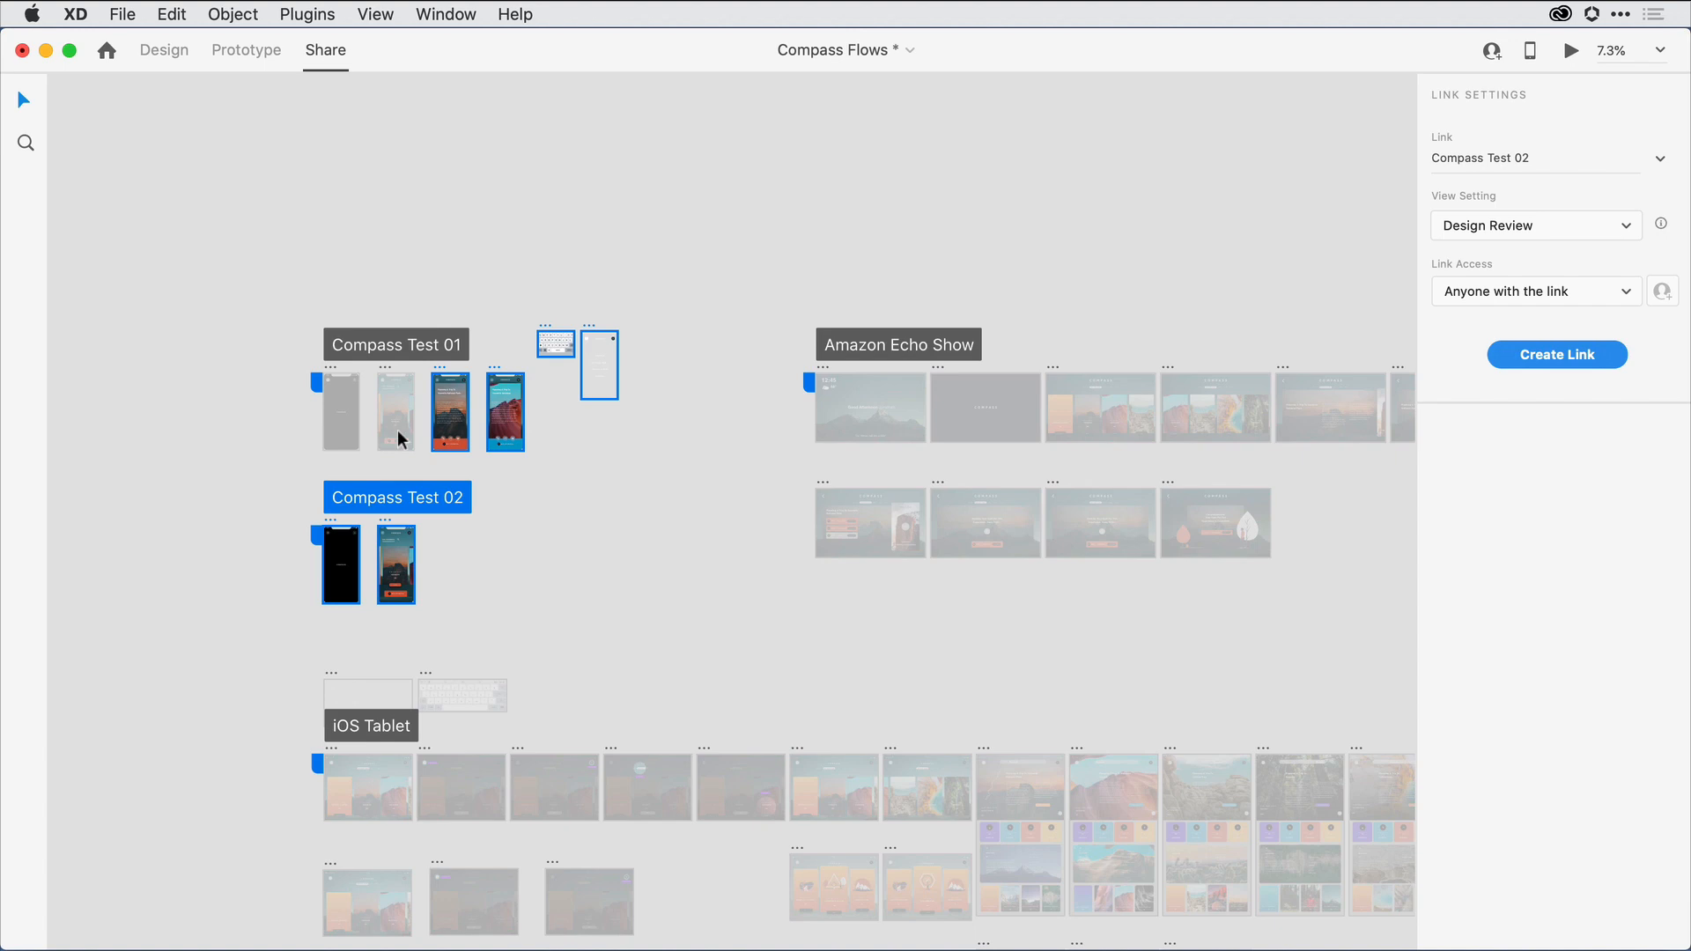
mouse_move(592, 363)
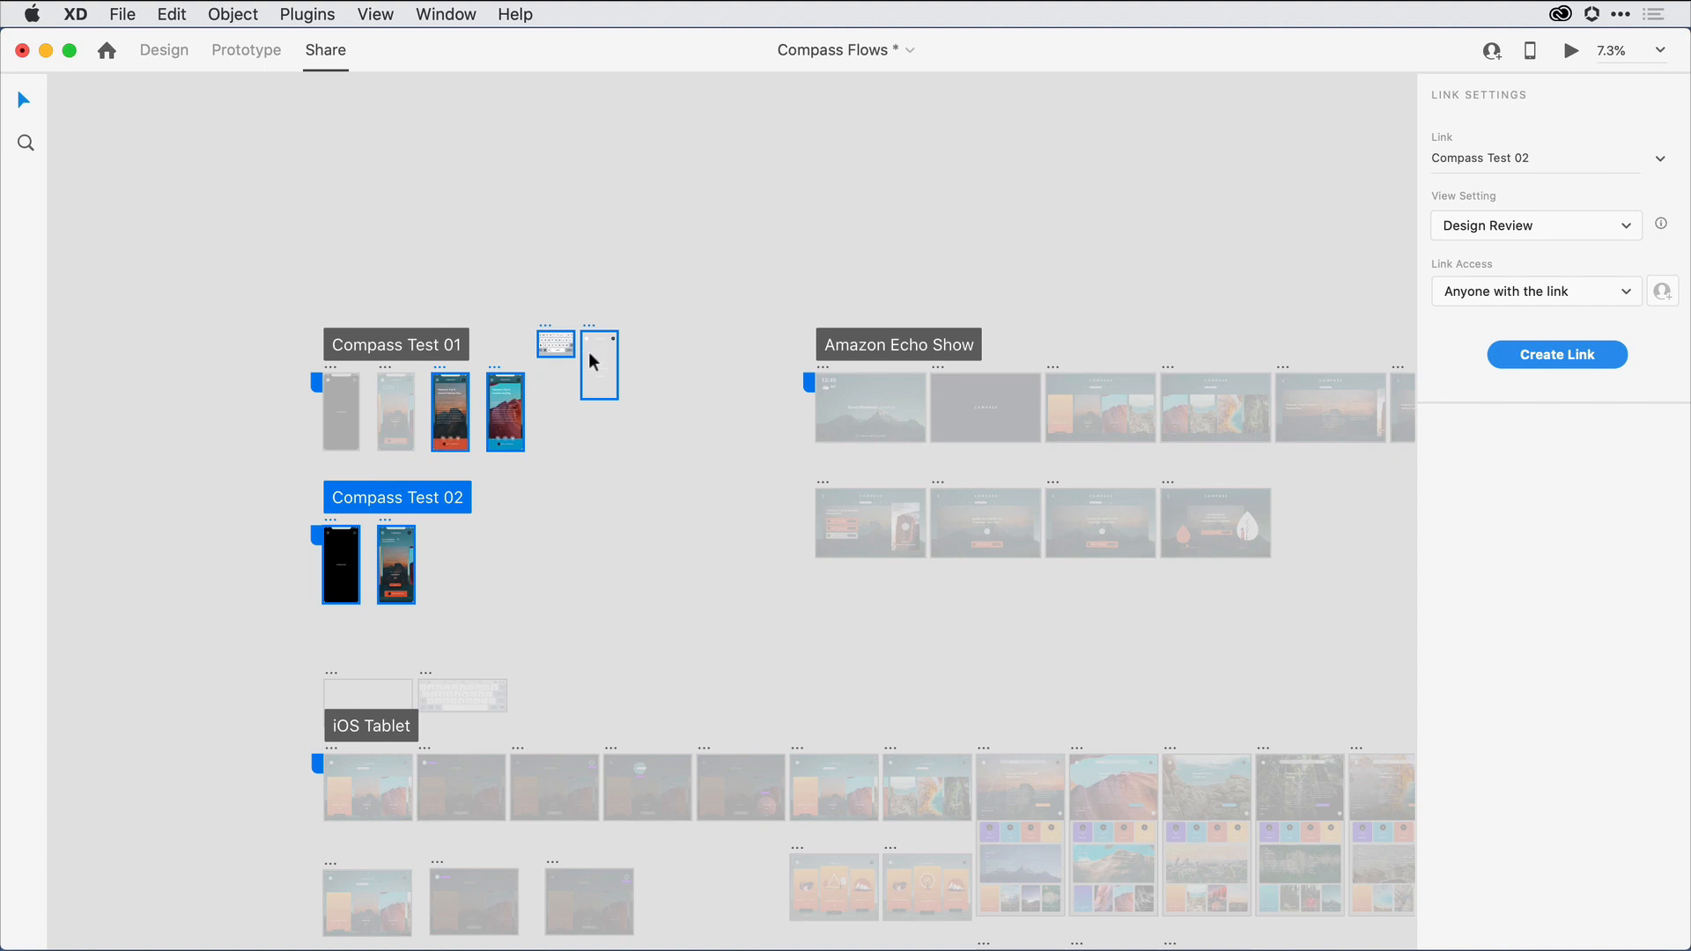
mouse_move(590, 507)
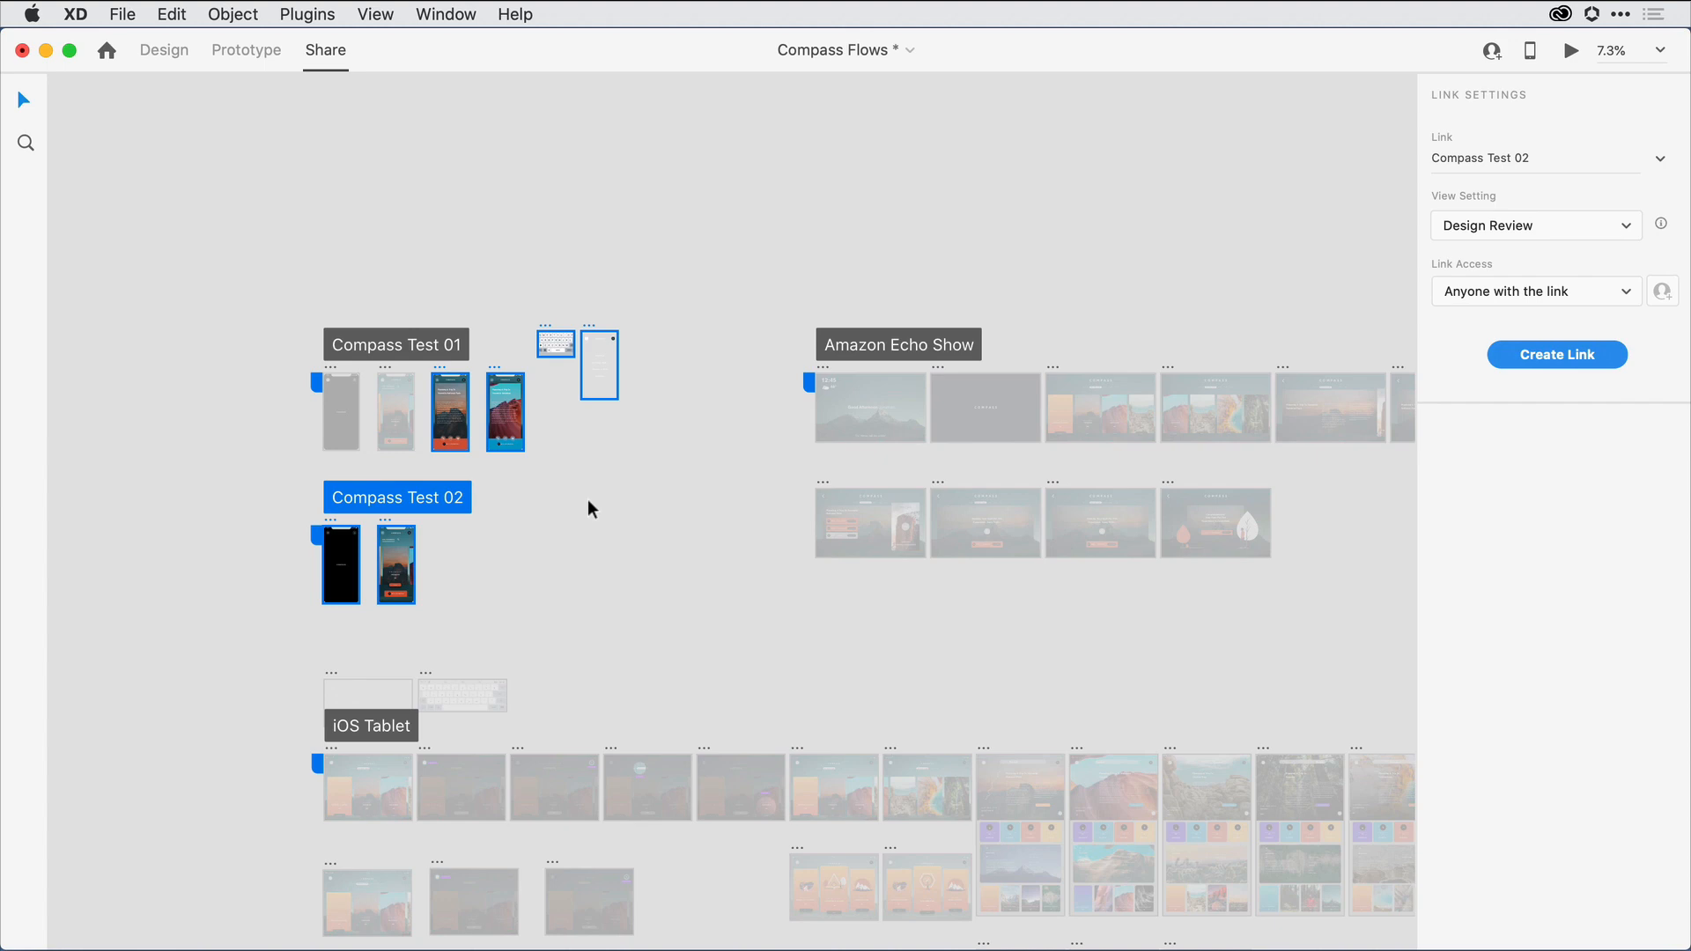
mouse_move(551, 458)
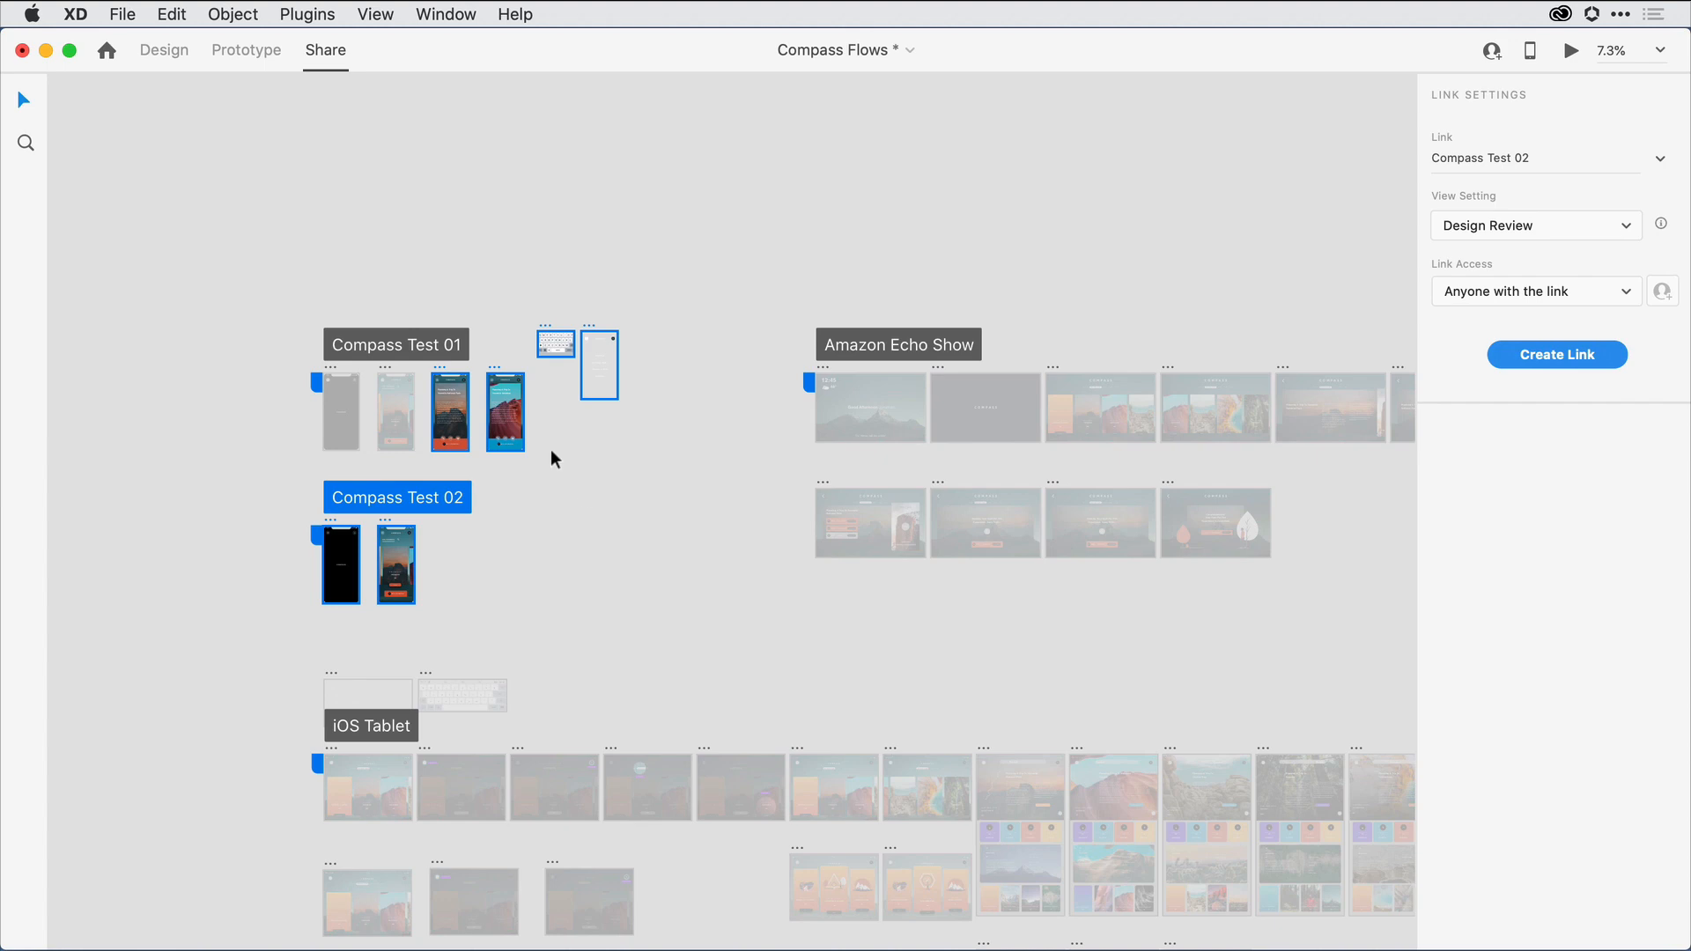
Create a shared link for Compass Test 01 with View Setting User Testing, open to anyone
click(396, 343)
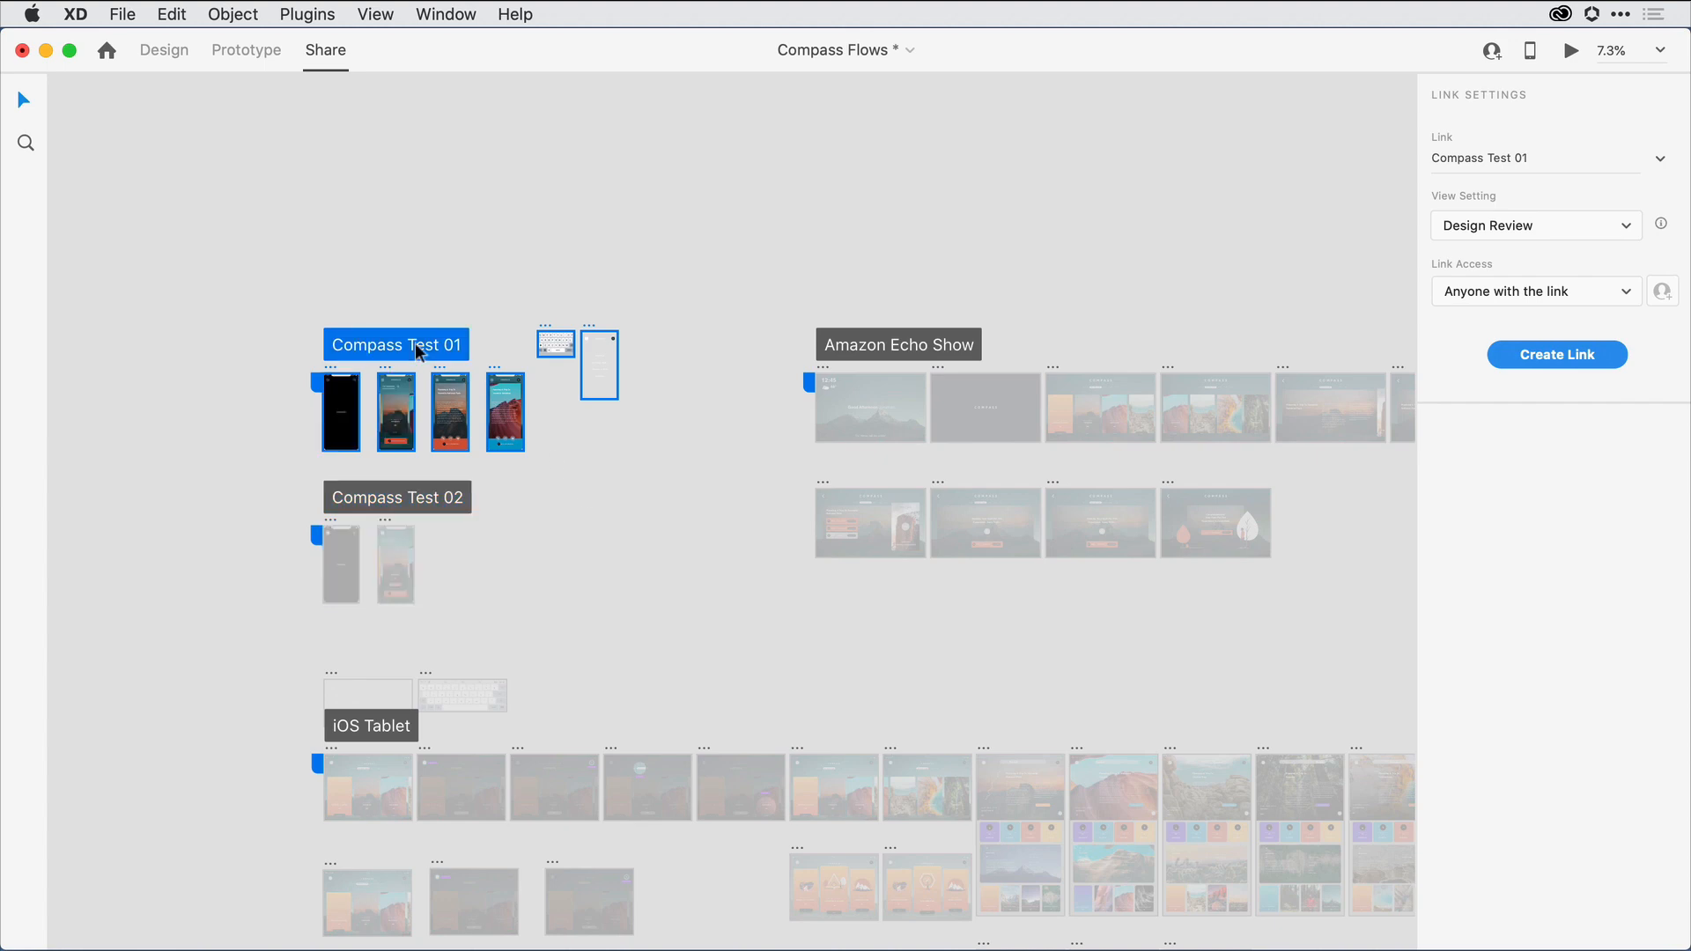
mouse_move(1173, 202)
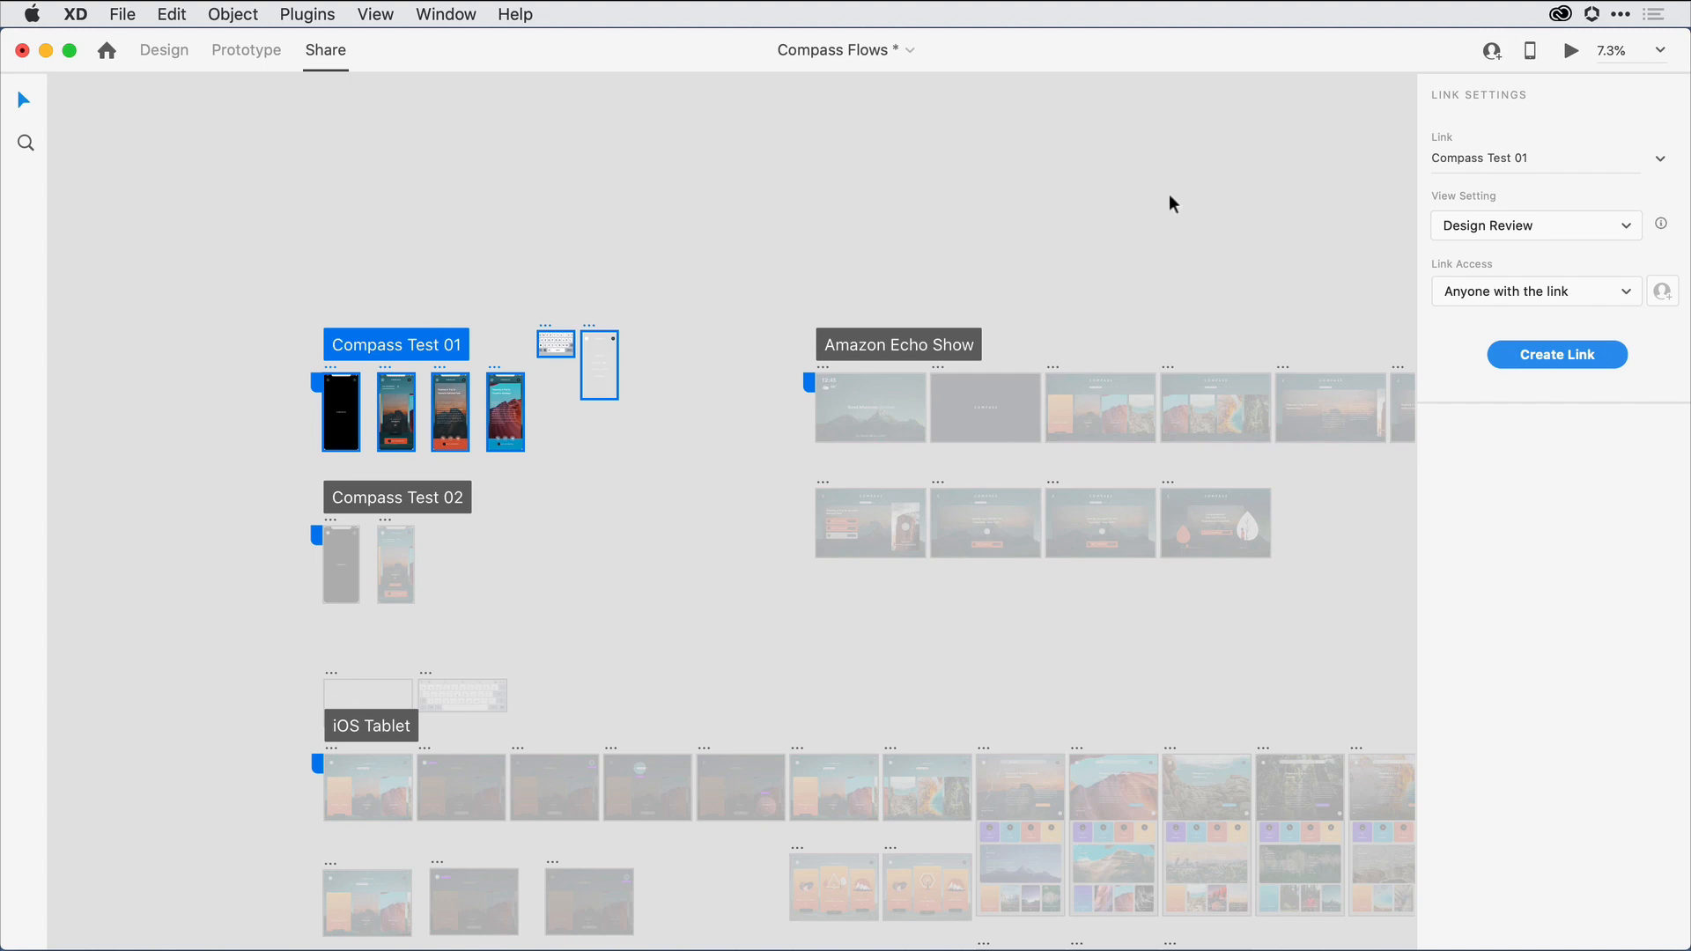
mouse_move(1381, 190)
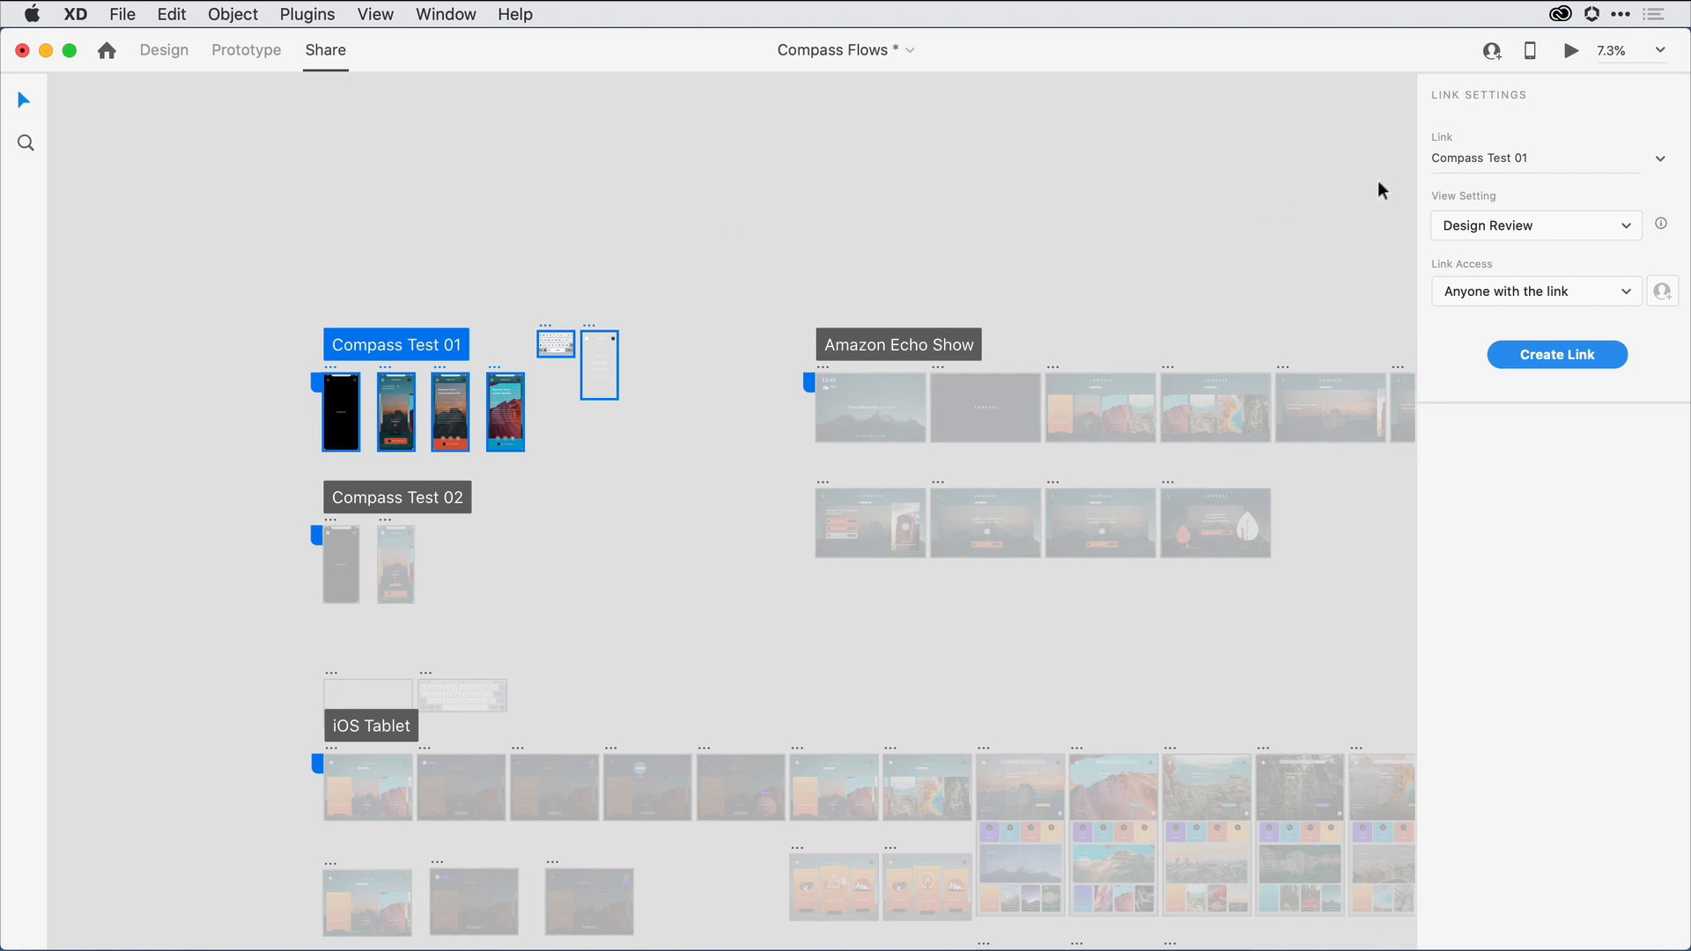
mouse_move(1430, 181)
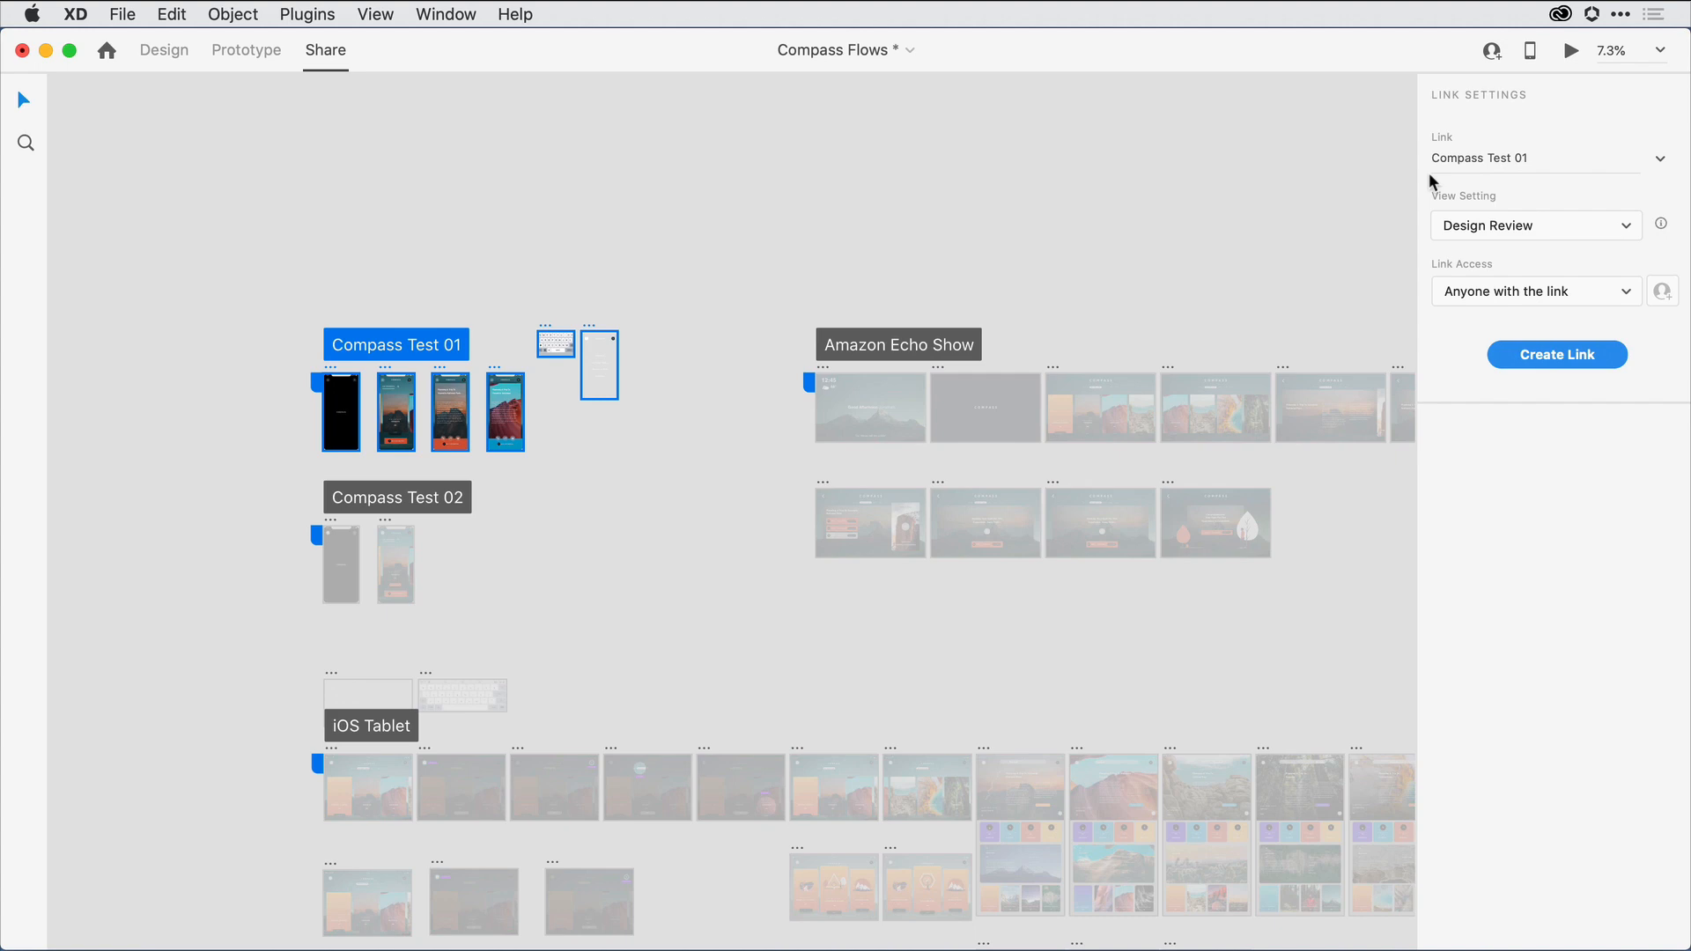
mouse_move(1453, 182)
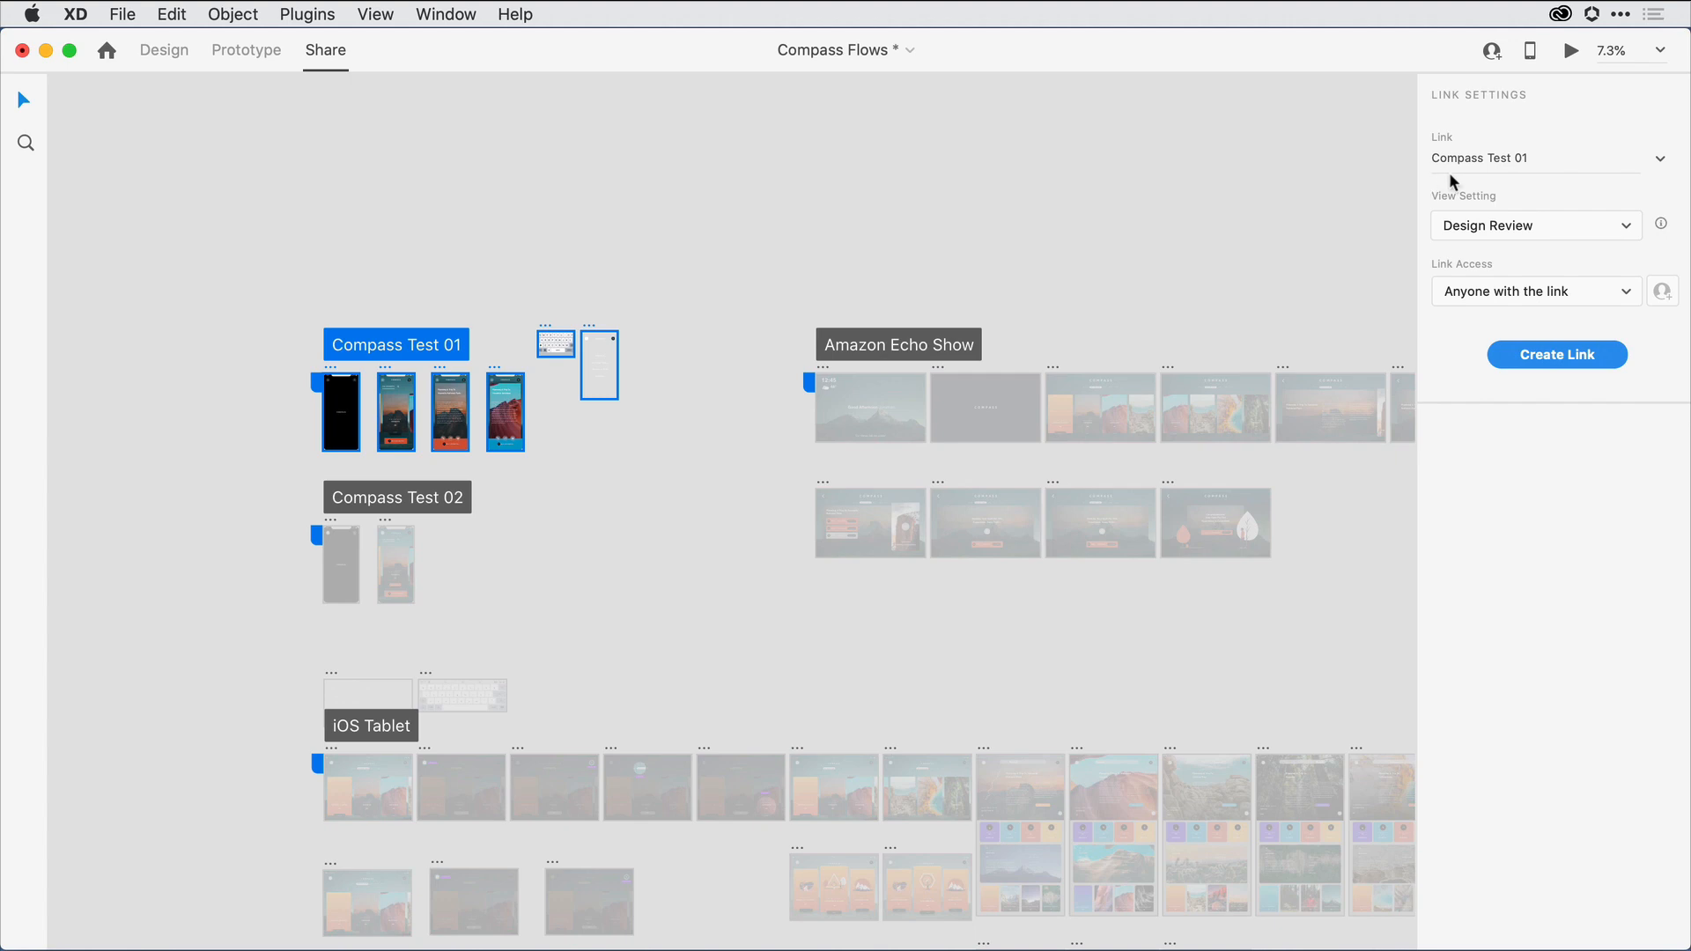
mouse_move(1564, 169)
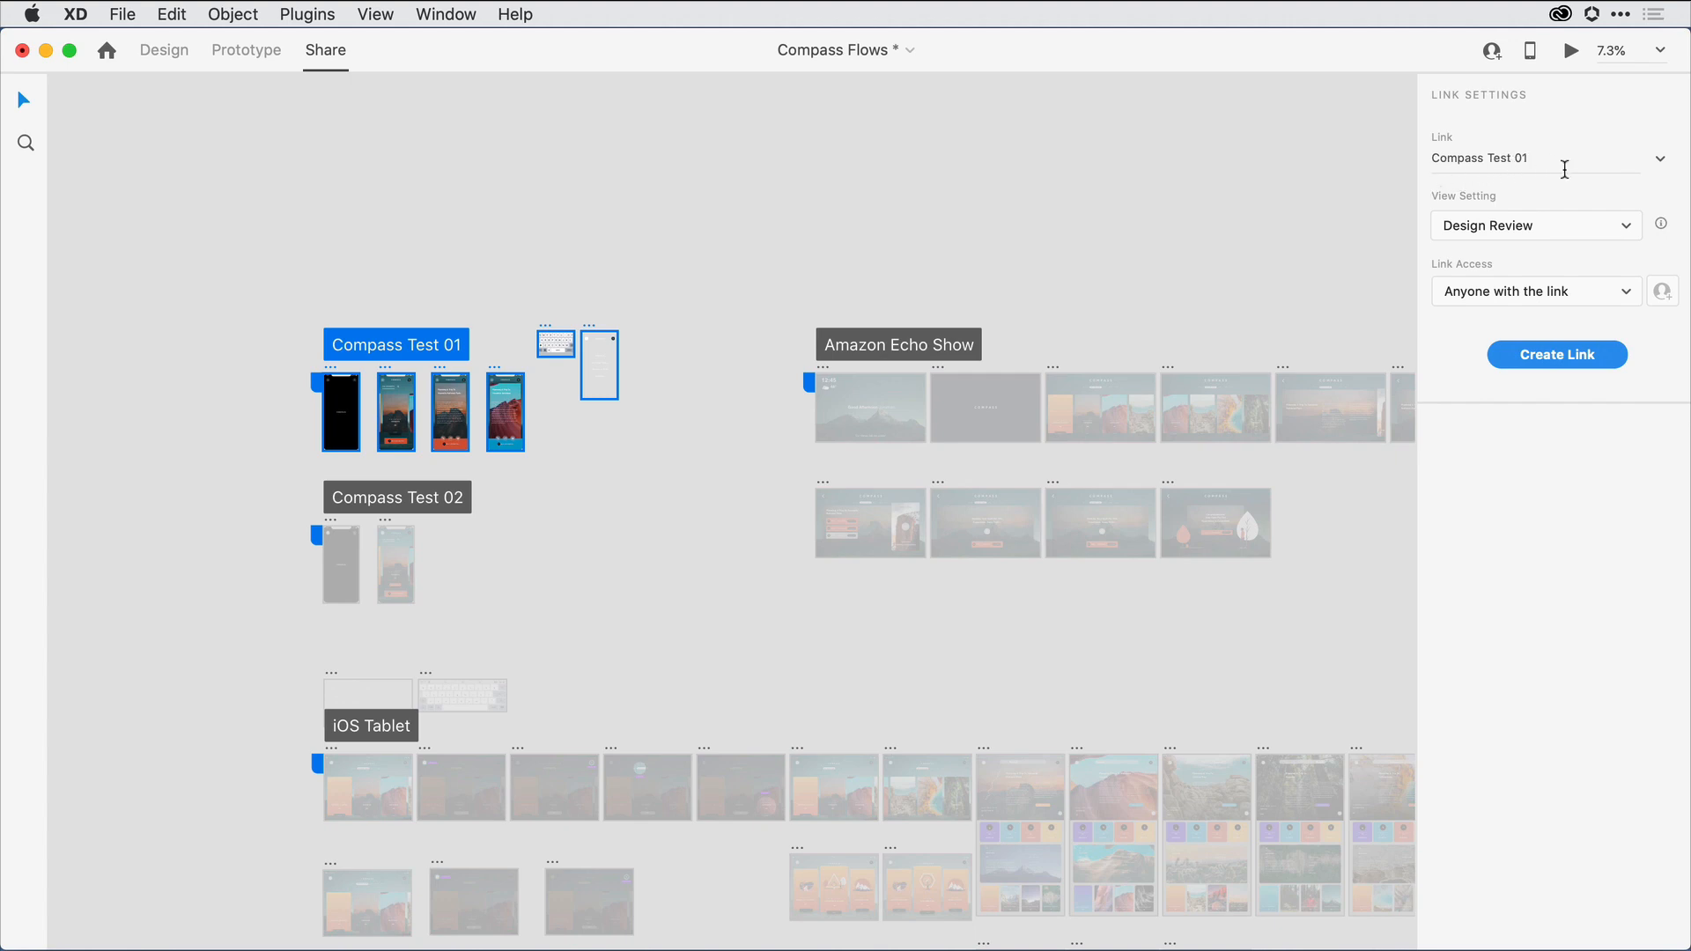
mouse_move(1627, 229)
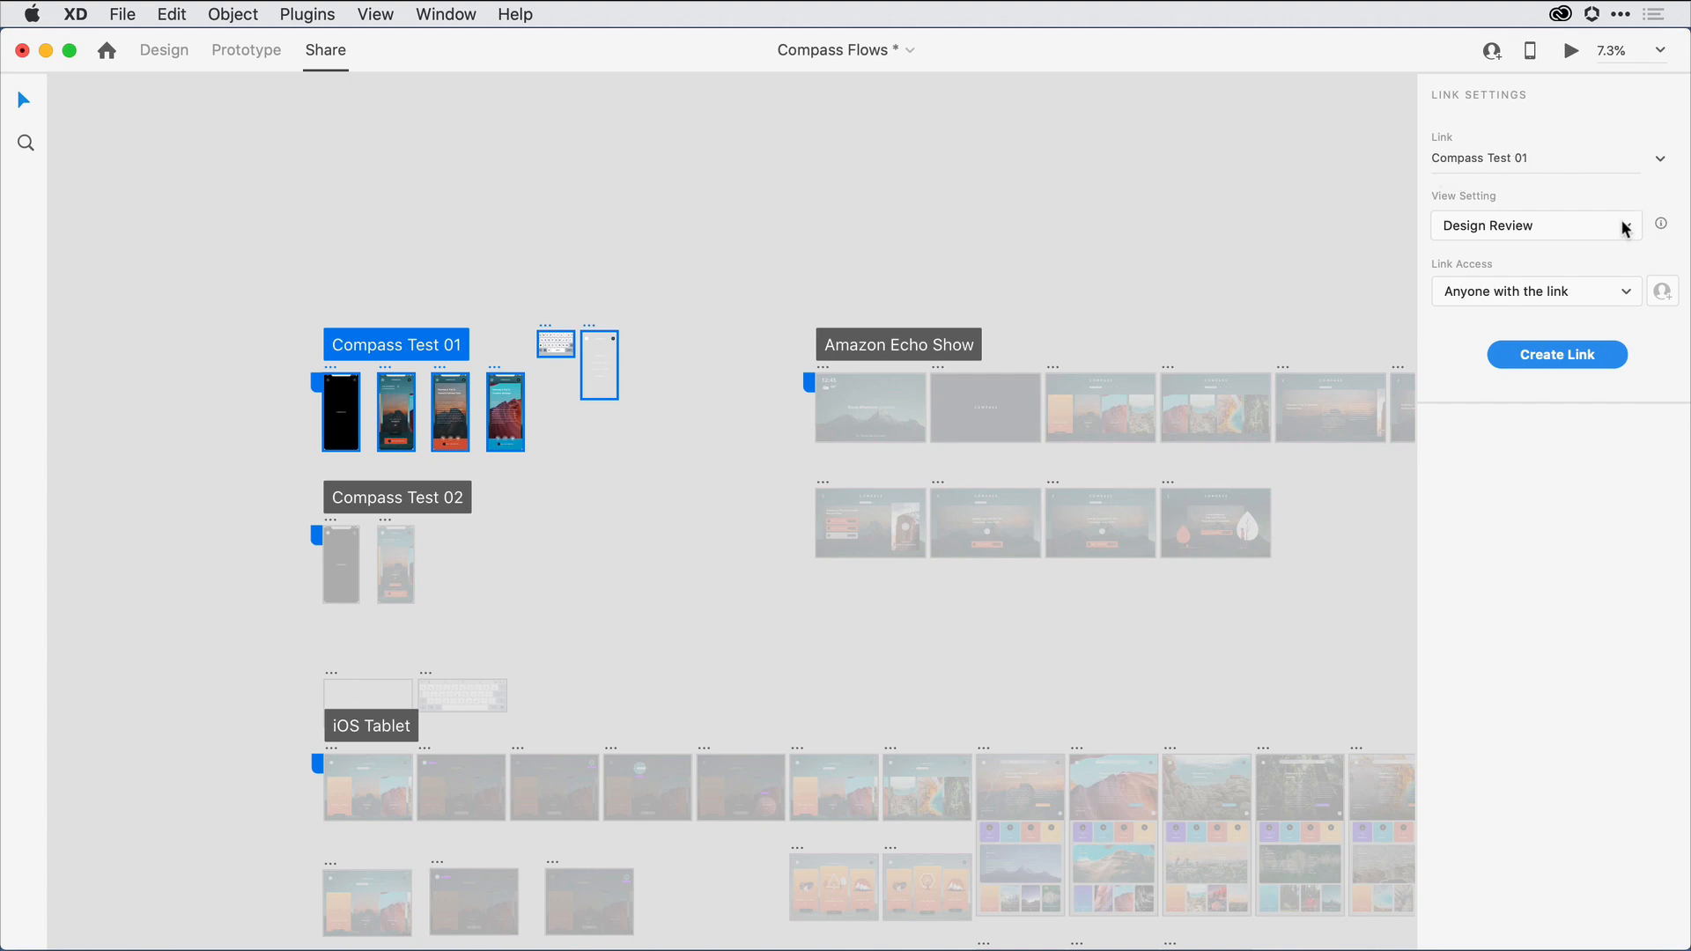
click(1534, 223)
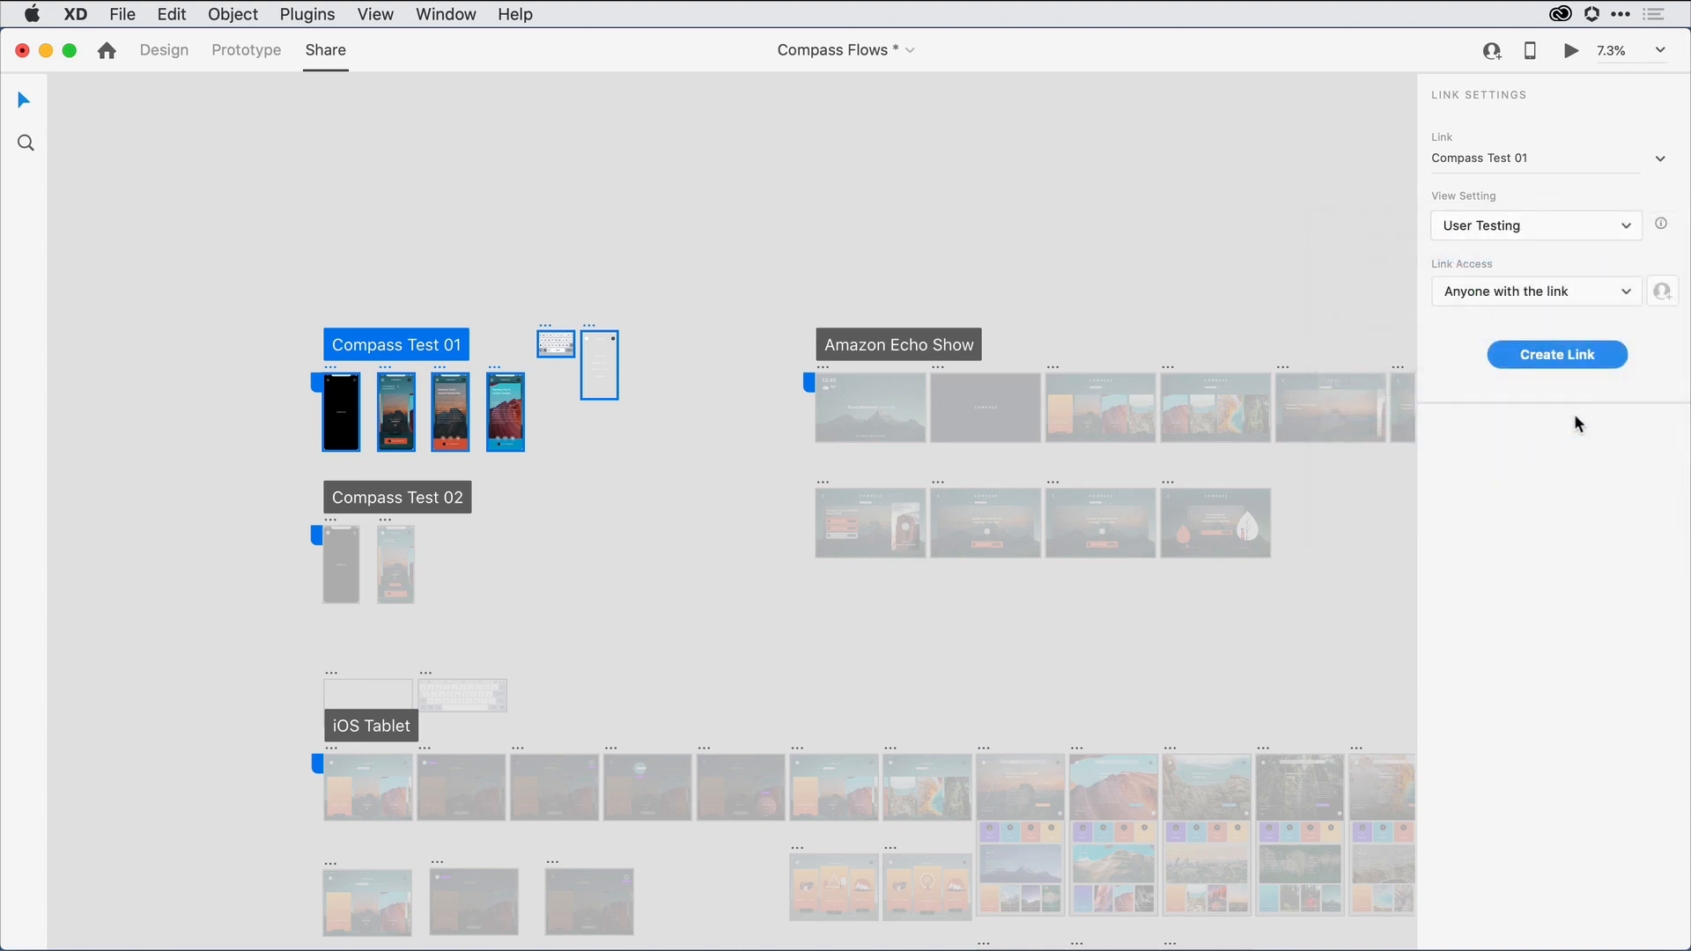
click(1555, 354)
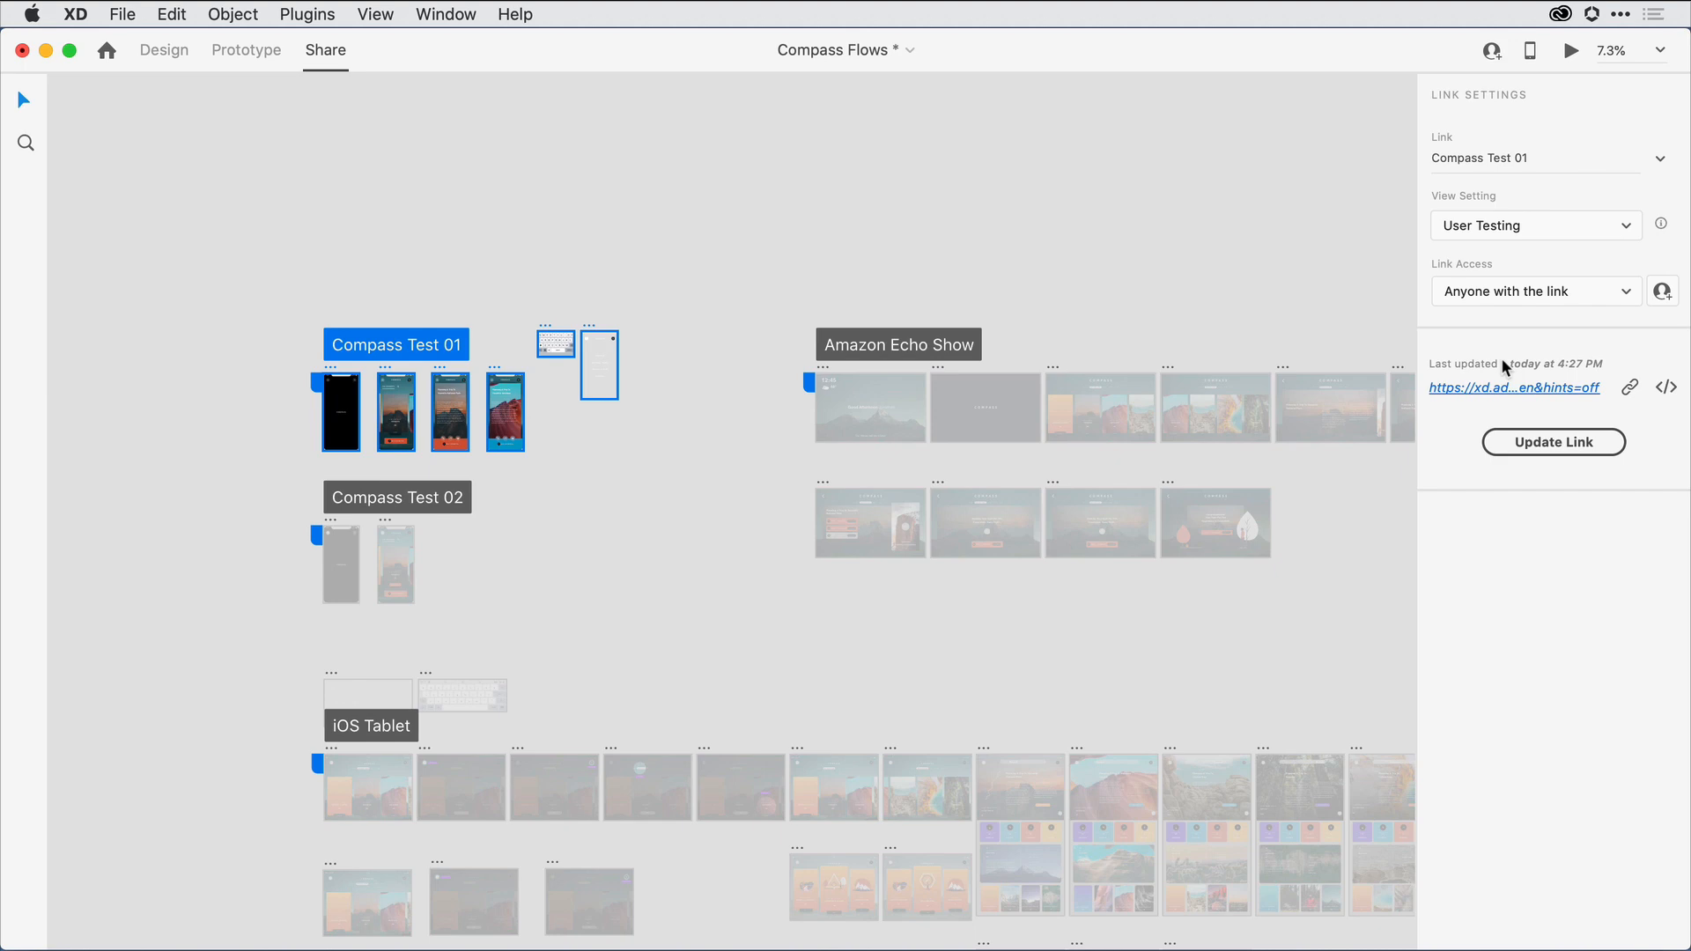
mouse_move(426, 498)
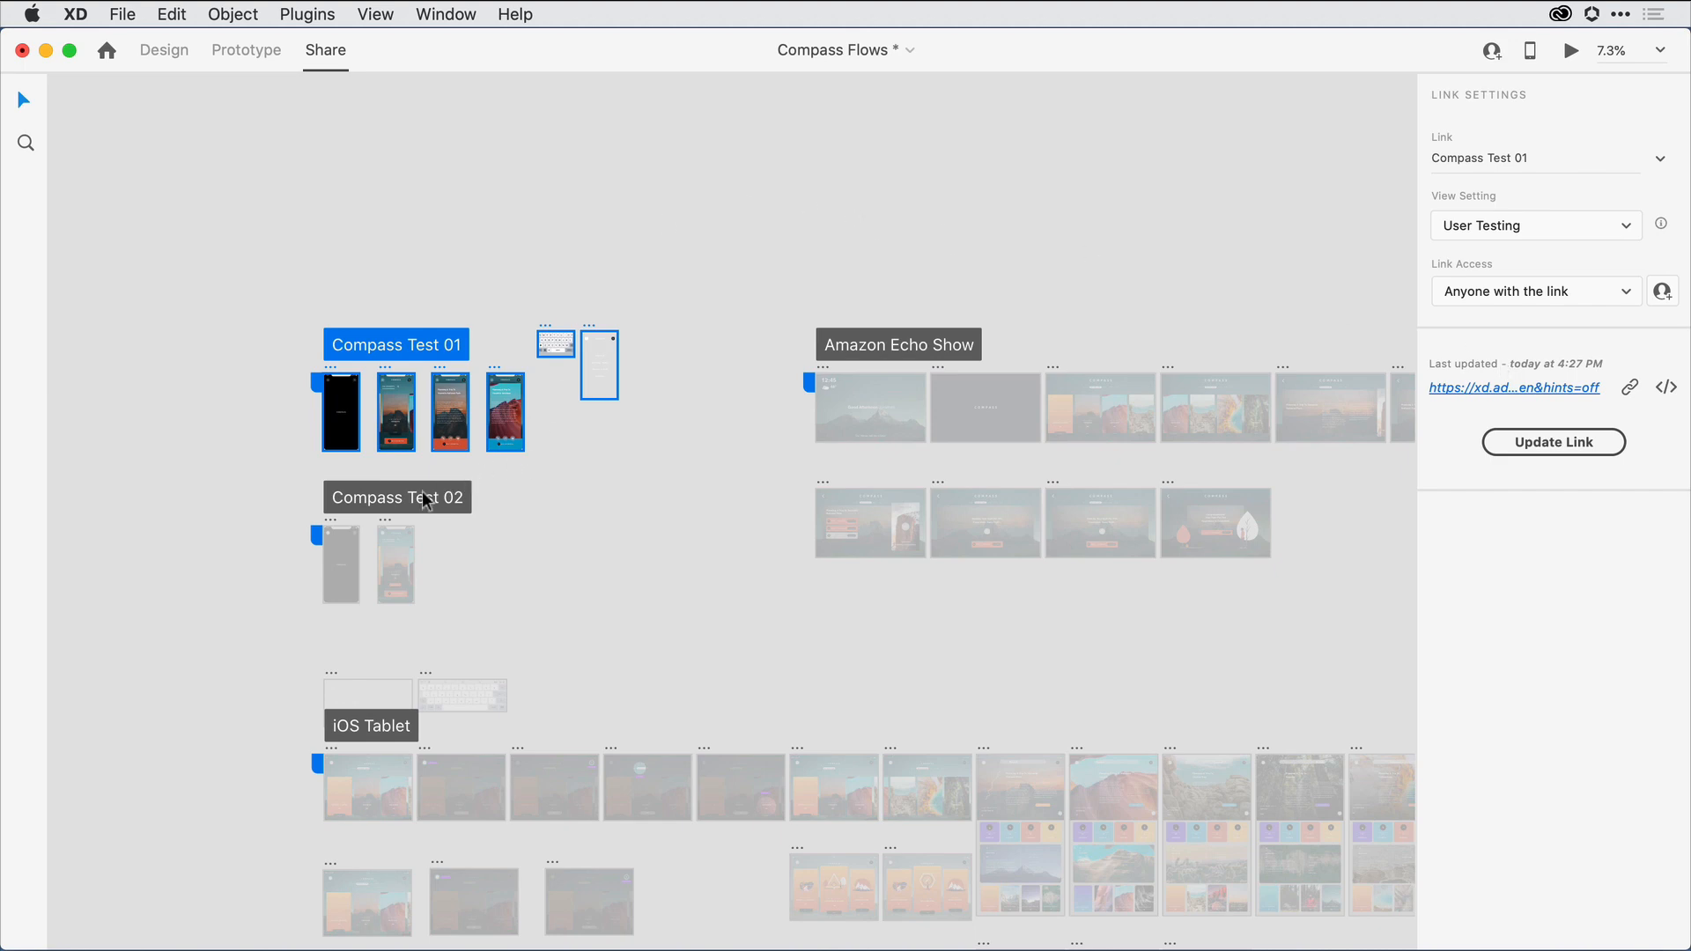
Switch the Compass Test 02 link to User Testing and republish it with Update Link
click(397, 497)
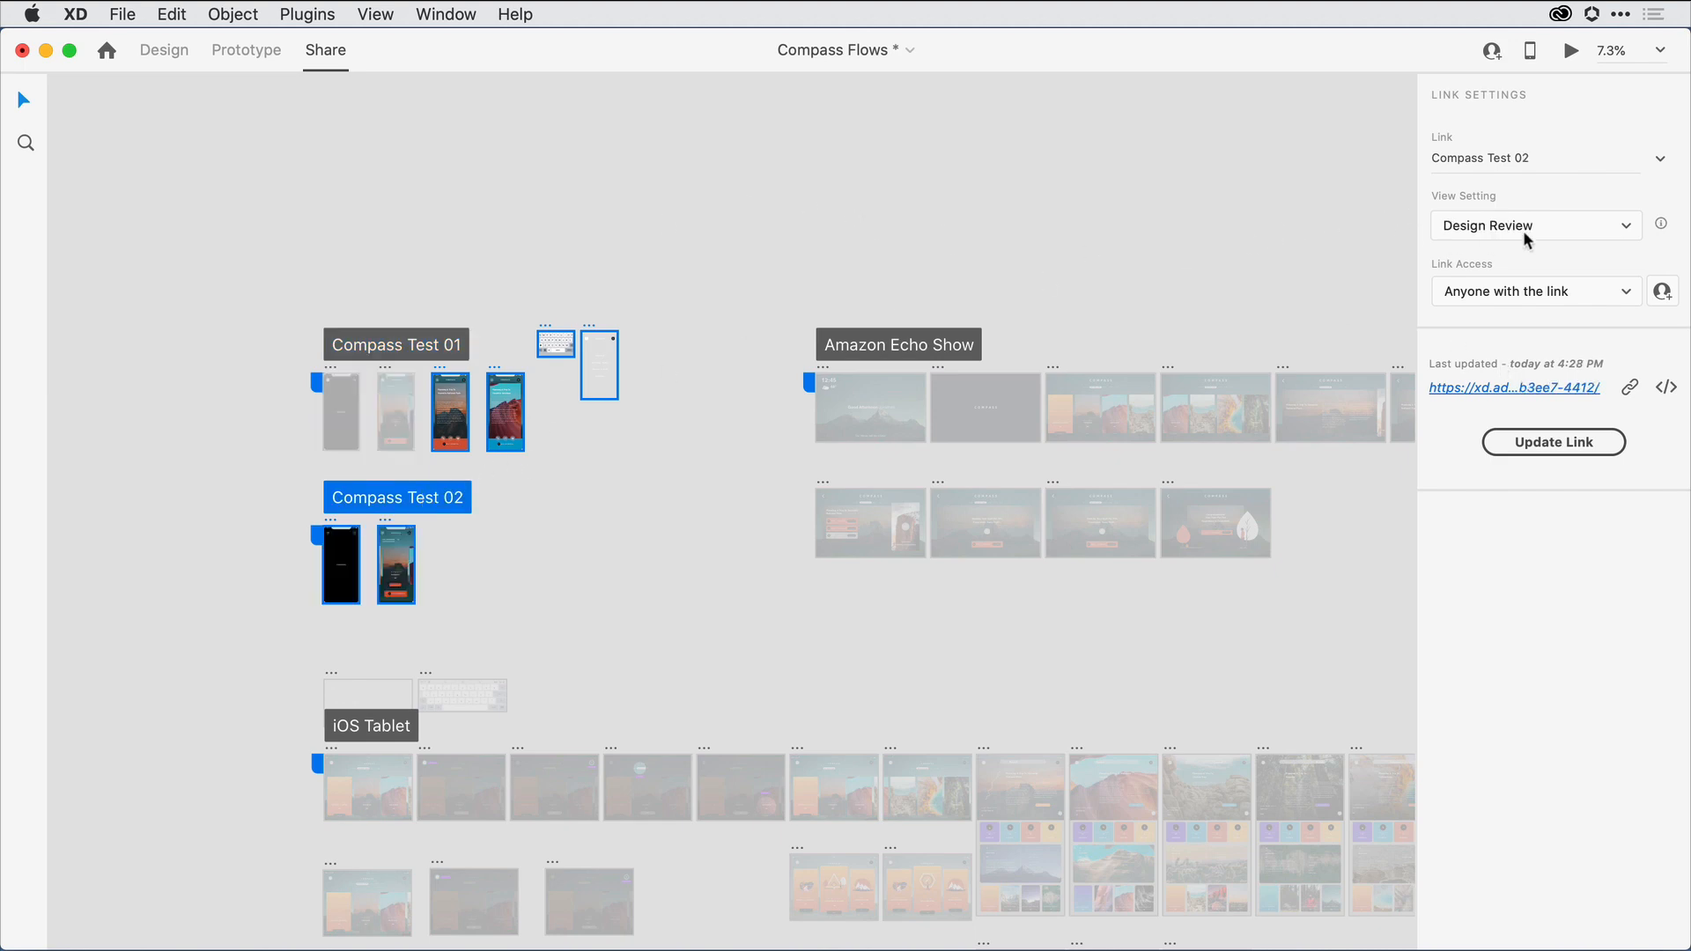
click(1534, 225)
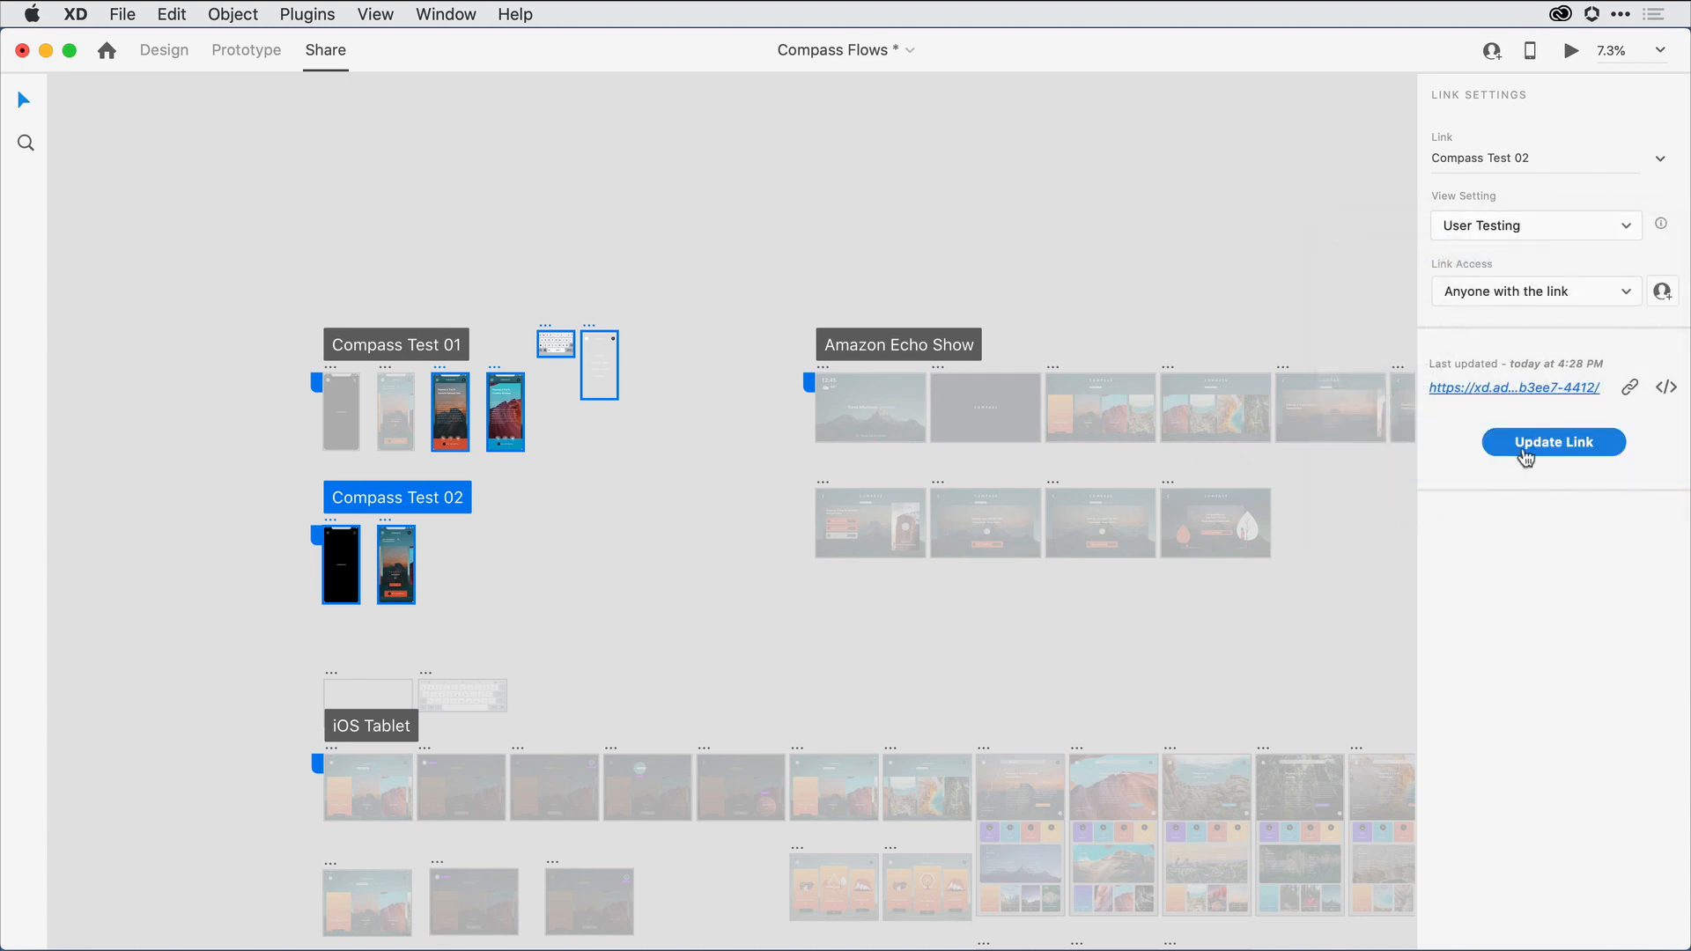
click(1552, 442)
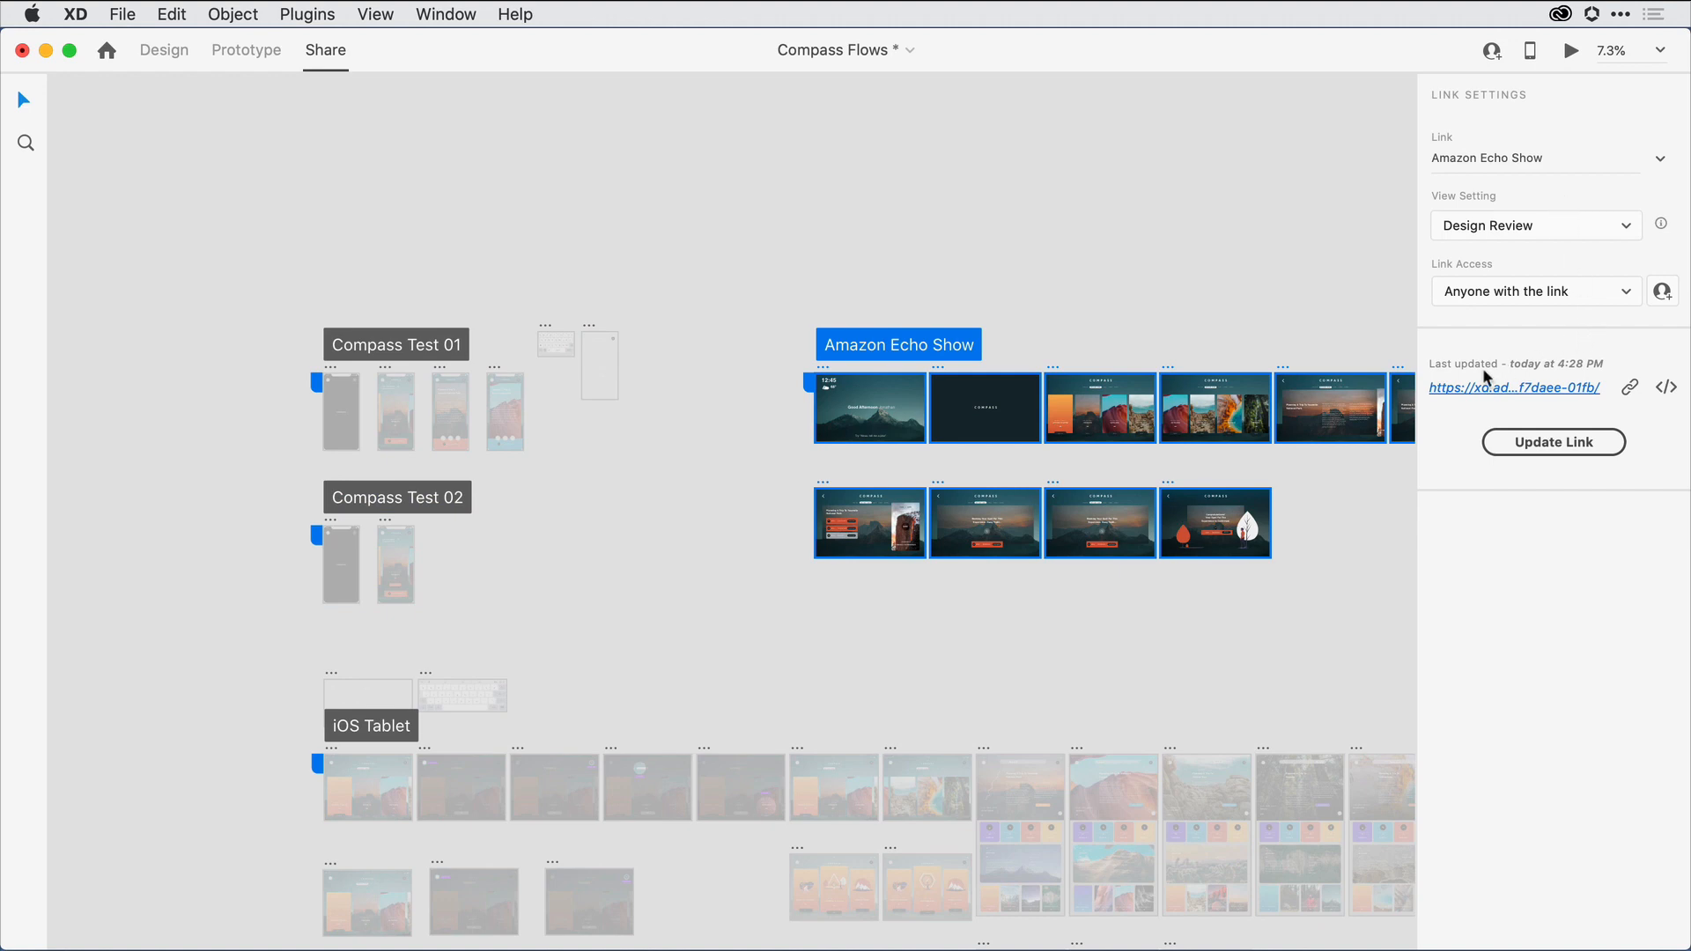
mouse_move(1476, 381)
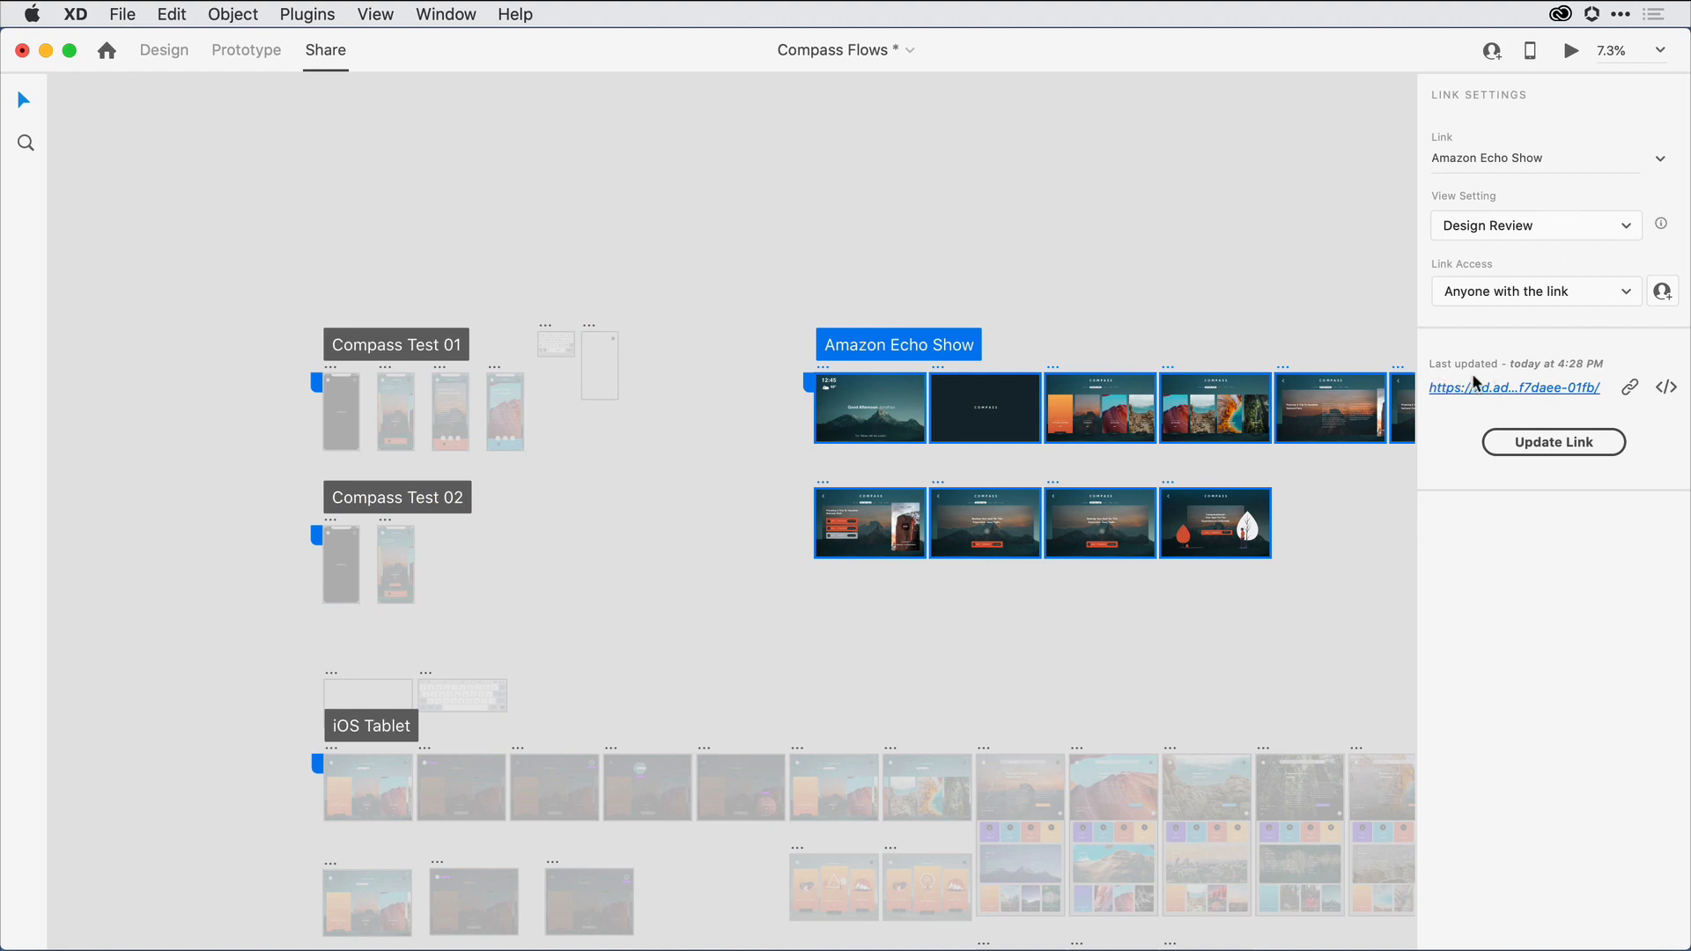
mouse_move(1555, 382)
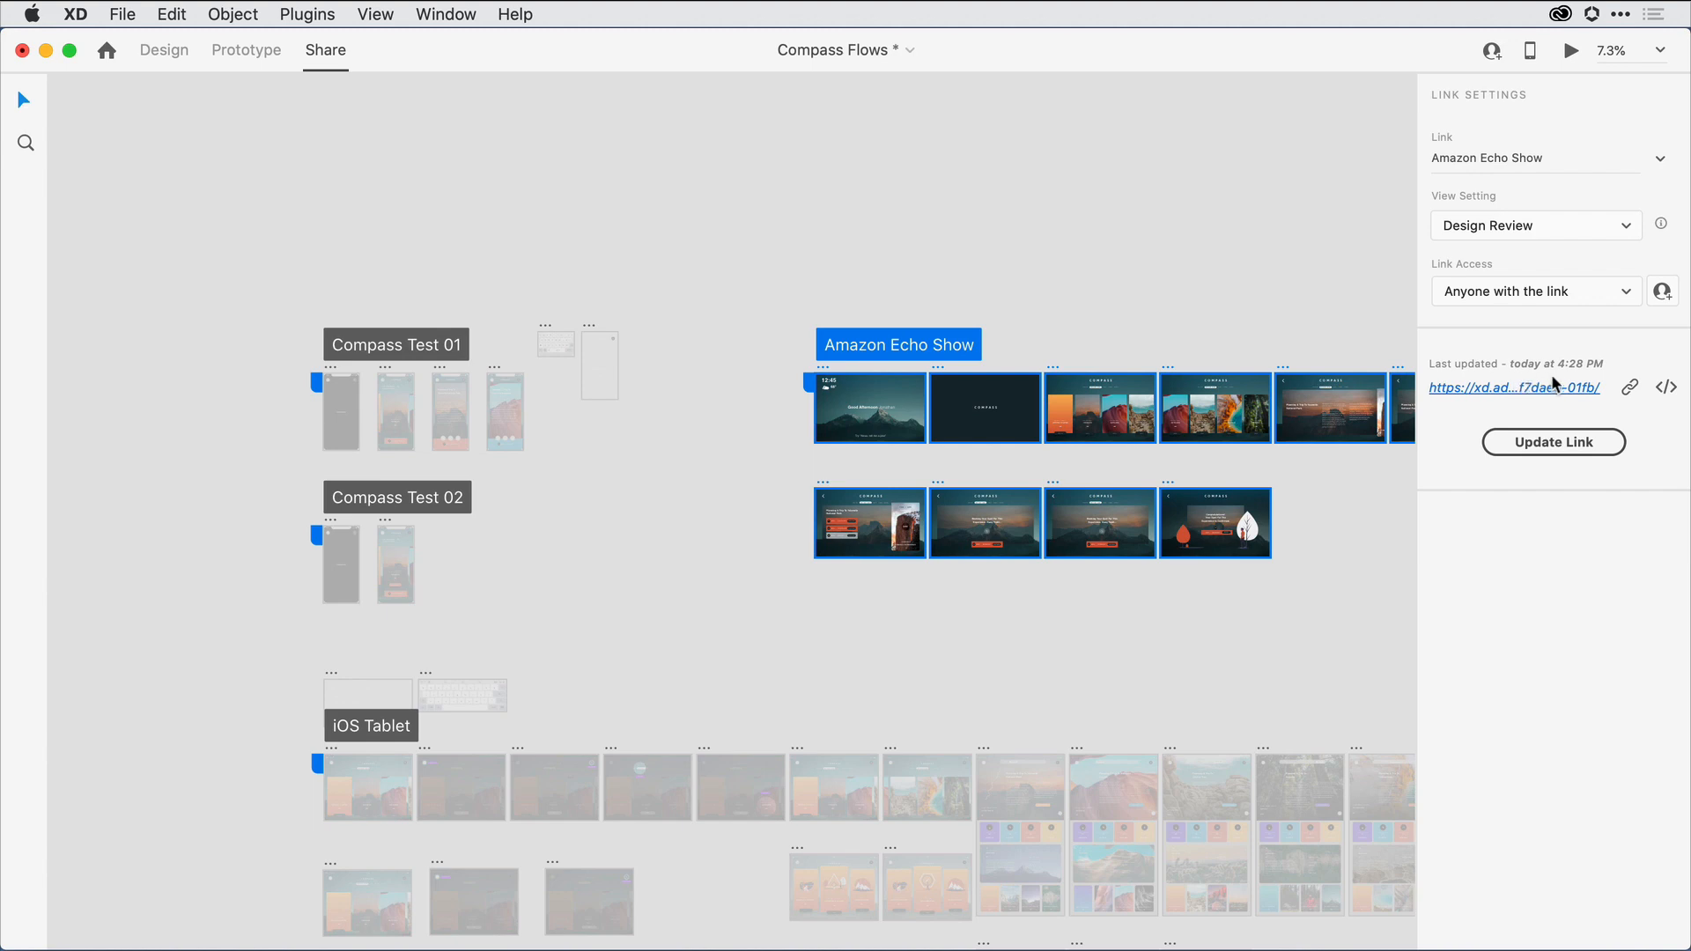
mouse_move(1562, 386)
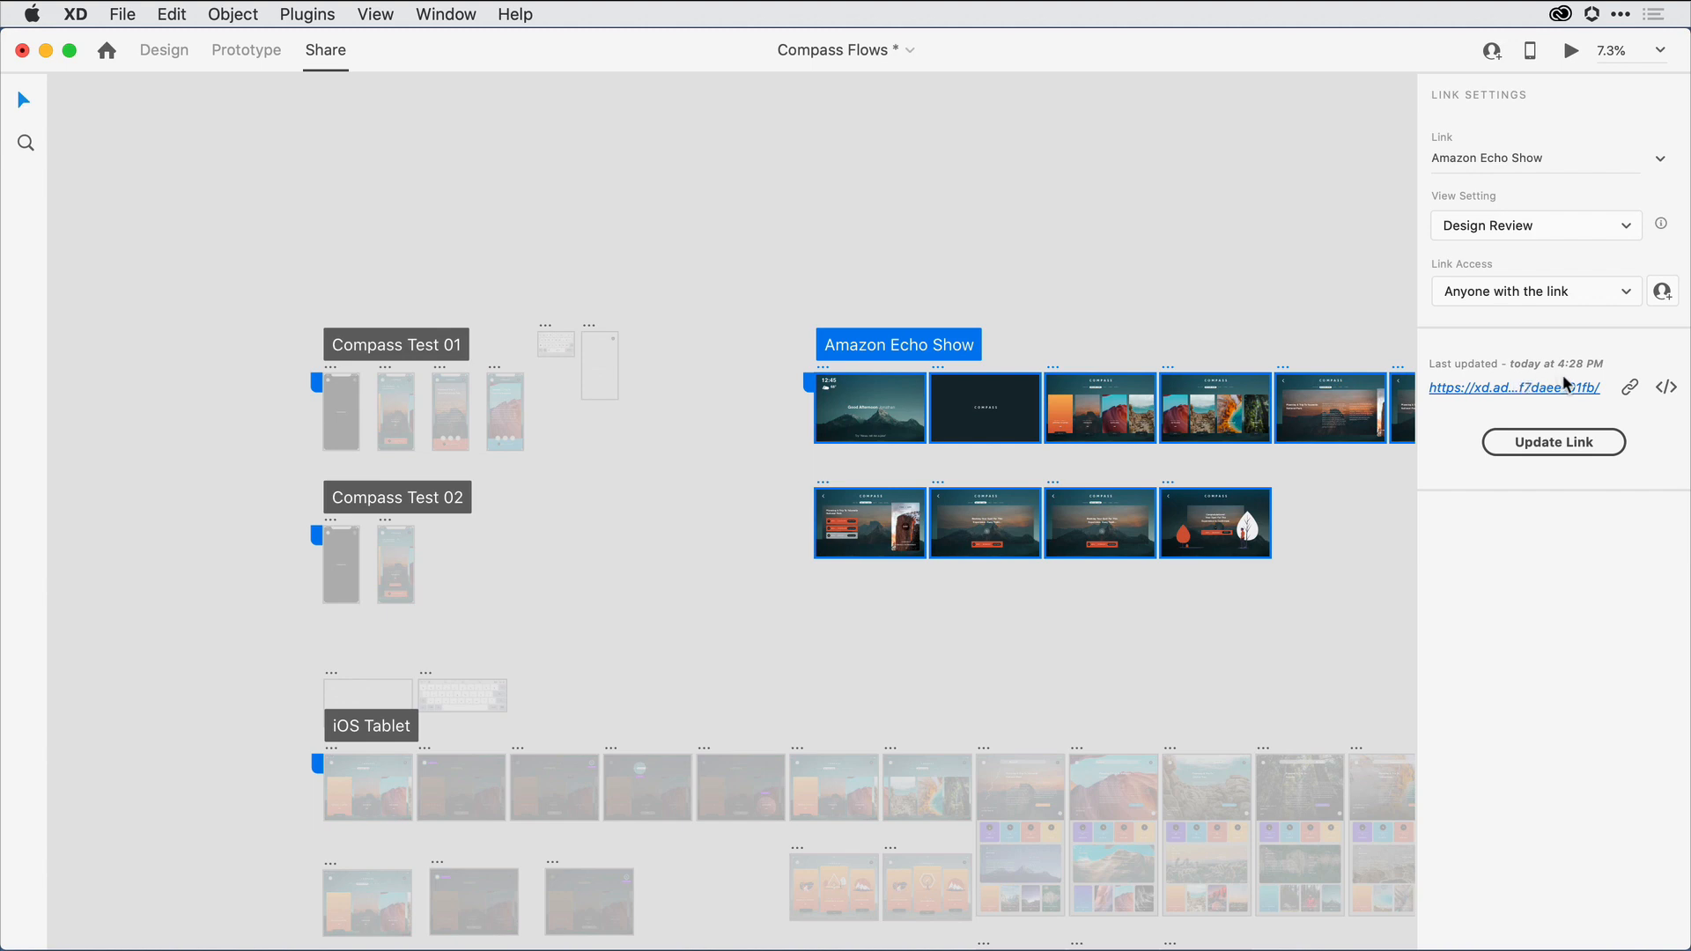
mouse_move(1020, 269)
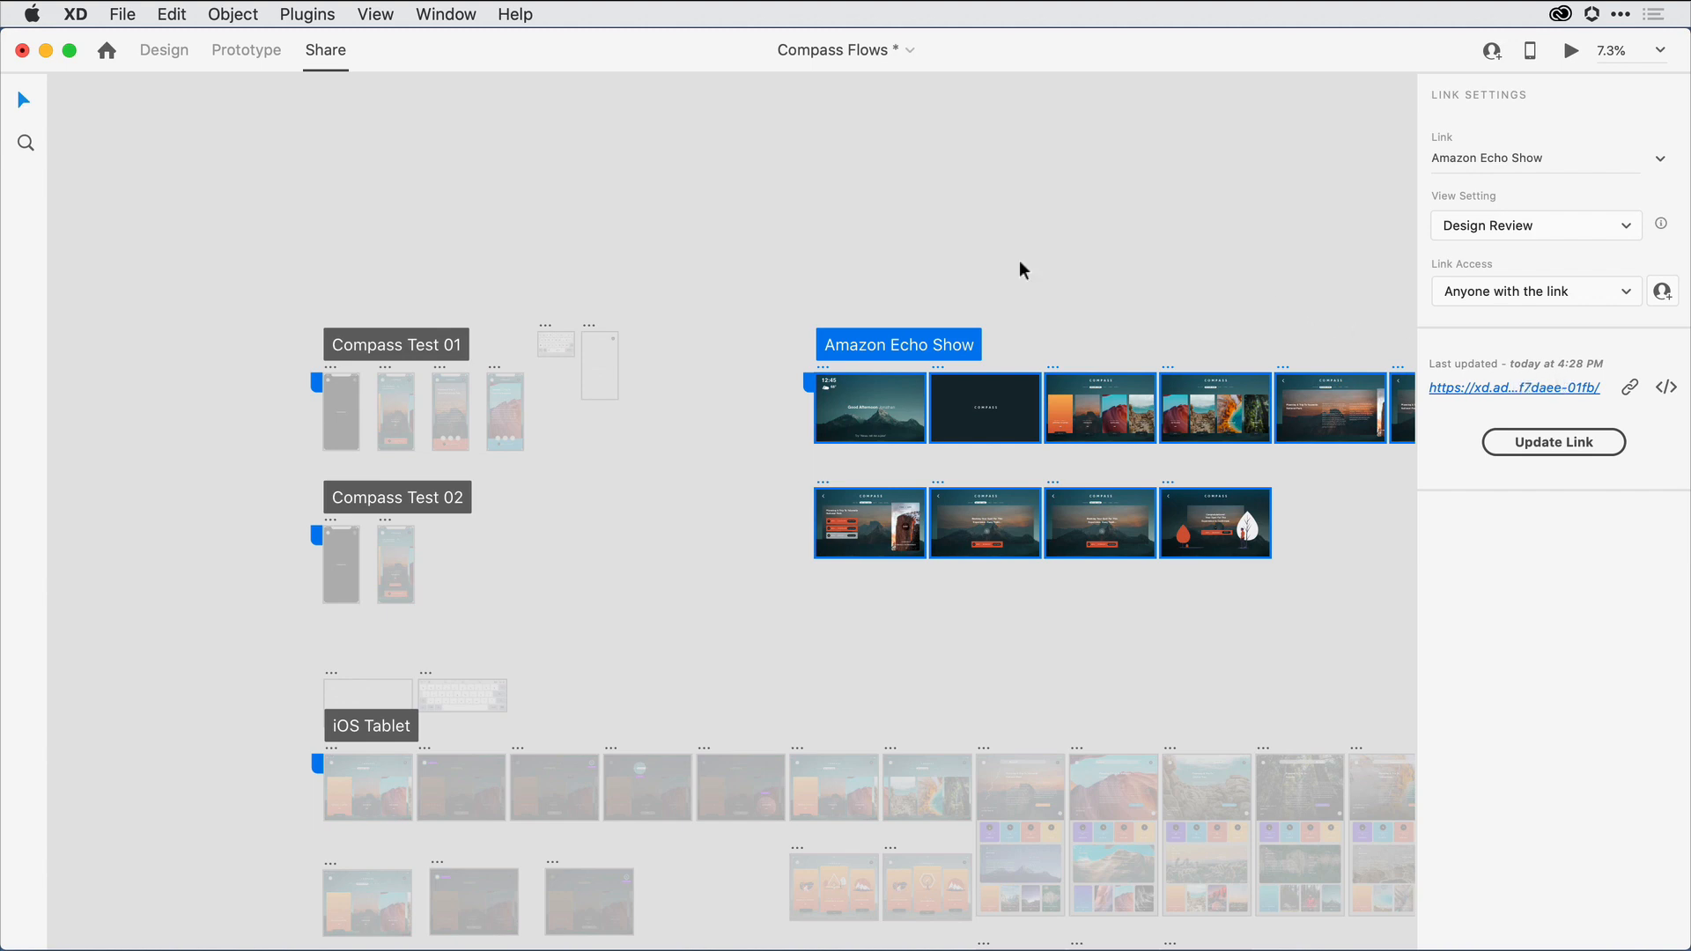
Back on Compass Test 01, browse the Link dropdown of shared links, keeping Compass Test 01 selected
click(395, 343)
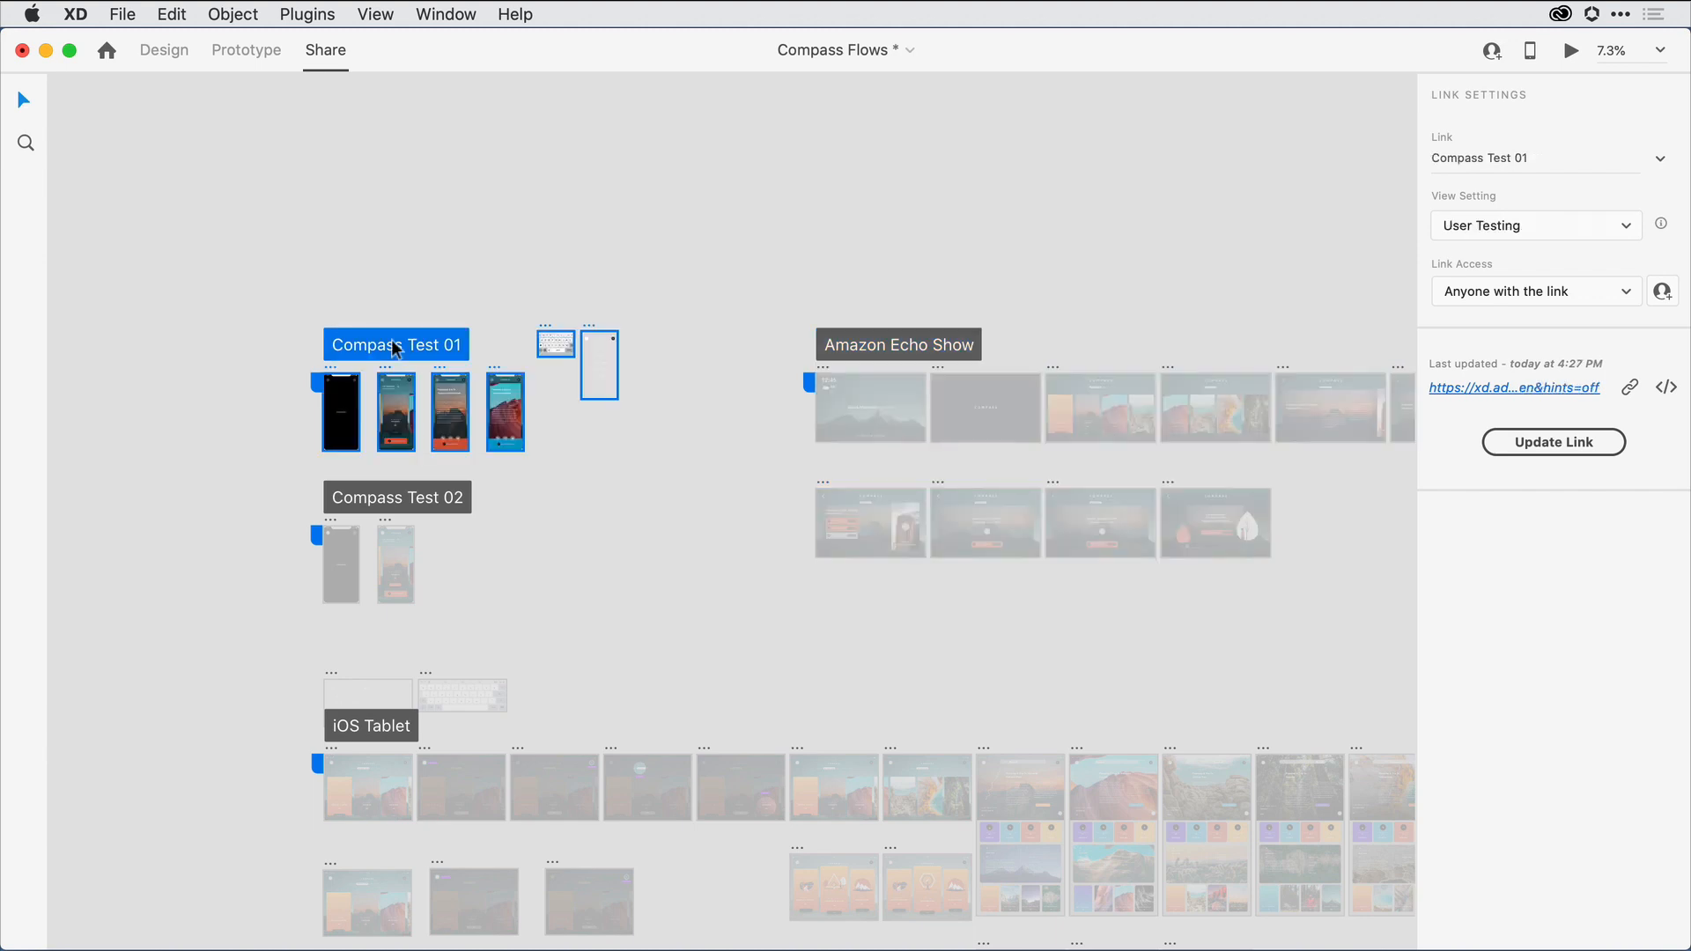
mouse_move(1179, 196)
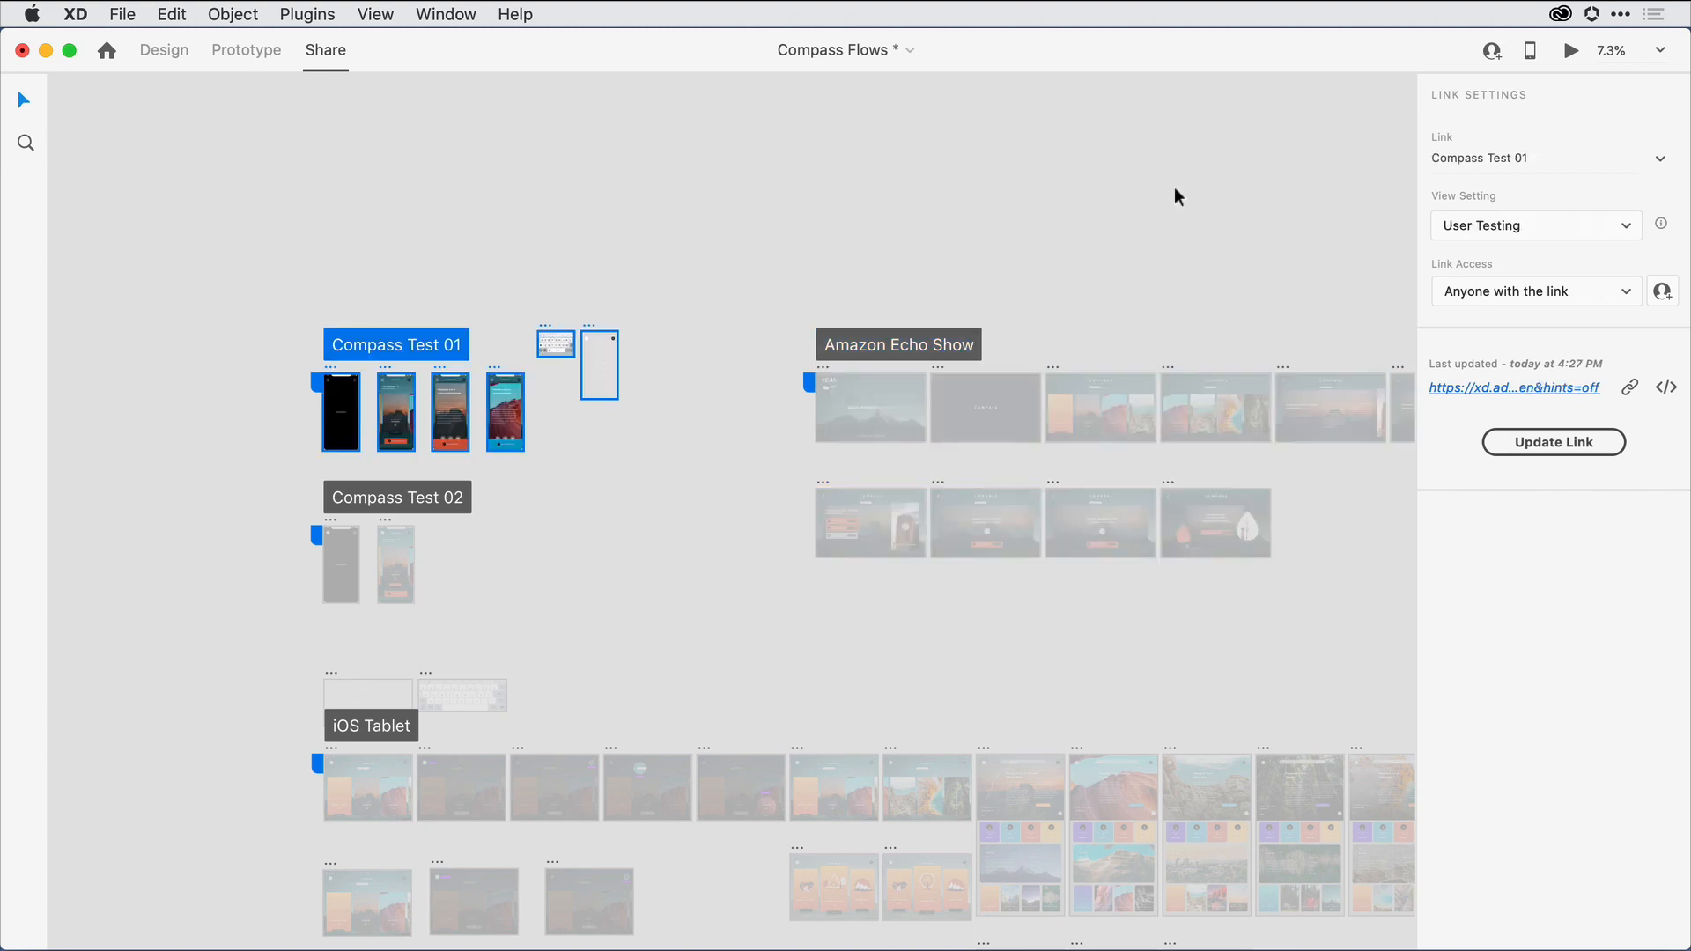
click(1659, 156)
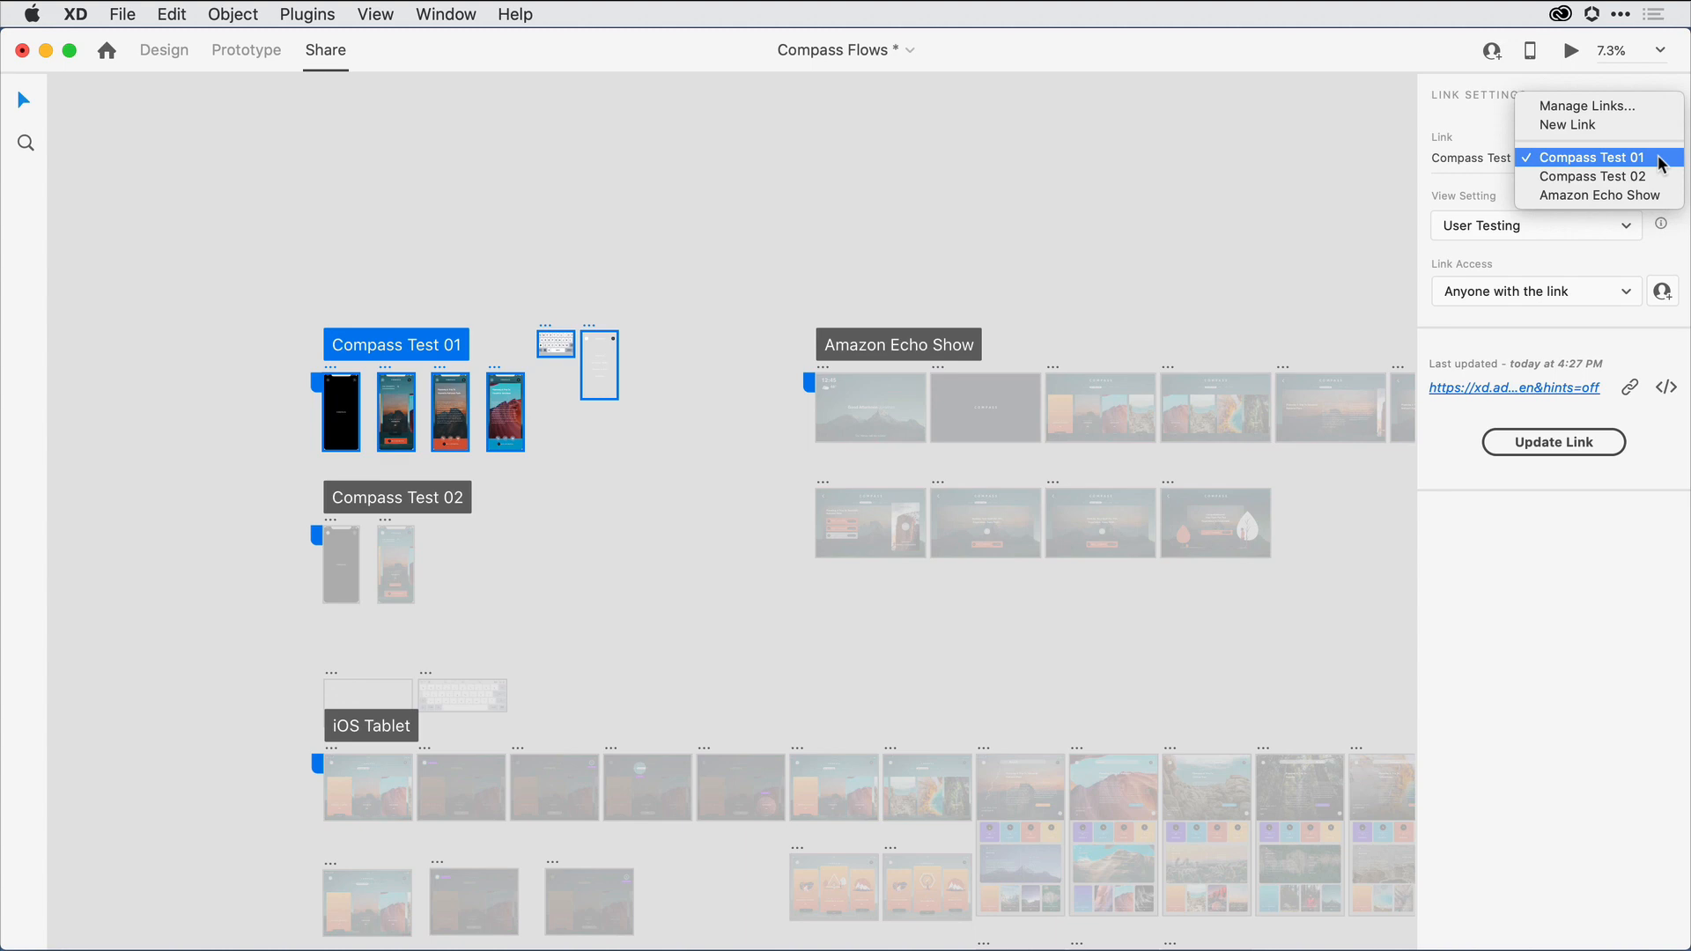
click(1592, 157)
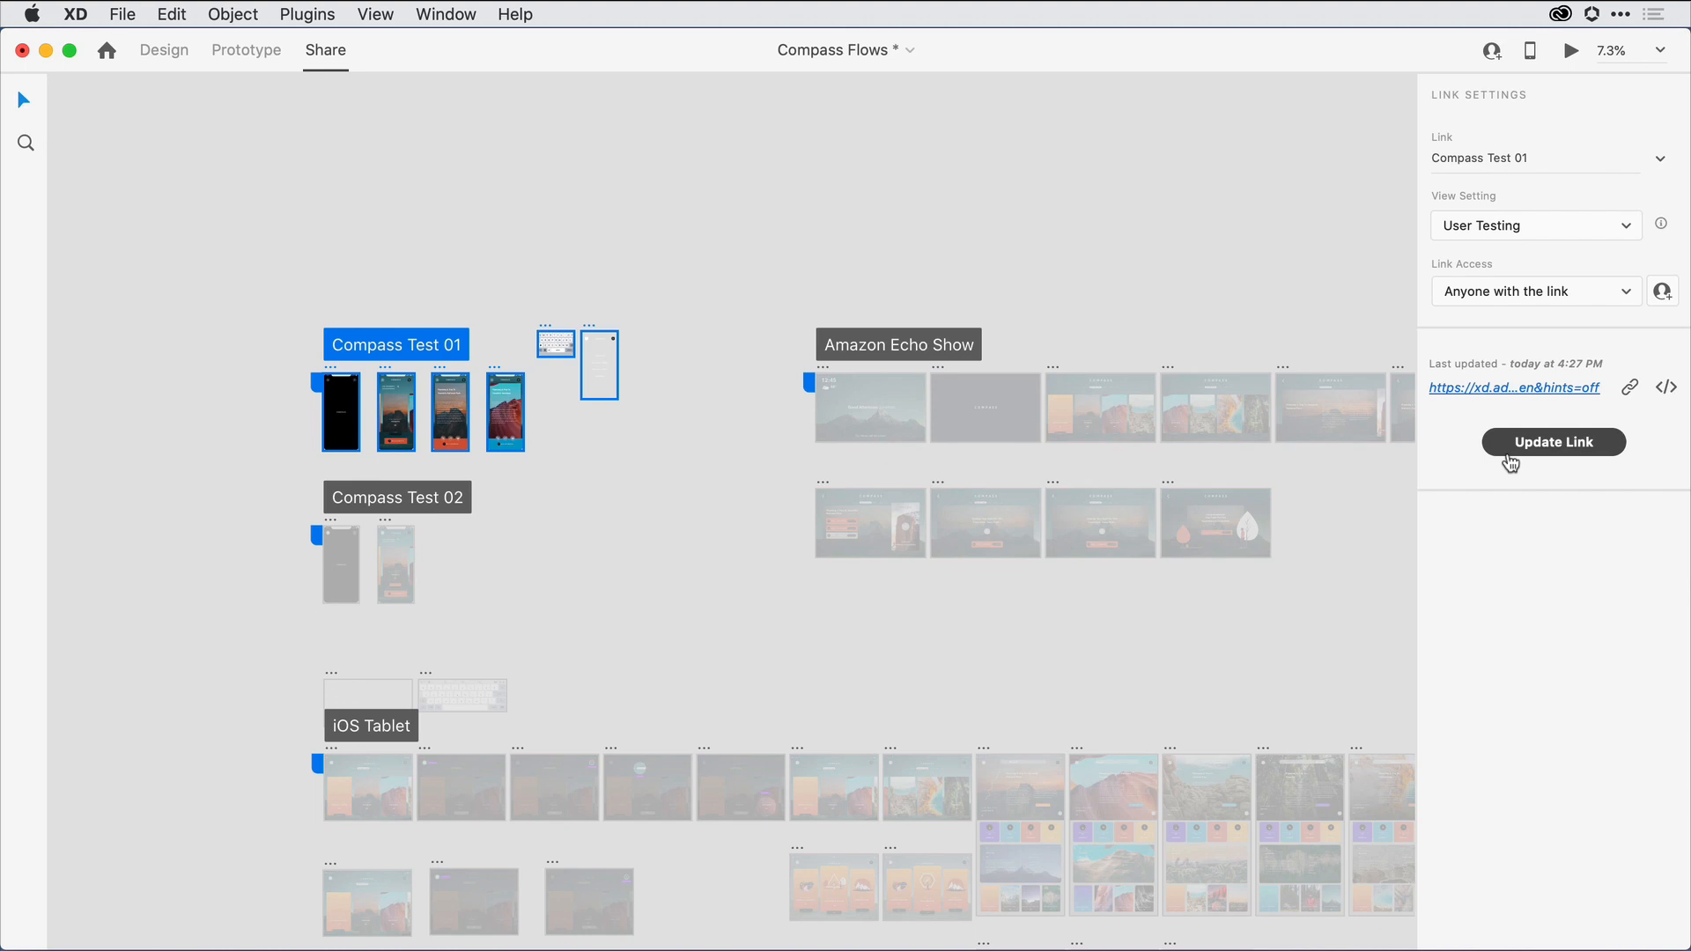
mouse_move(1675, 219)
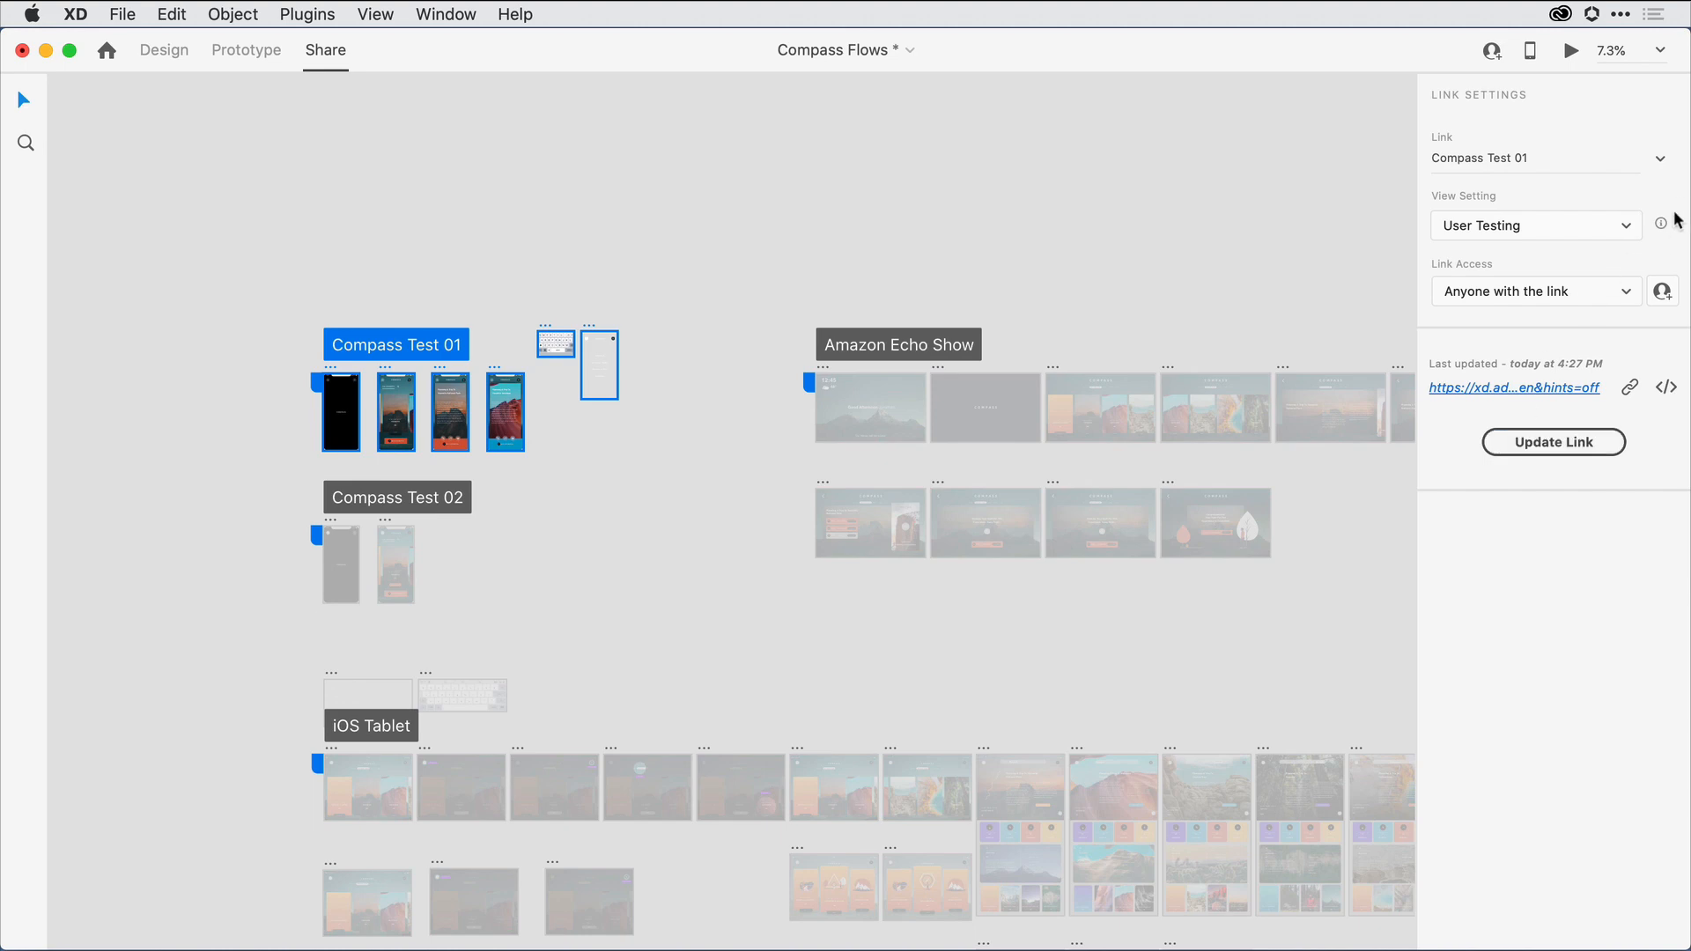
click(1659, 157)
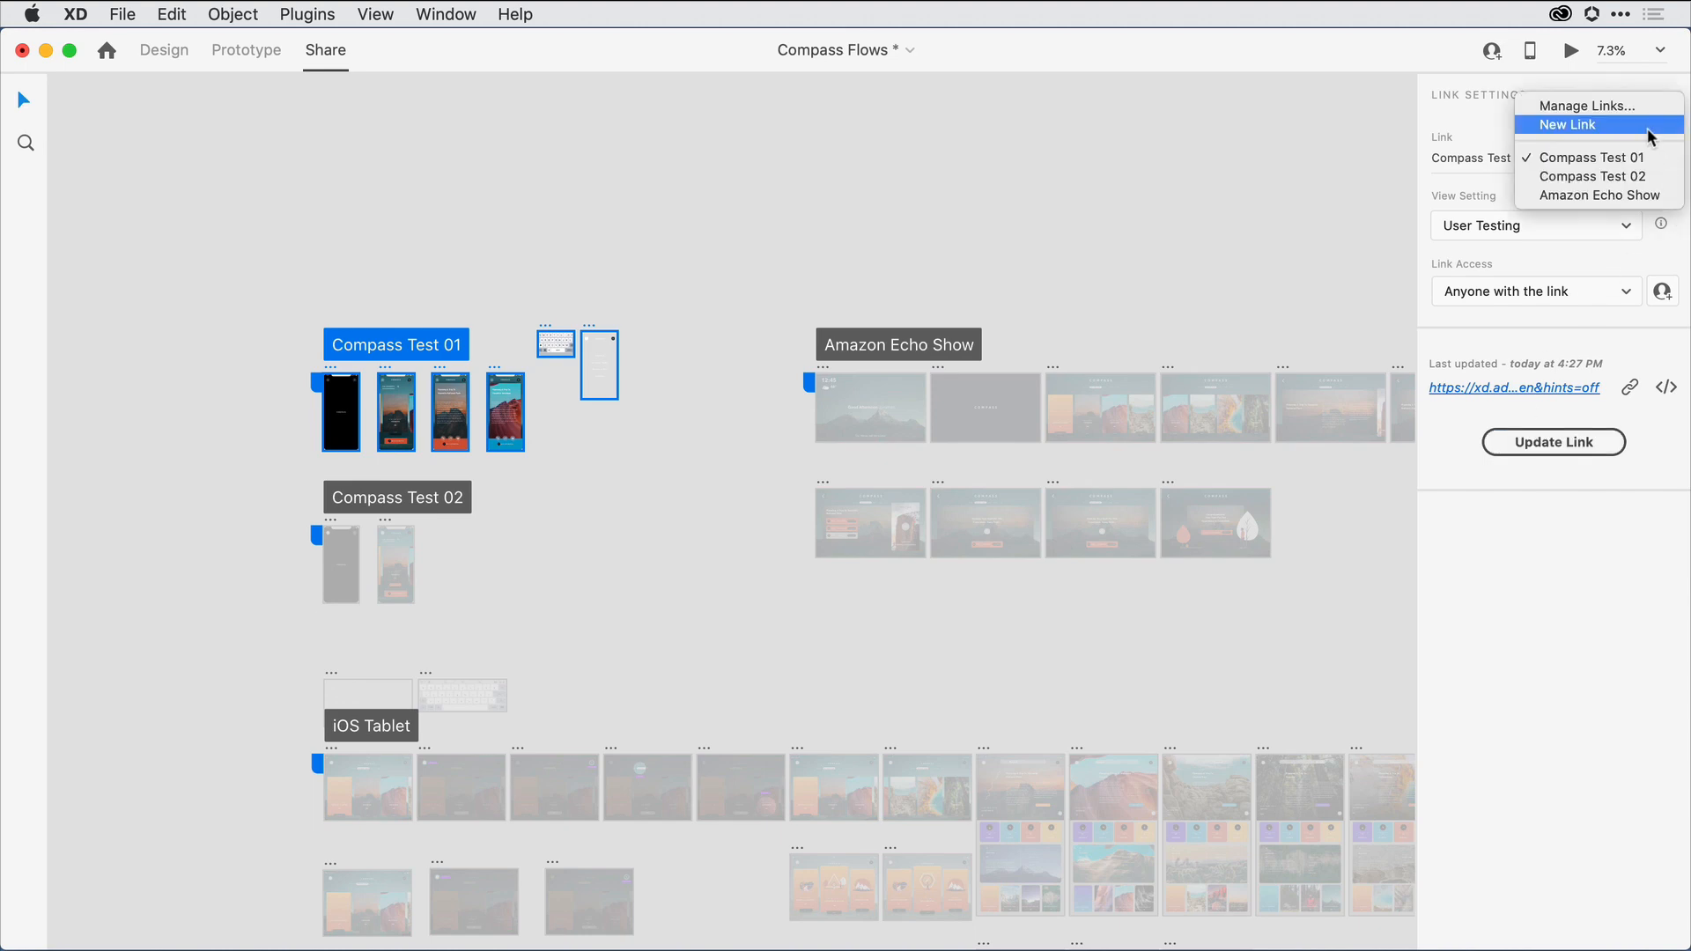